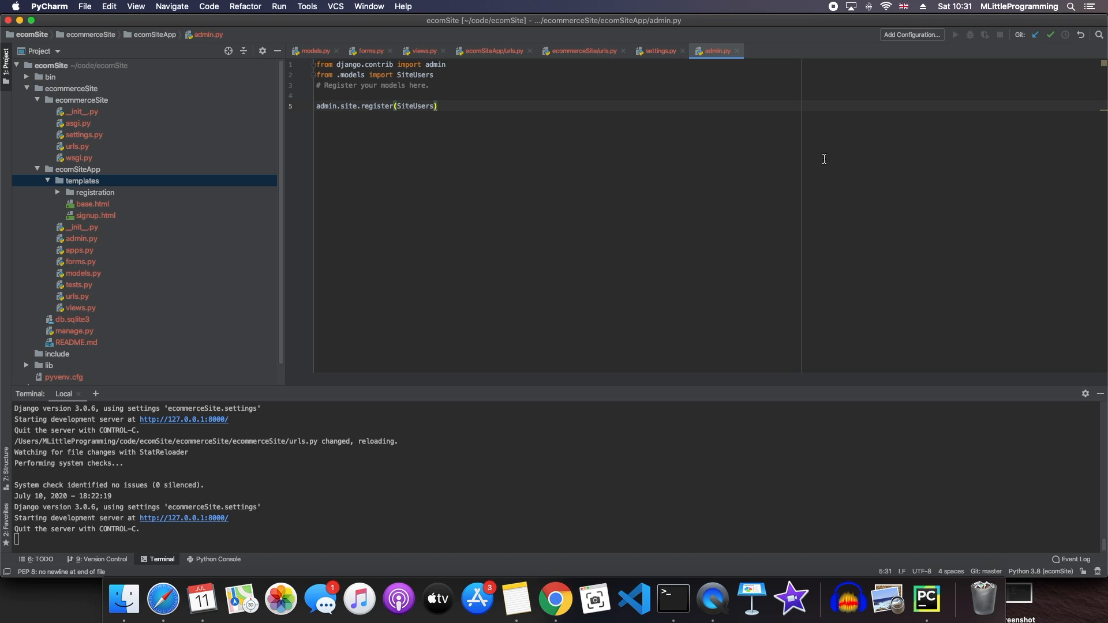
Review the SiteUsers model with its date_of_birth field, then the SignUpForm code
{"action": "left_click", "coordinate": [314, 51]}
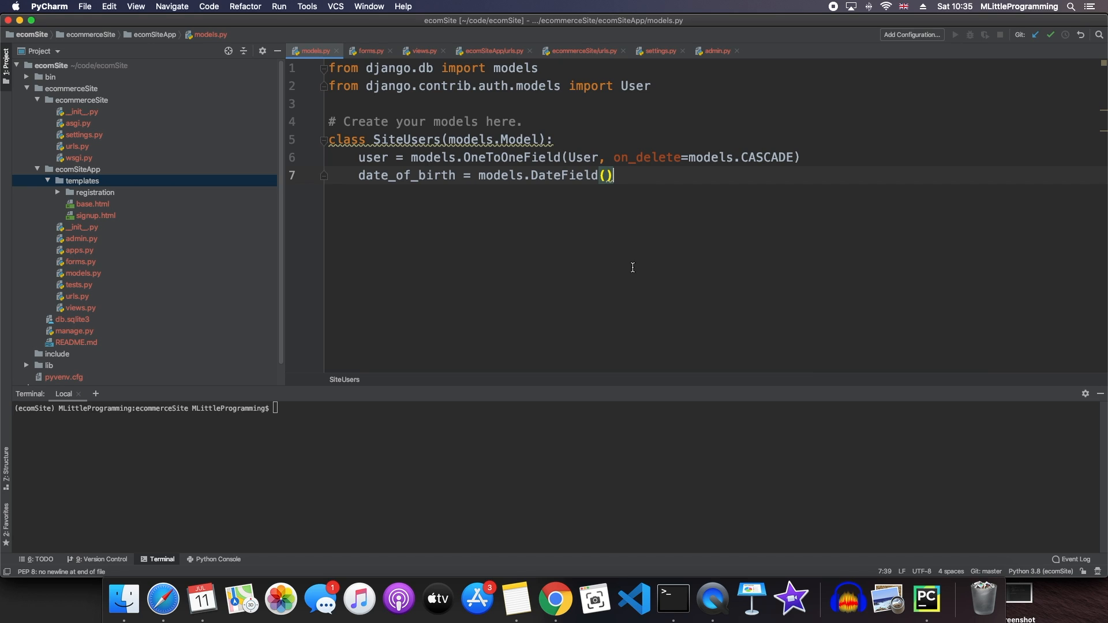
{"action": "mouse_move", "coordinate": [374, 153]}
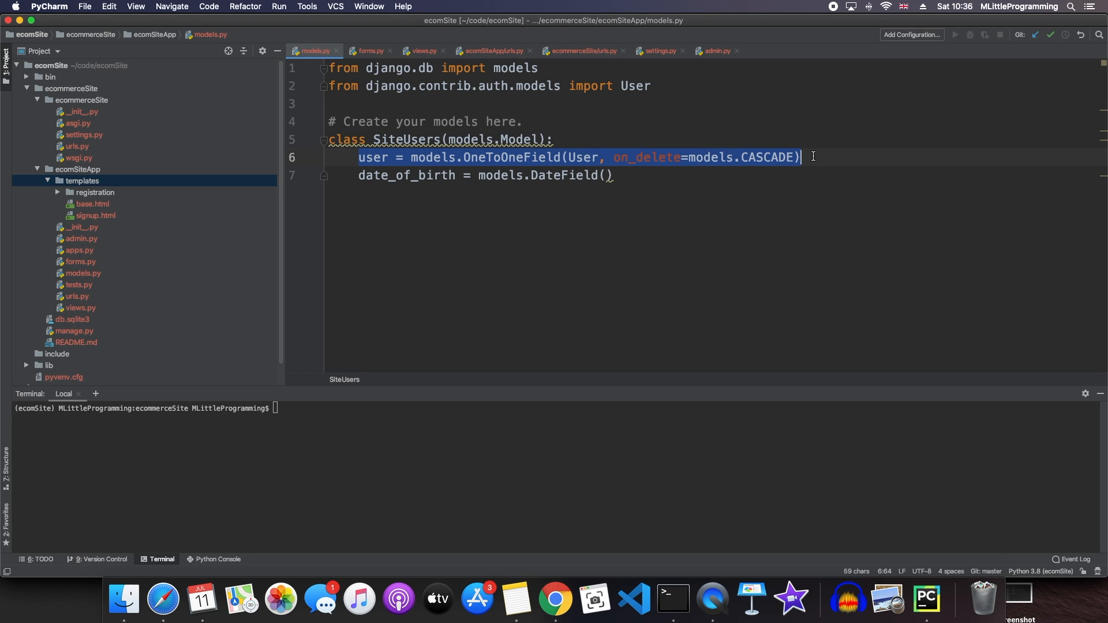
{"action": "mouse_move", "coordinate": [666, 208]}
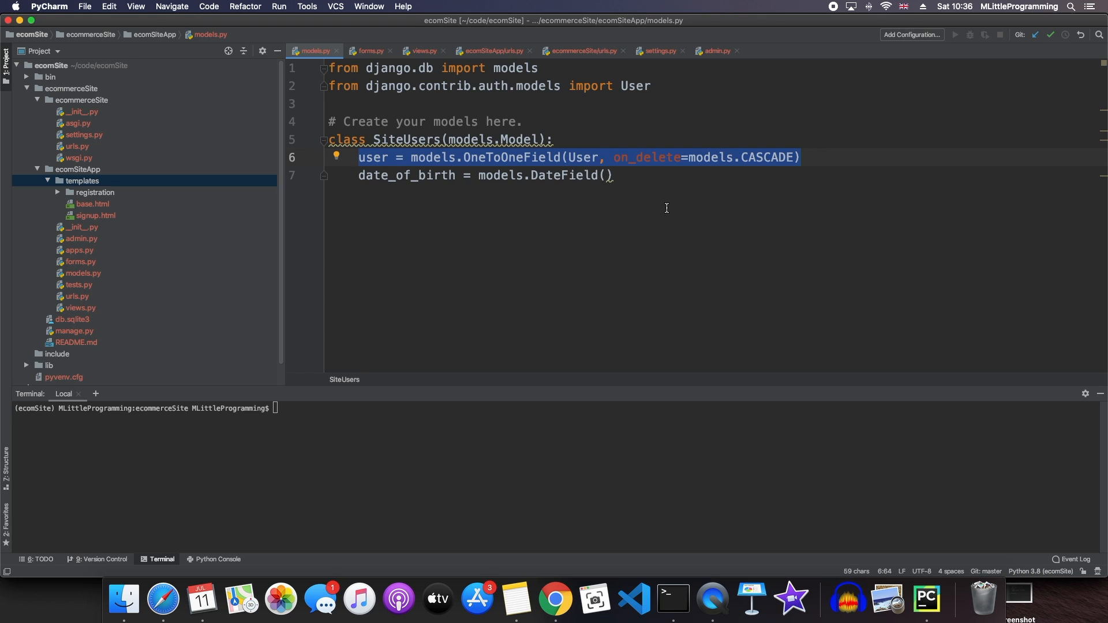
{"action": "mouse_move", "coordinate": [358, 172]}
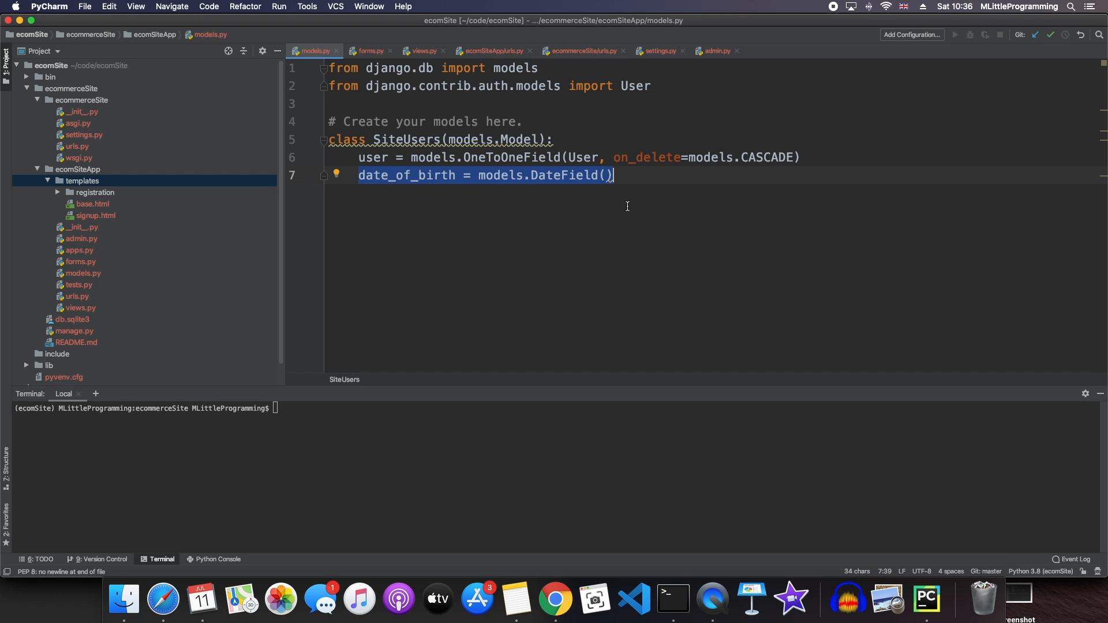
{"action": "left_click", "coordinate": [608, 175]}
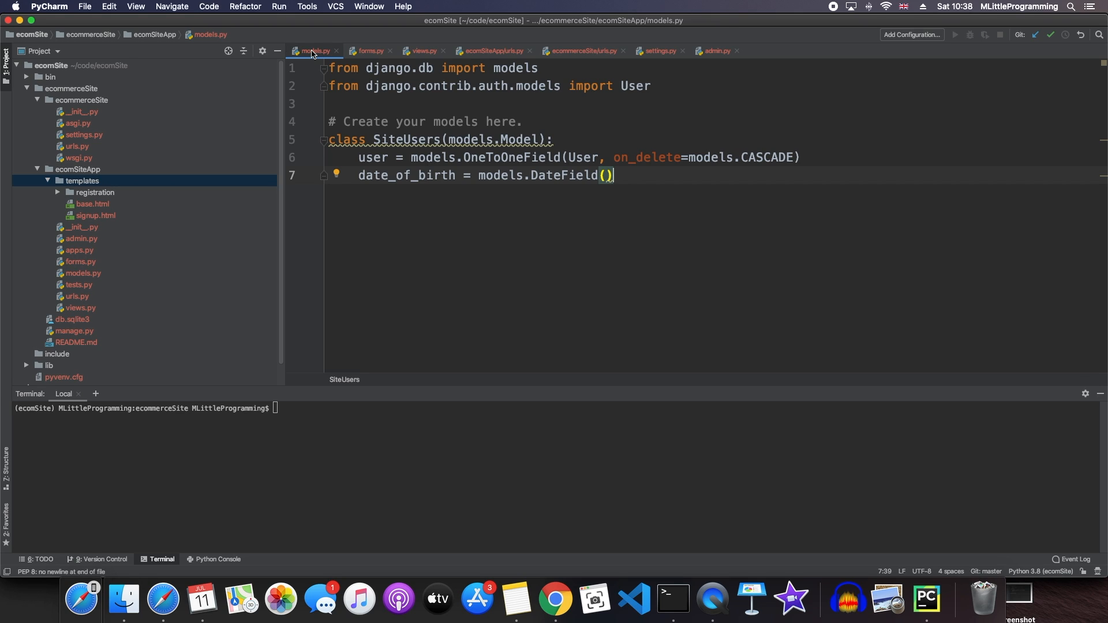
{"action": "left_click", "coordinate": [370, 50]}
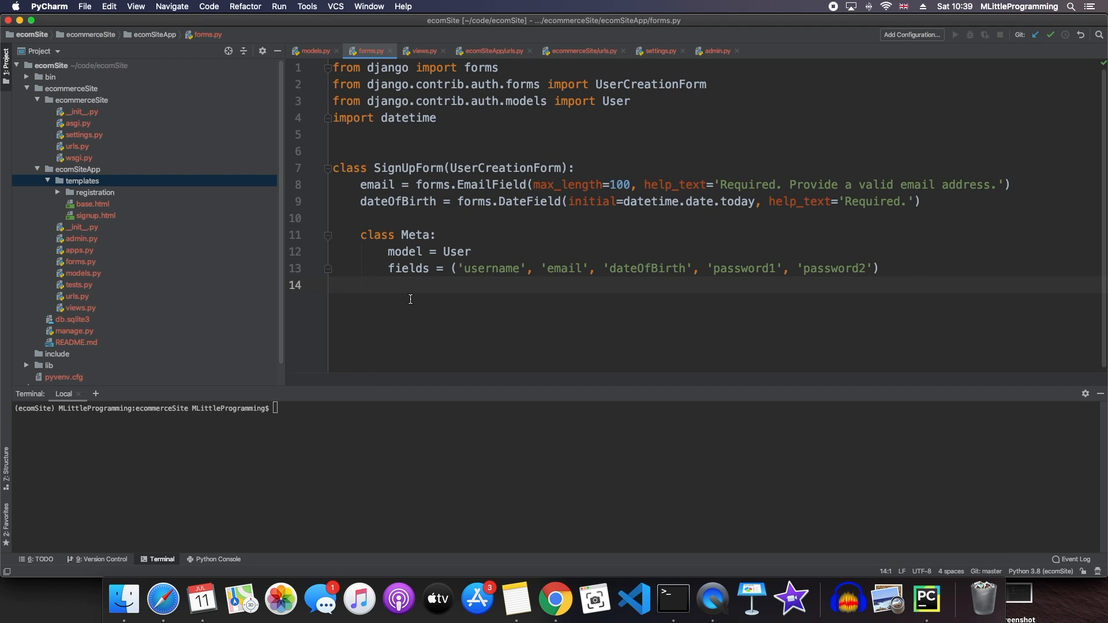
Review the signup view code and move on to the project's urls.py routing
{"action": "left_click", "coordinate": [422, 50]}
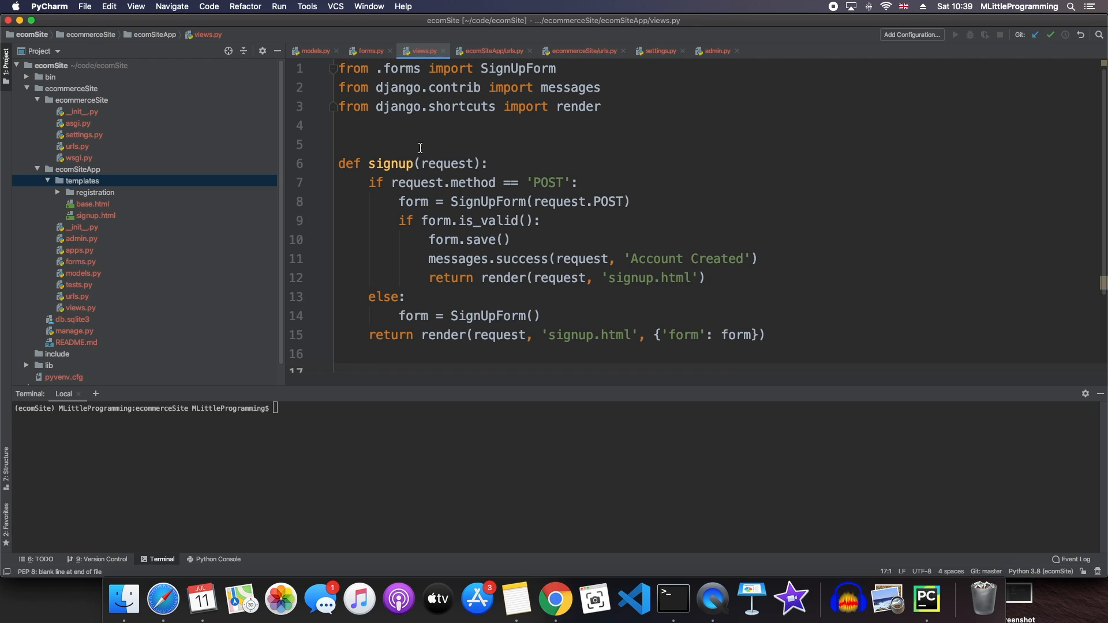
{"action": "left_click", "coordinate": [340, 368]}
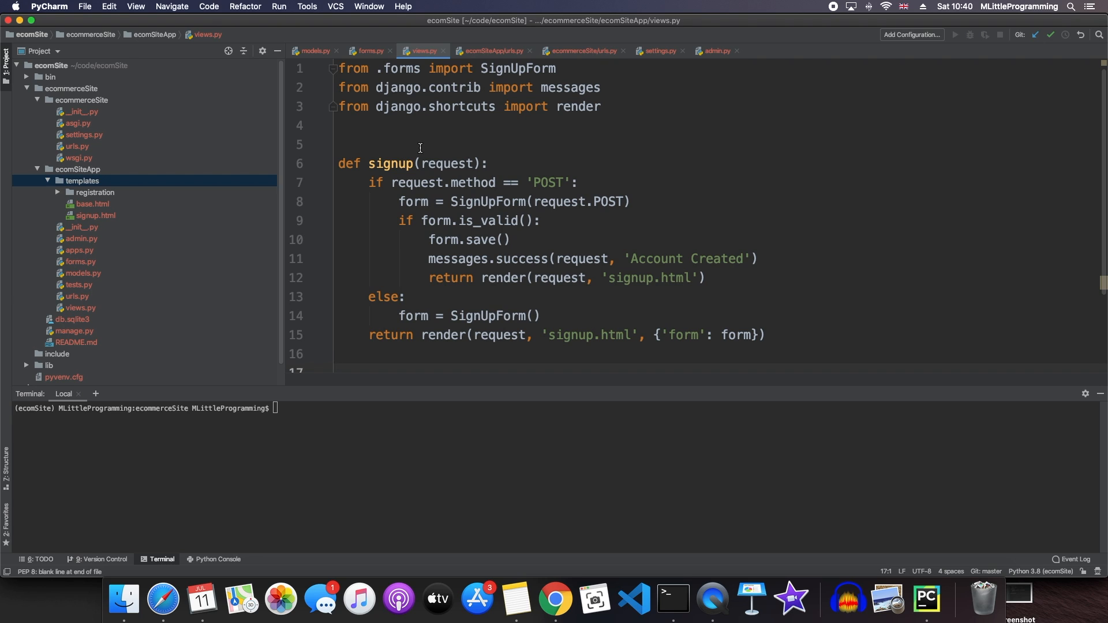
{"action": "left_click", "coordinate": [580, 50]}
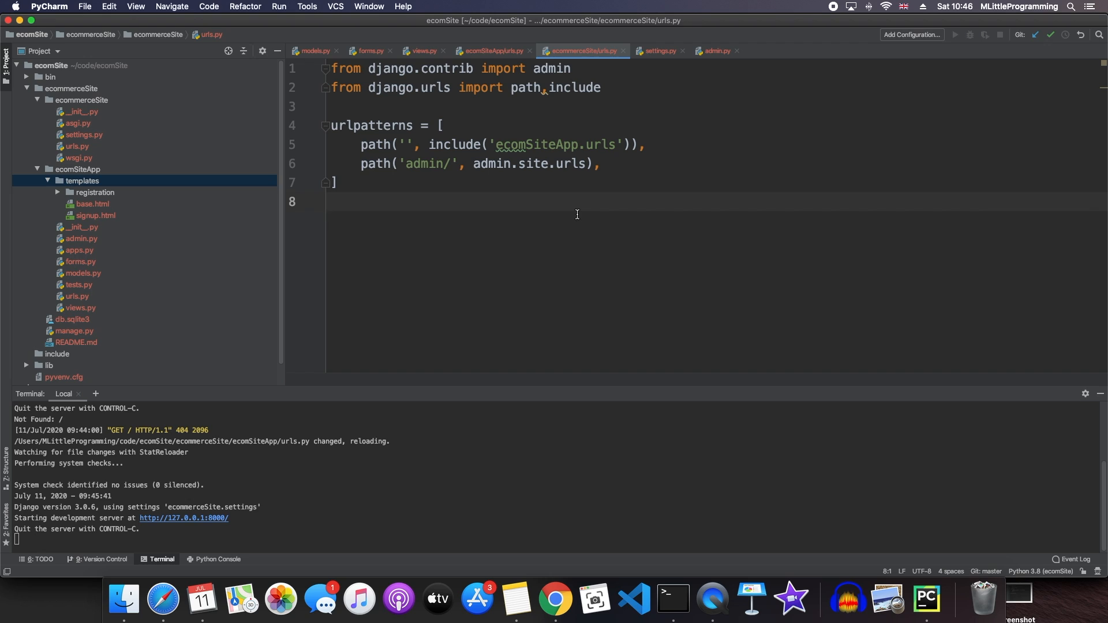
Visit the site's /admin route in Chrome to see the Django admin login page, then return to PyCharm
{"action": "double_click", "coordinate": [424, 163]}
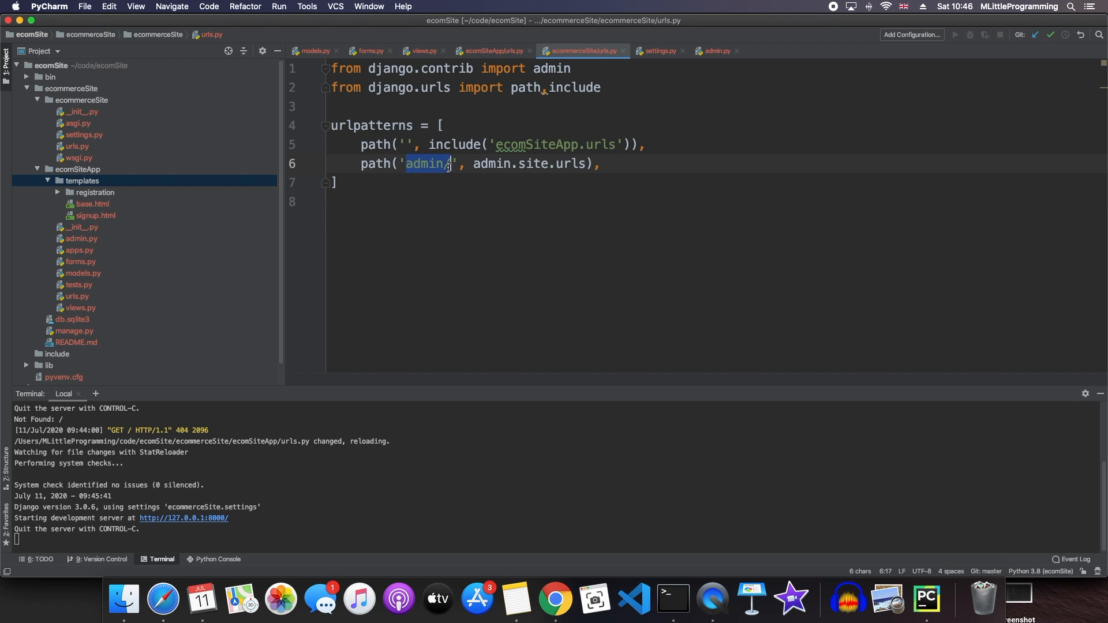
{"action": "left_click", "coordinate": [555, 599]}
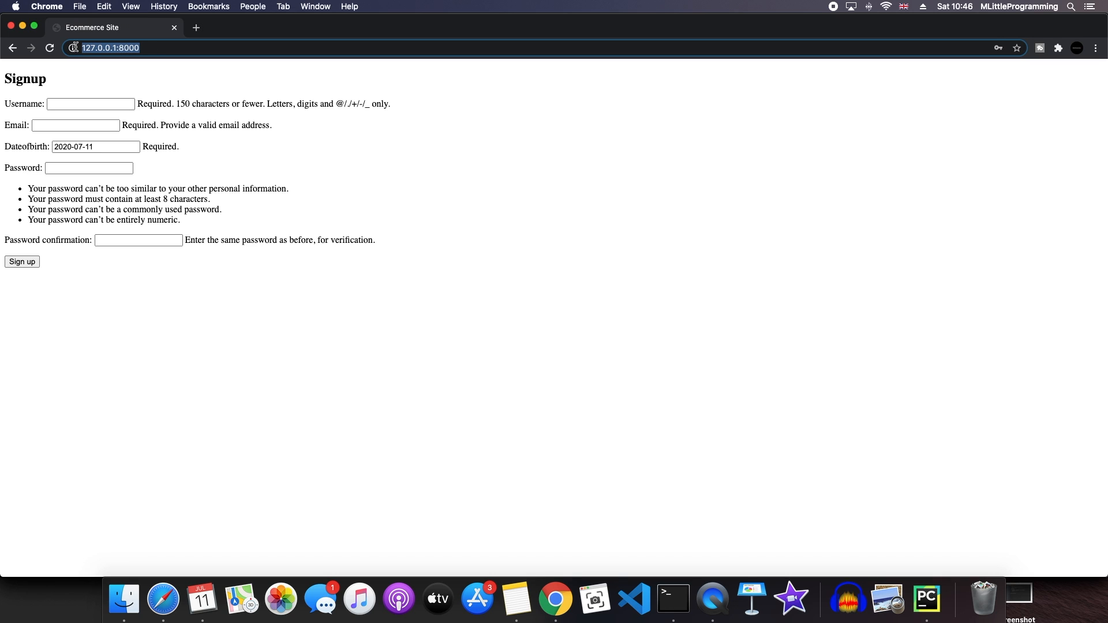
{"action": "type", "text": "/admin/login/?next=/admin/"}
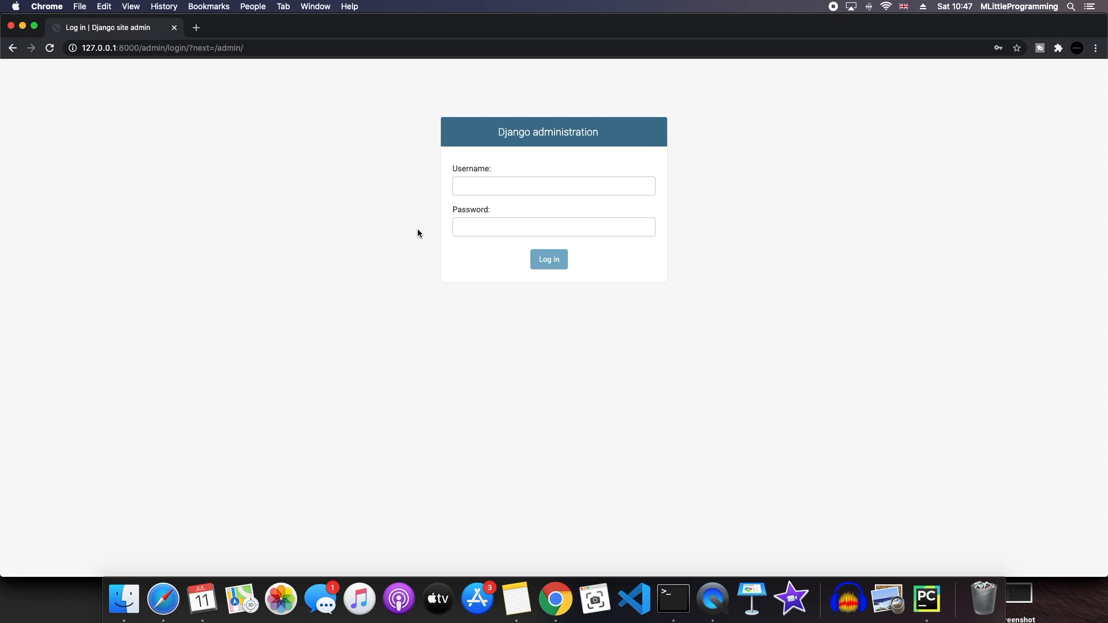
{"action": "left_click", "coordinate": [924, 599]}
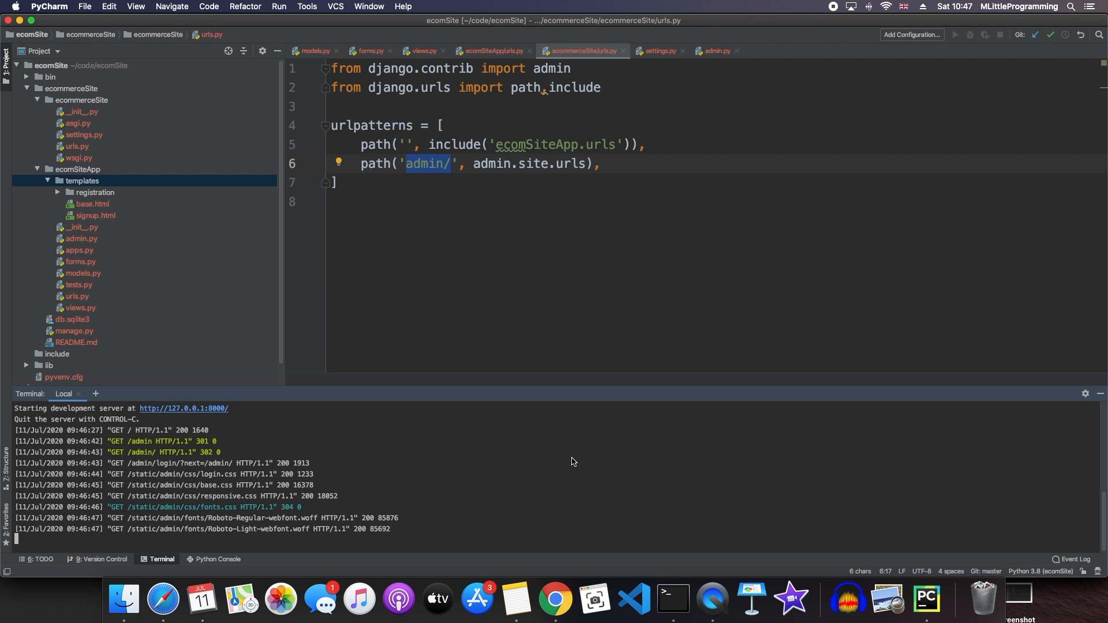
Stop the server and create a Django superuser via manage.py createsuperuser, answering its prompts
{"action": "key", "text": "ctrl+c"}
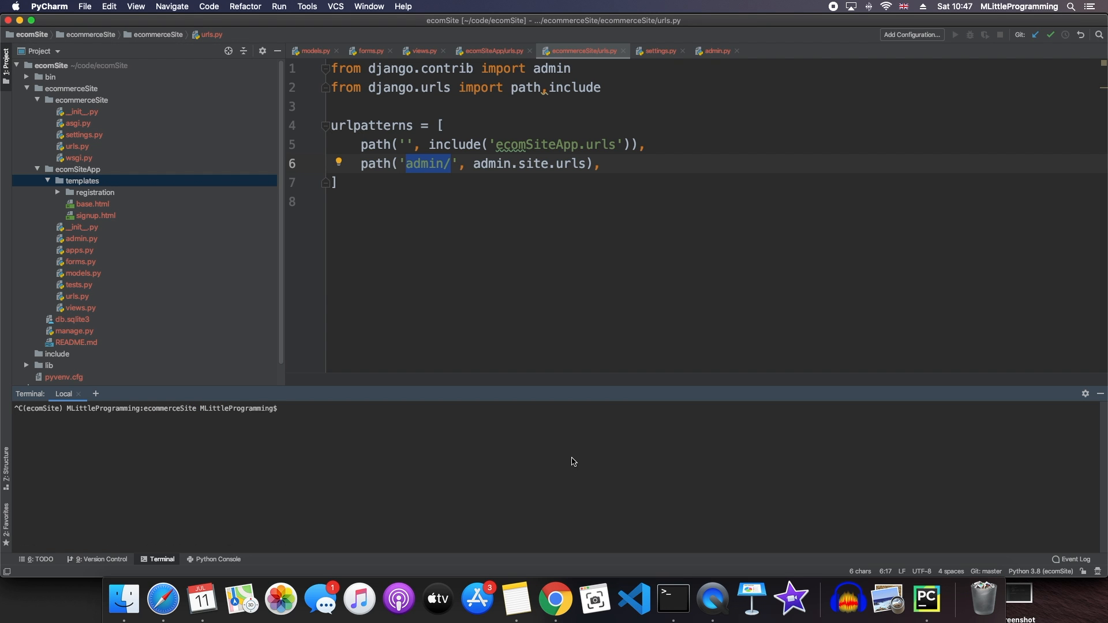
{"action": "type", "text": "python manage.py"}
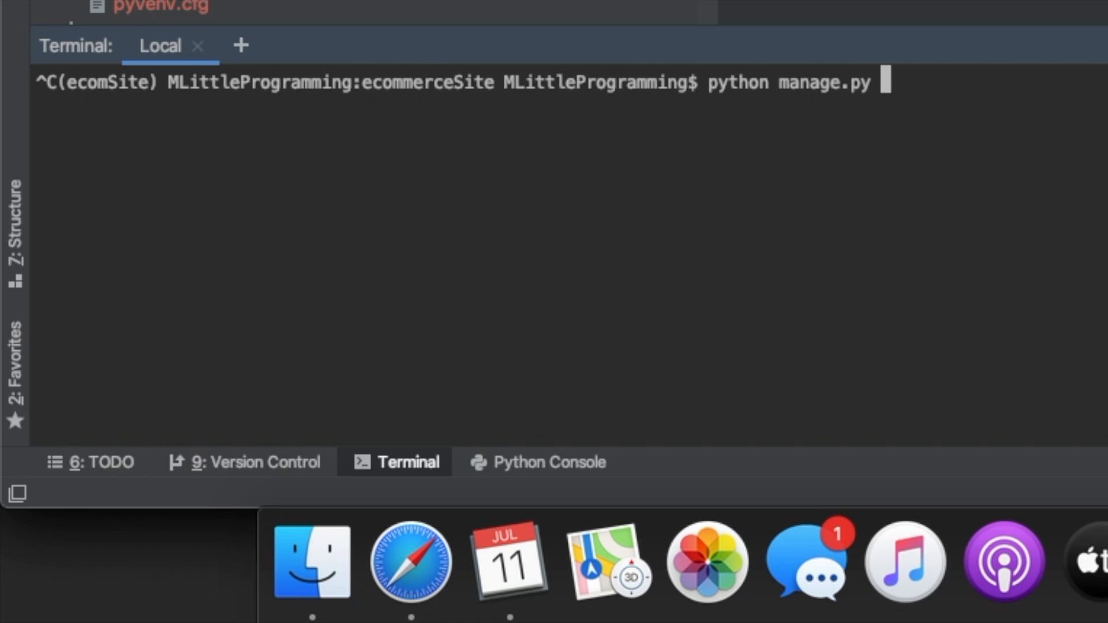
{"action": "type", "text": "createsup"}
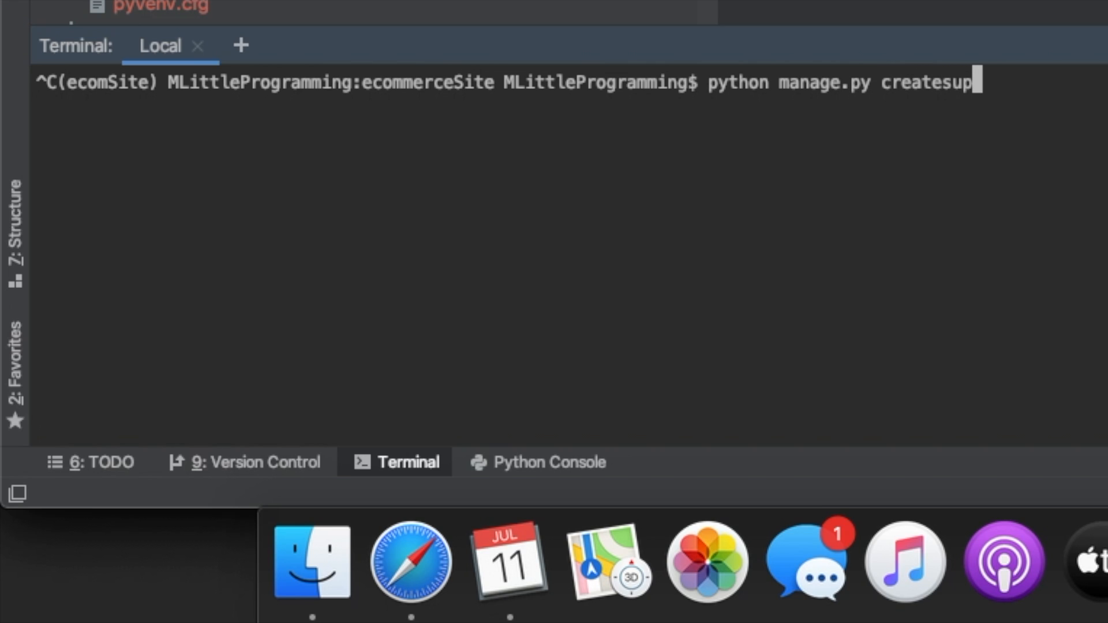
{"action": "key", "text": "Return"}
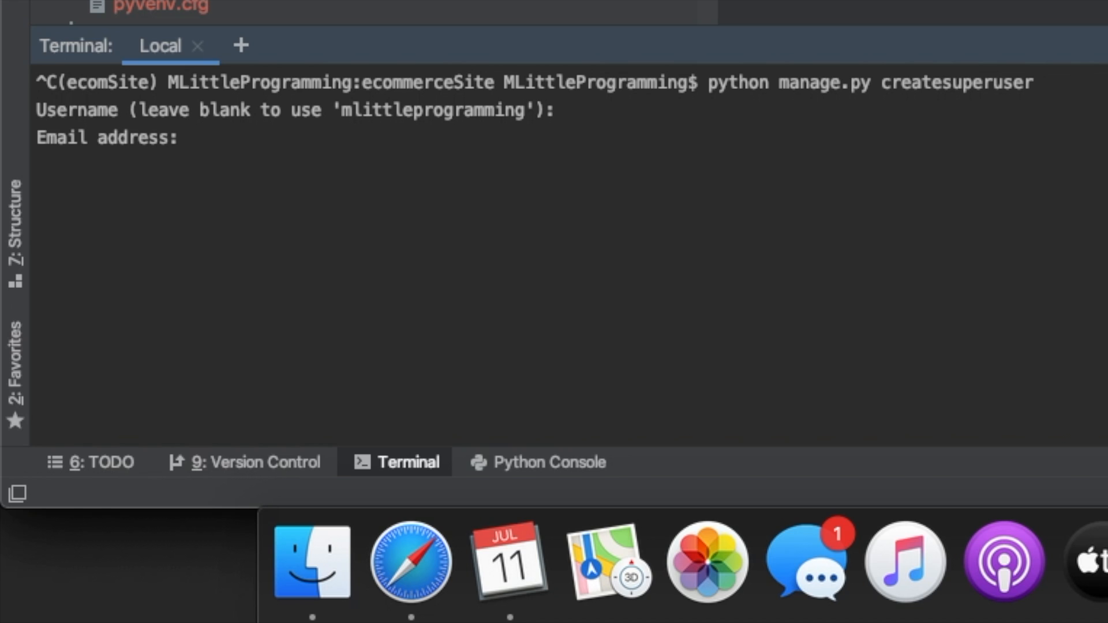
{"action": "type", "text": "mlittlepo"}
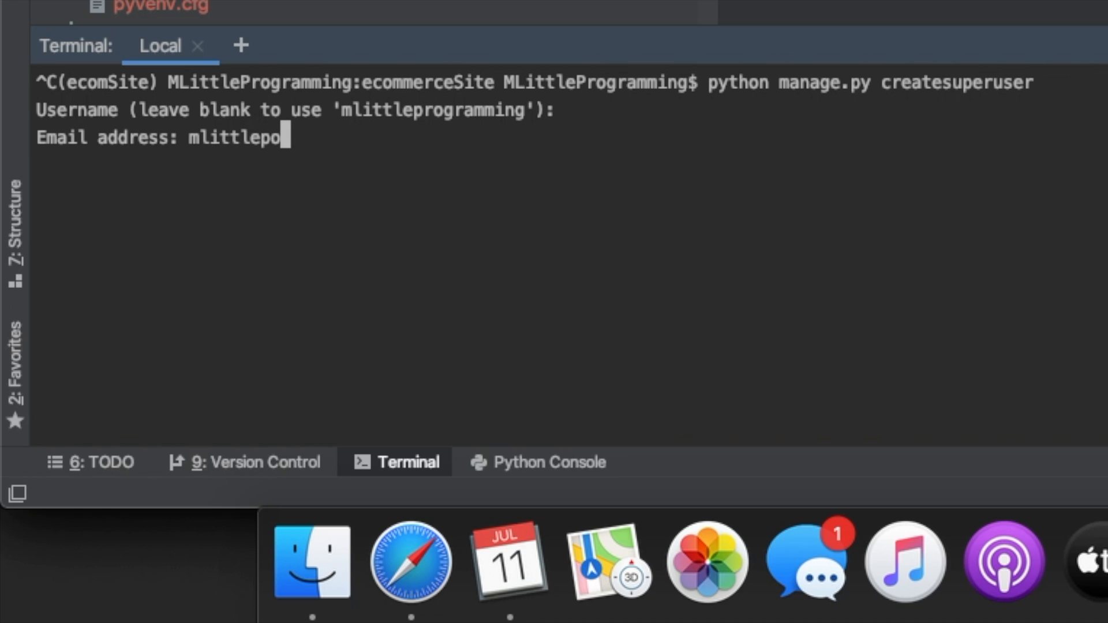
{"action": "key", "text": "Return"}
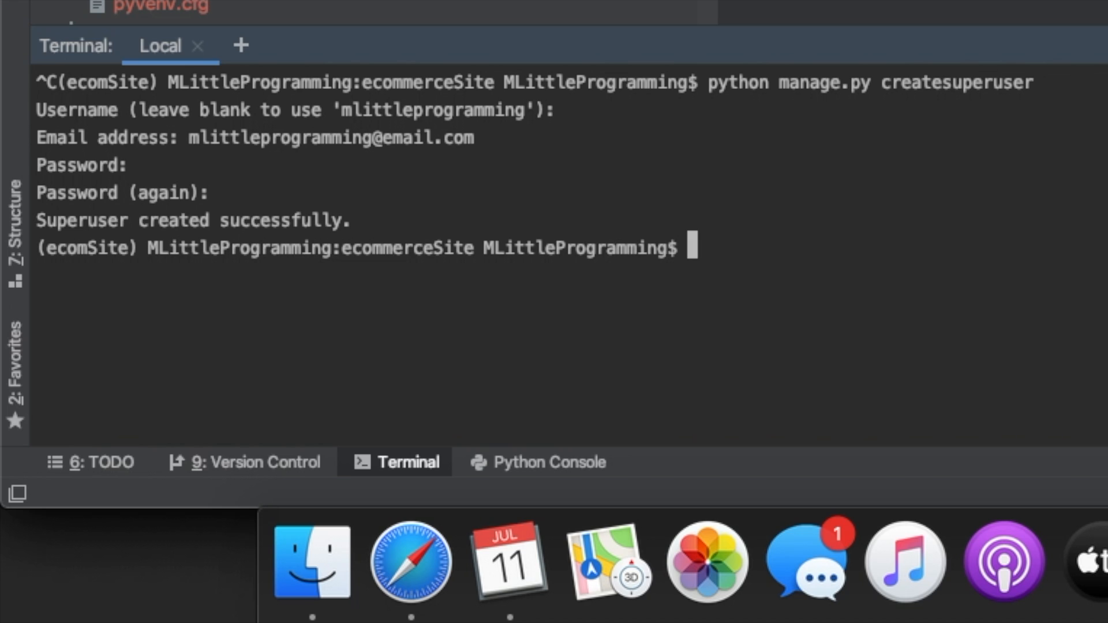
Restart the development server with python manage.py runserver
{"action": "type", "text": "python manage.py runserver"}
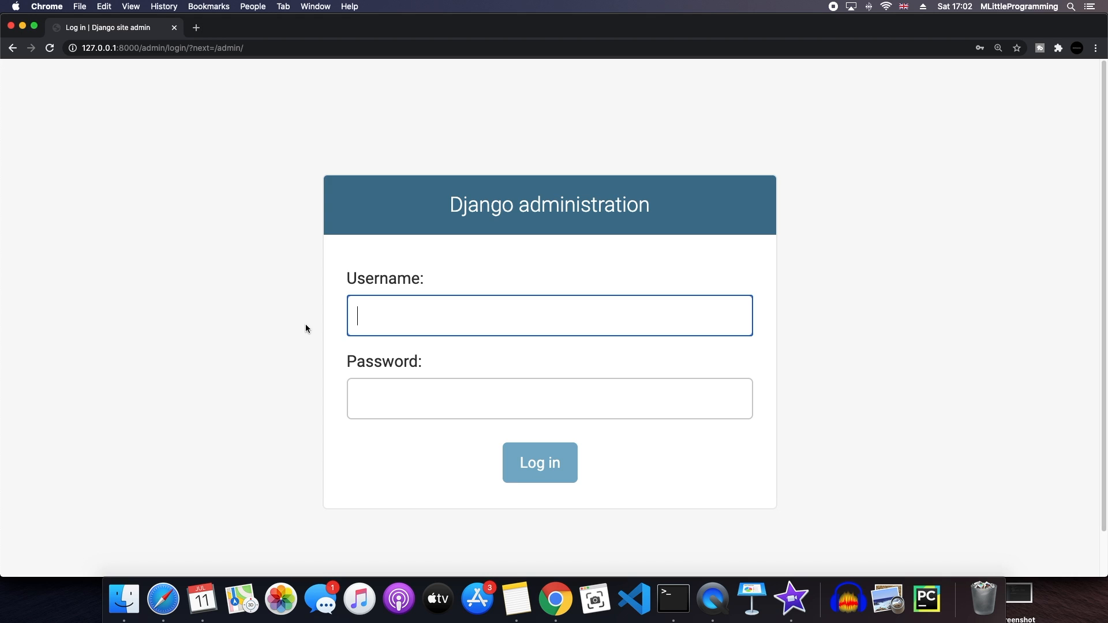
{"action": "left_click", "coordinate": [540, 462]}
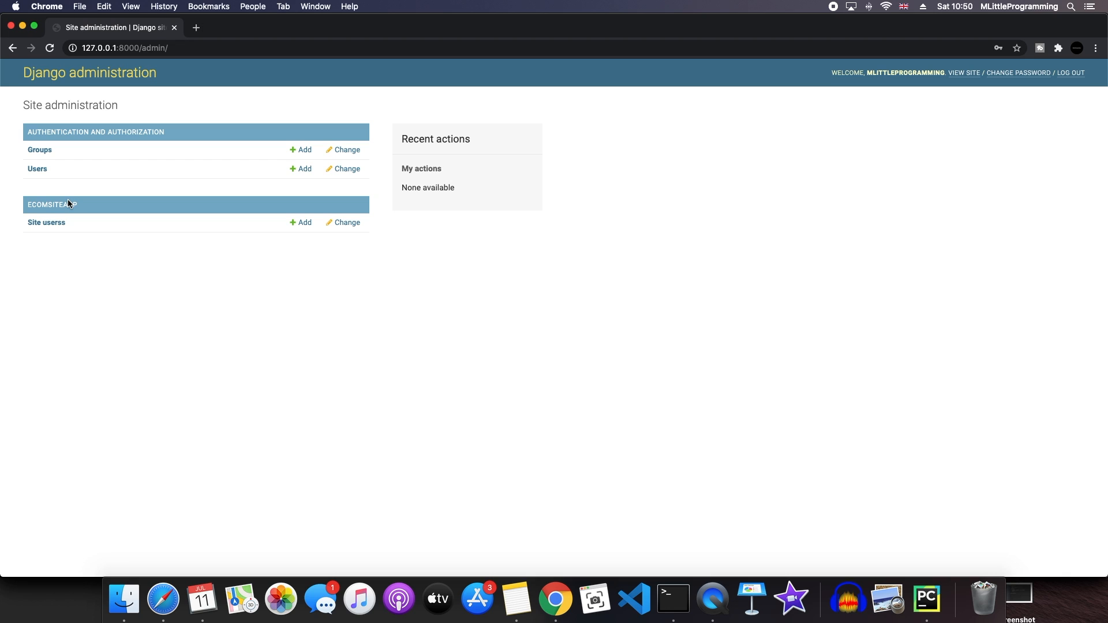
{"action": "mouse_move", "coordinate": [70, 168]}
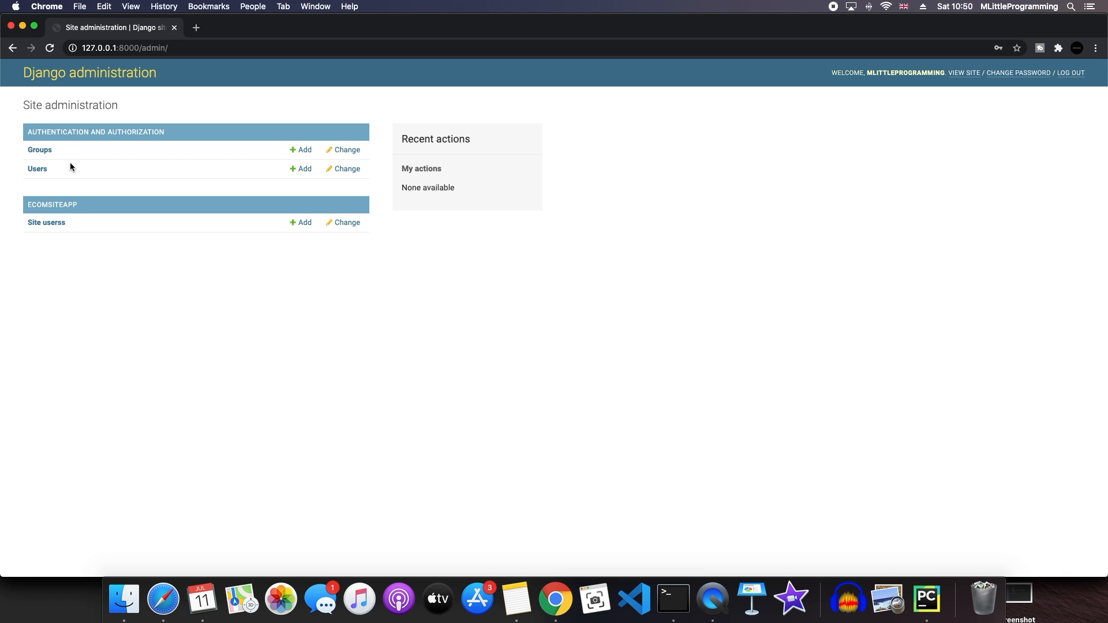
{"action": "mouse_move", "coordinate": [11, 136]}
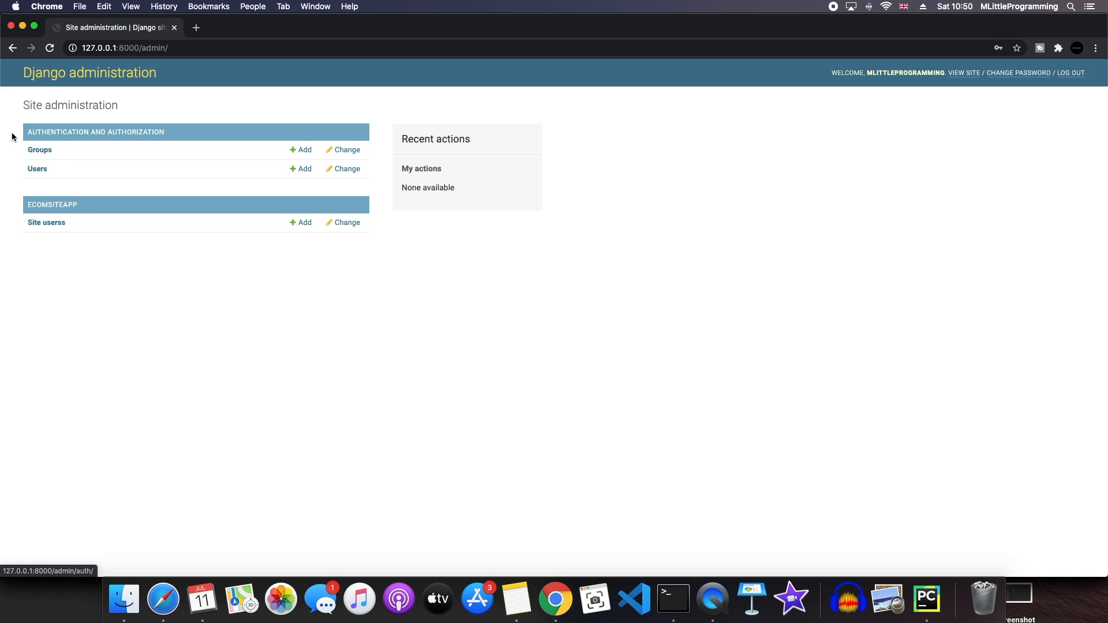
{"action": "mouse_move", "coordinate": [75, 165]}
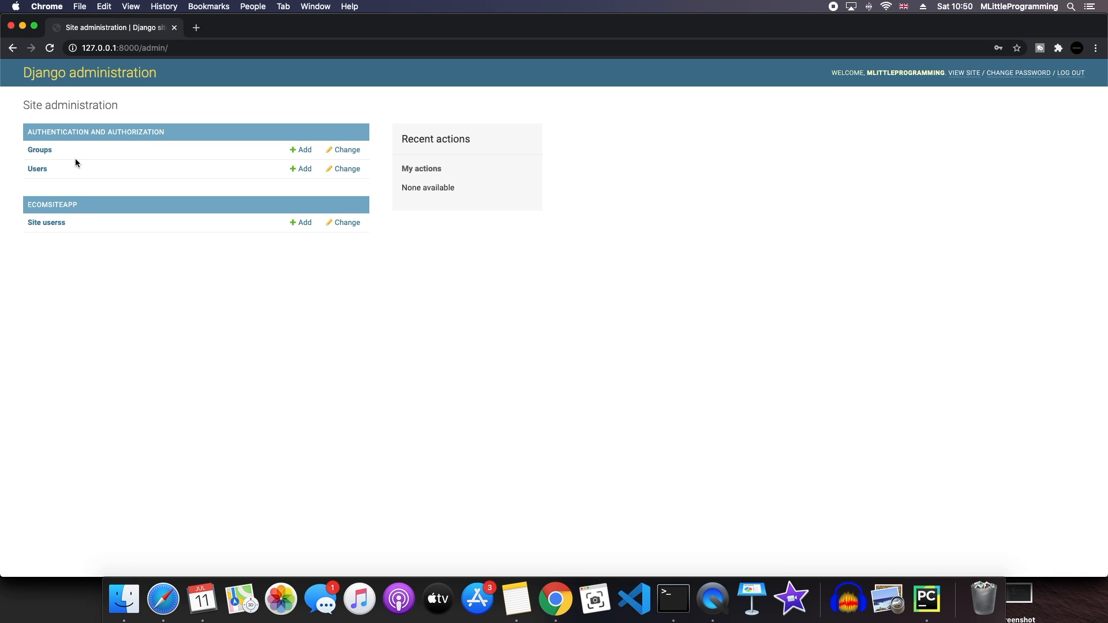
{"action": "mouse_move", "coordinate": [71, 137]}
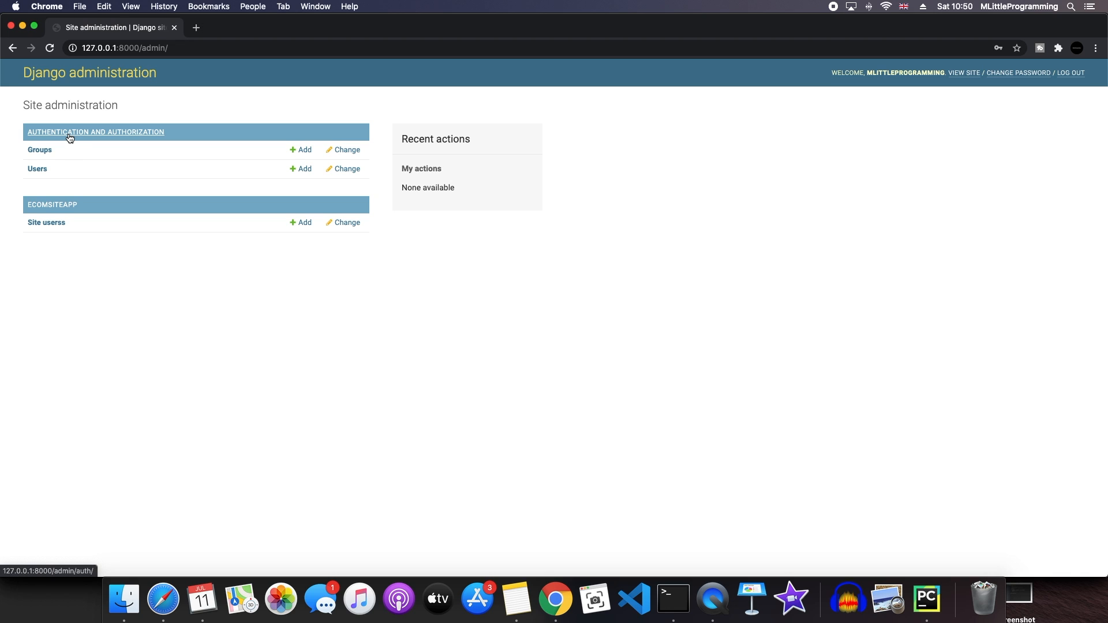
{"action": "mouse_move", "coordinate": [39, 169]}
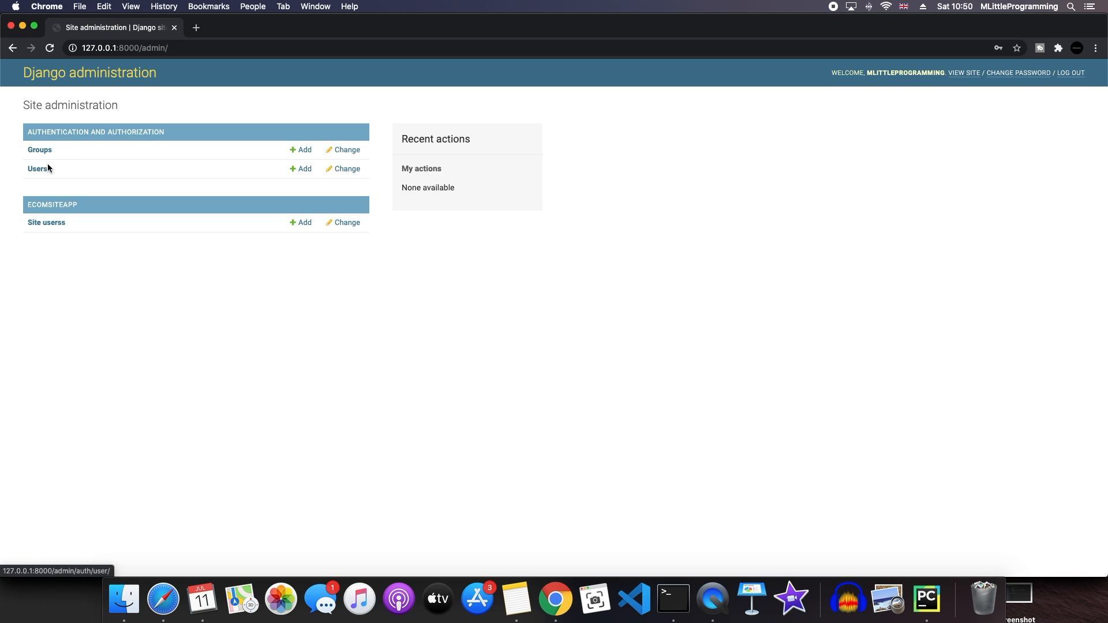
{"action": "mouse_move", "coordinate": [20, 173]}
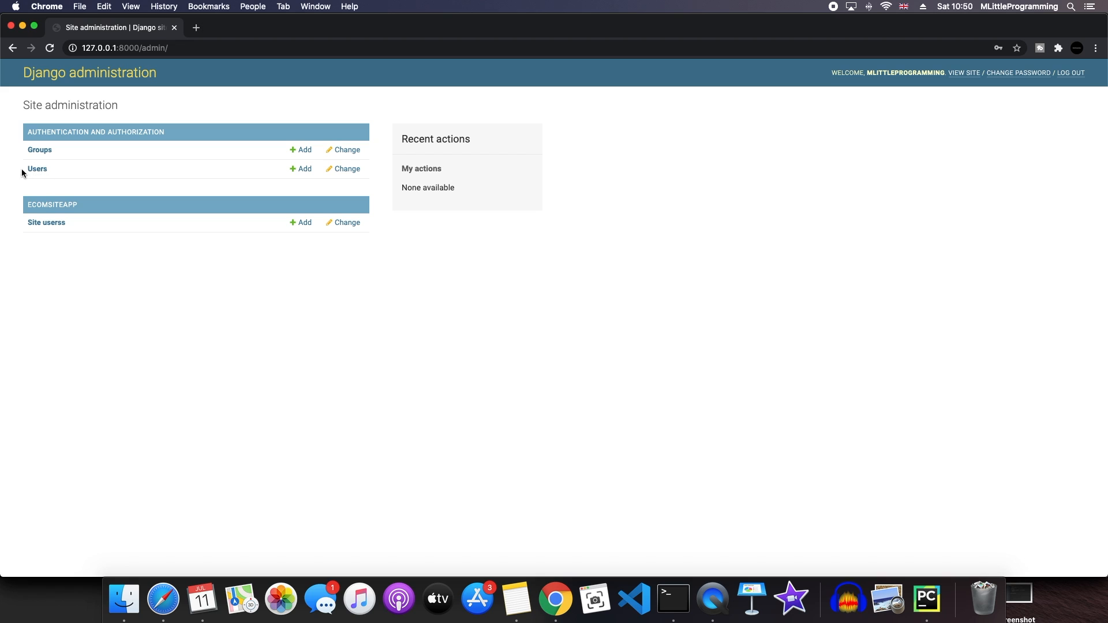
{"action": "left_click", "coordinate": [37, 169]}
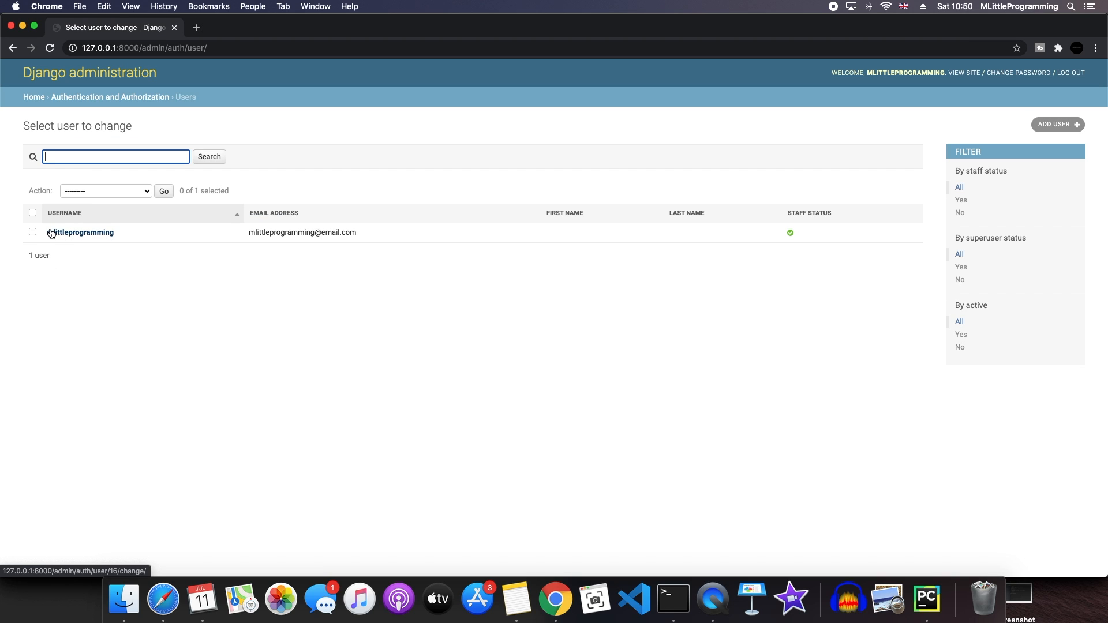
{"action": "mouse_move", "coordinate": [254, 235]}
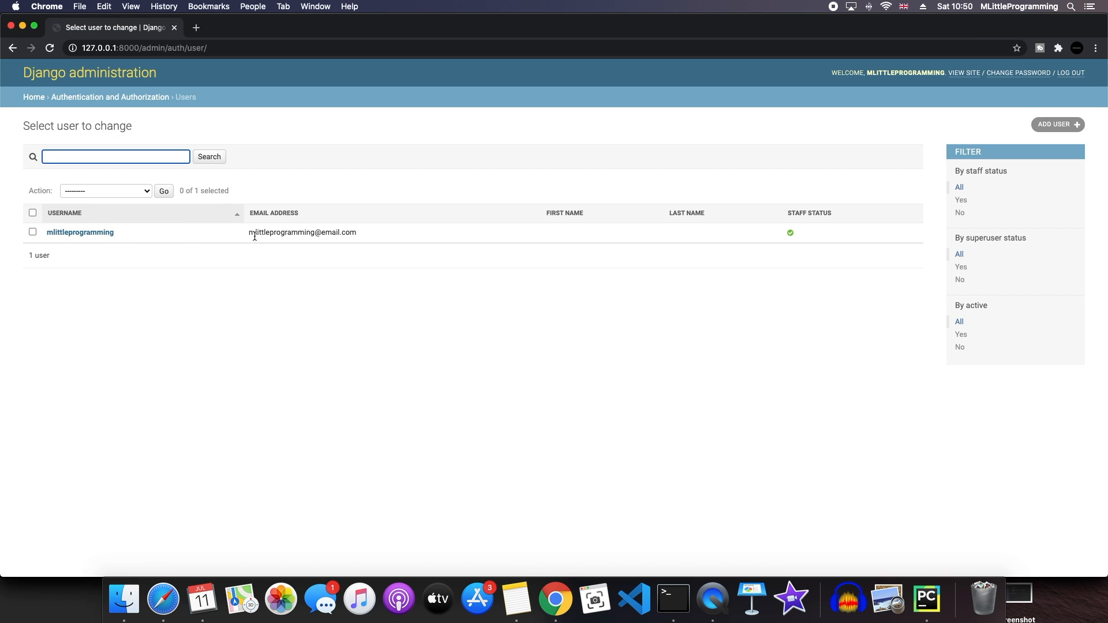
{"action": "left_click", "coordinate": [33, 97]}
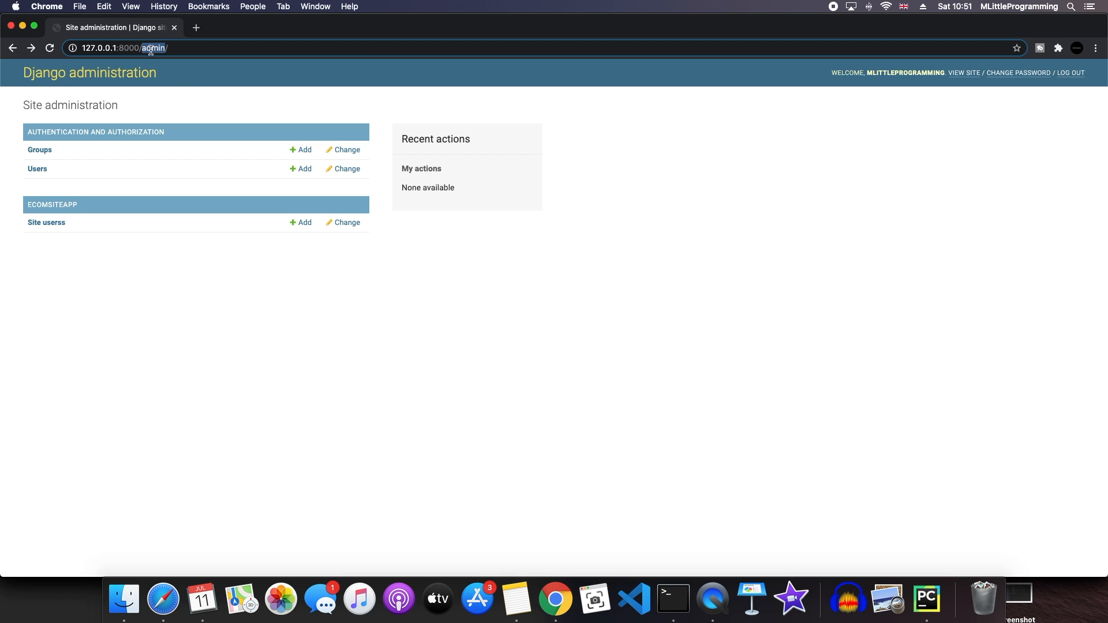
{"action": "type", "text": "ss"}
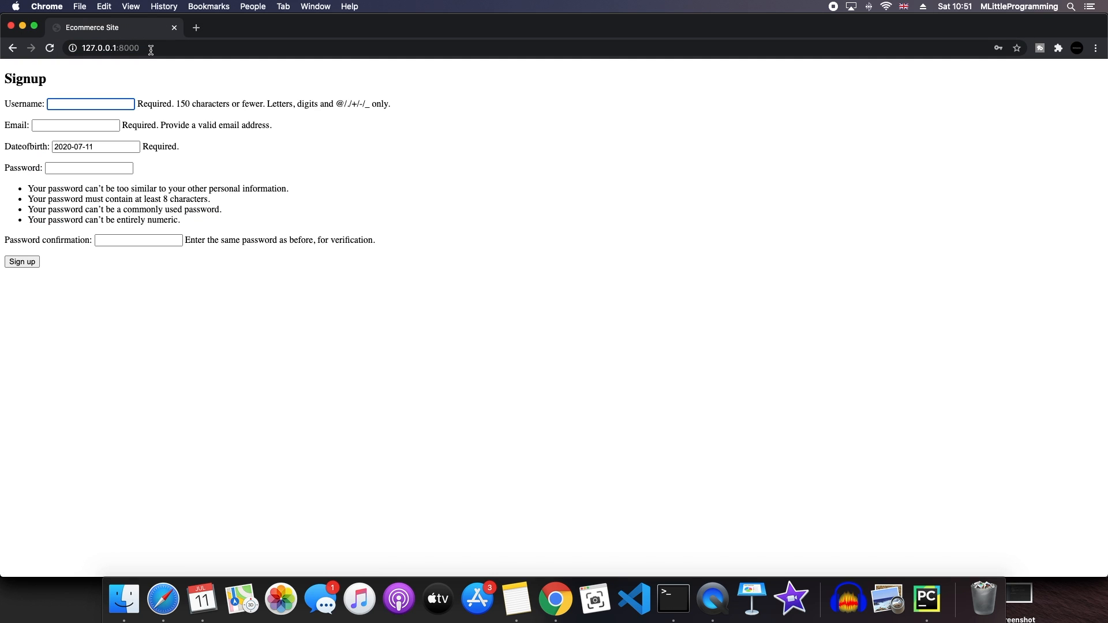
{"action": "type", "text": "custom"}
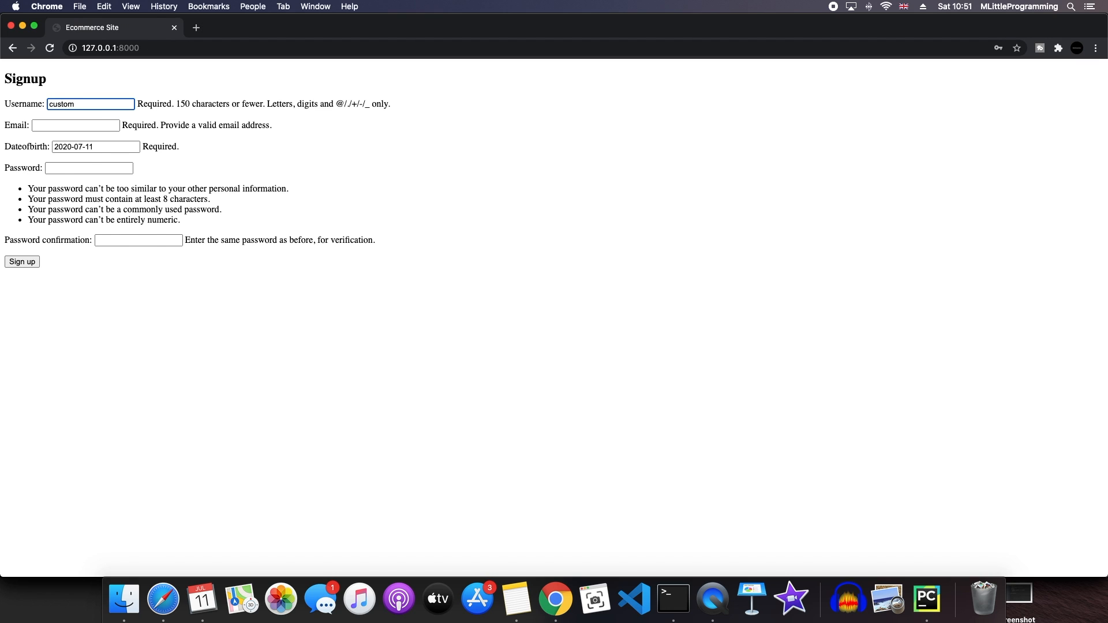
{"action": "type", "text": "customUser"}
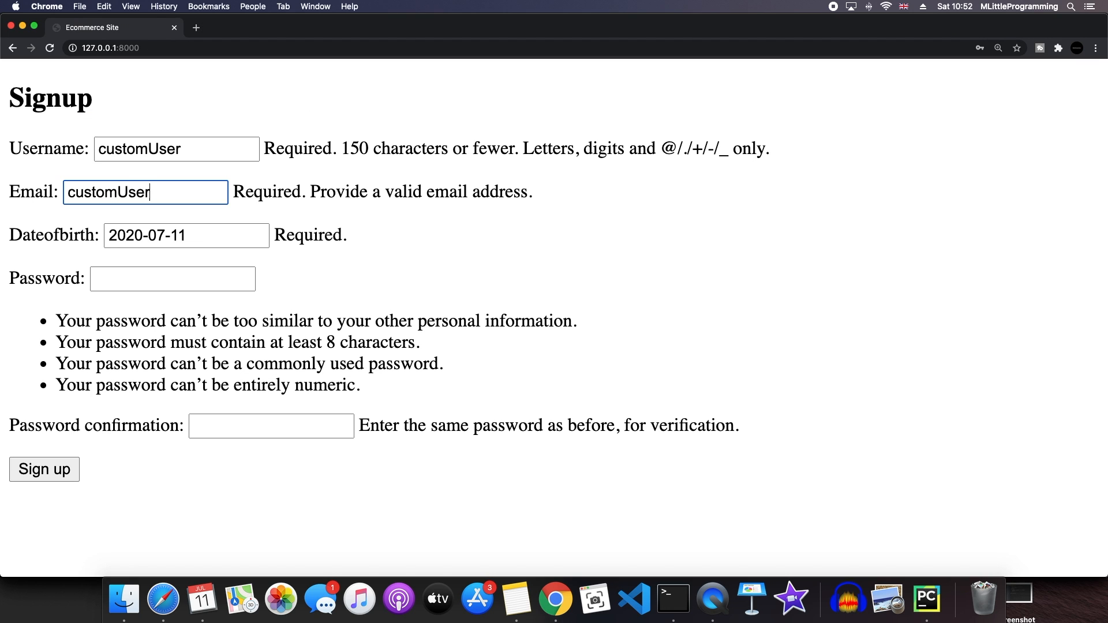
{"action": "type", "text": "@email.c"}
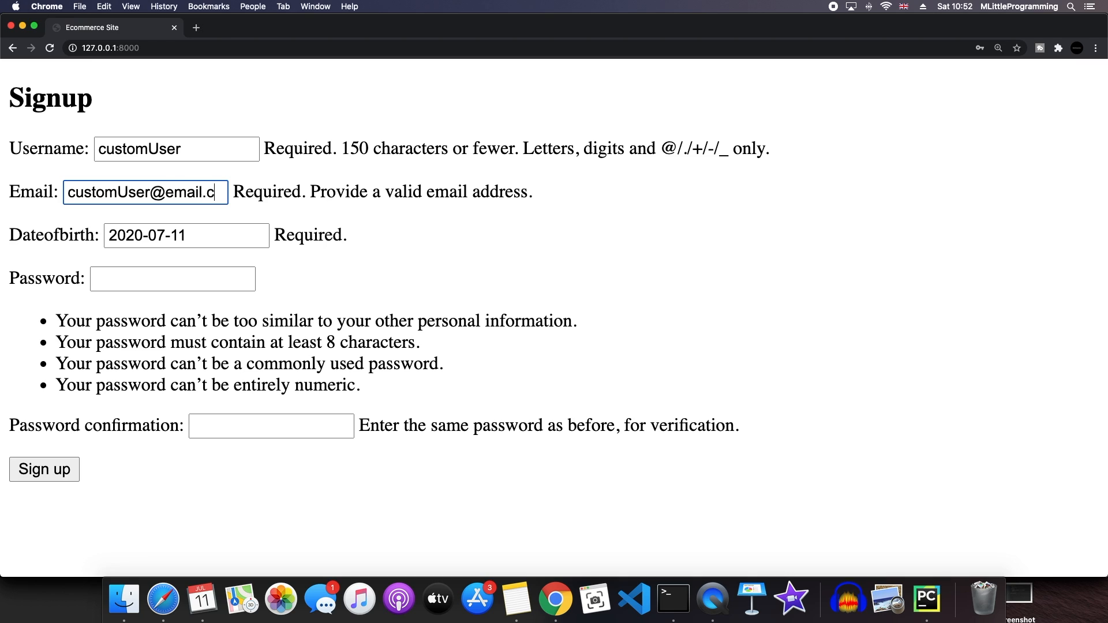
{"action": "left_click", "coordinate": [44, 469]}
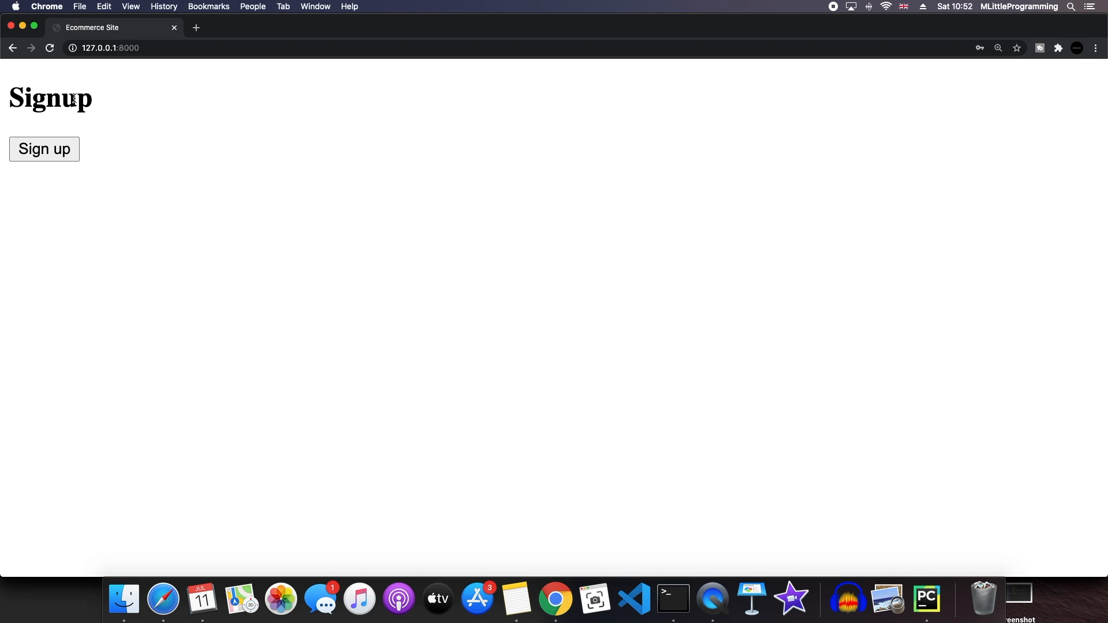
{"action": "mouse_move", "coordinate": [145, 81]}
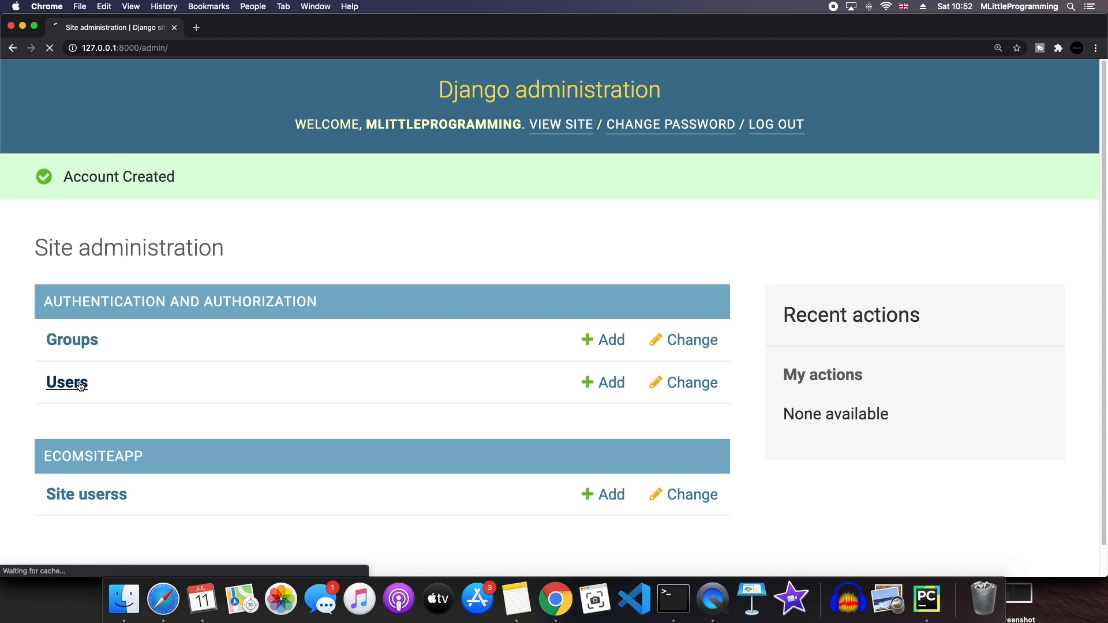
Find customUser in the admin Users list, review its Change user page, and return to admin home
{"action": "left_click", "coordinate": [67, 382]}
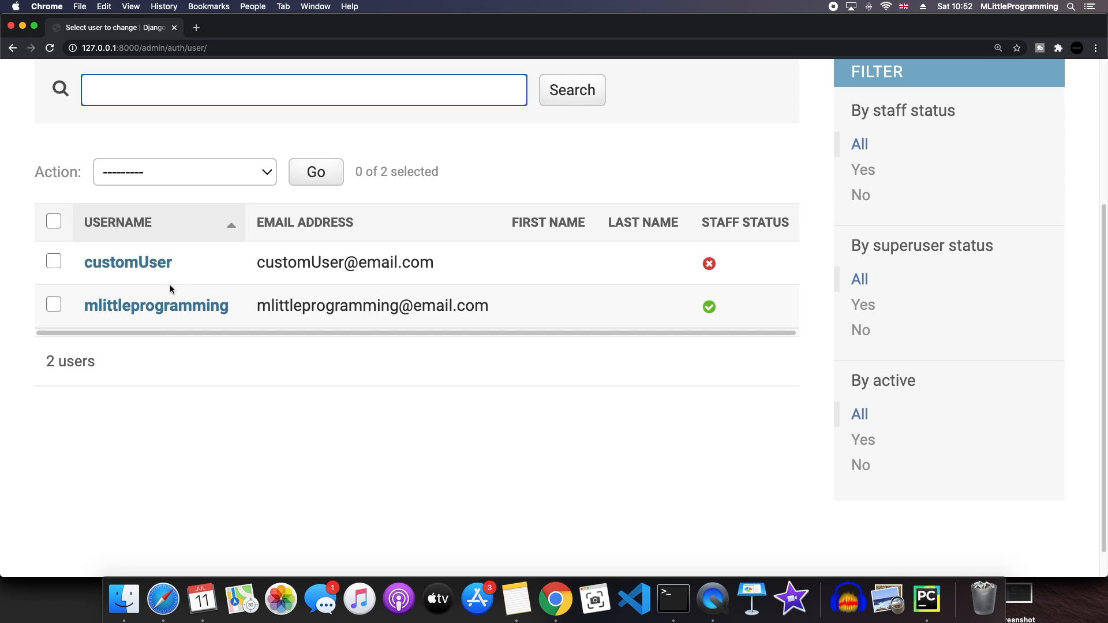
{"action": "mouse_move", "coordinate": [127, 262]}
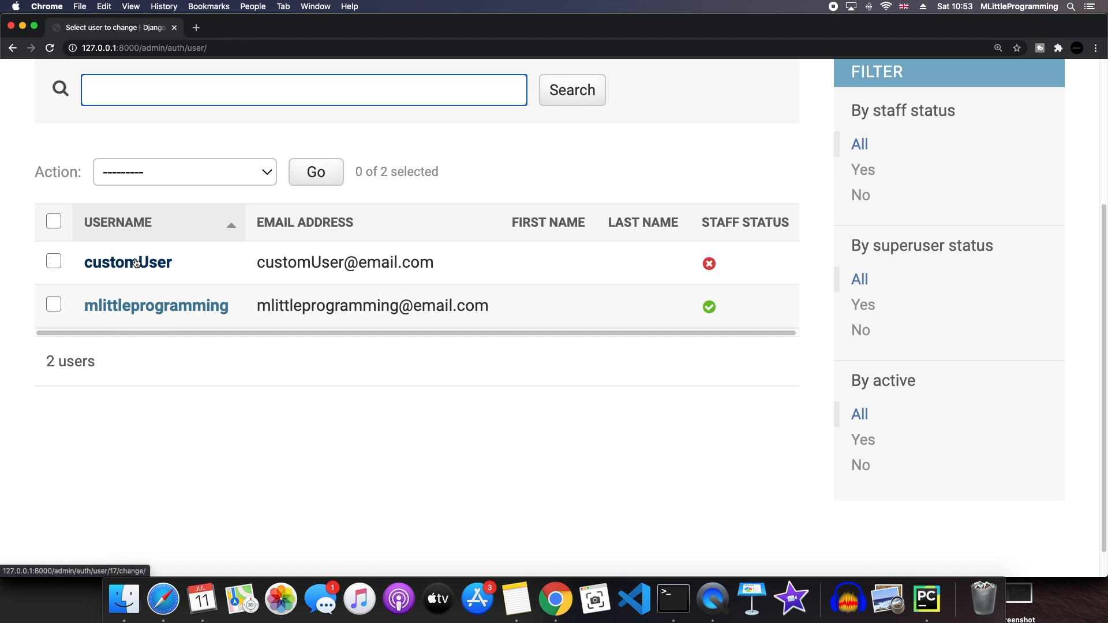
{"action": "left_click", "coordinate": [128, 262]}
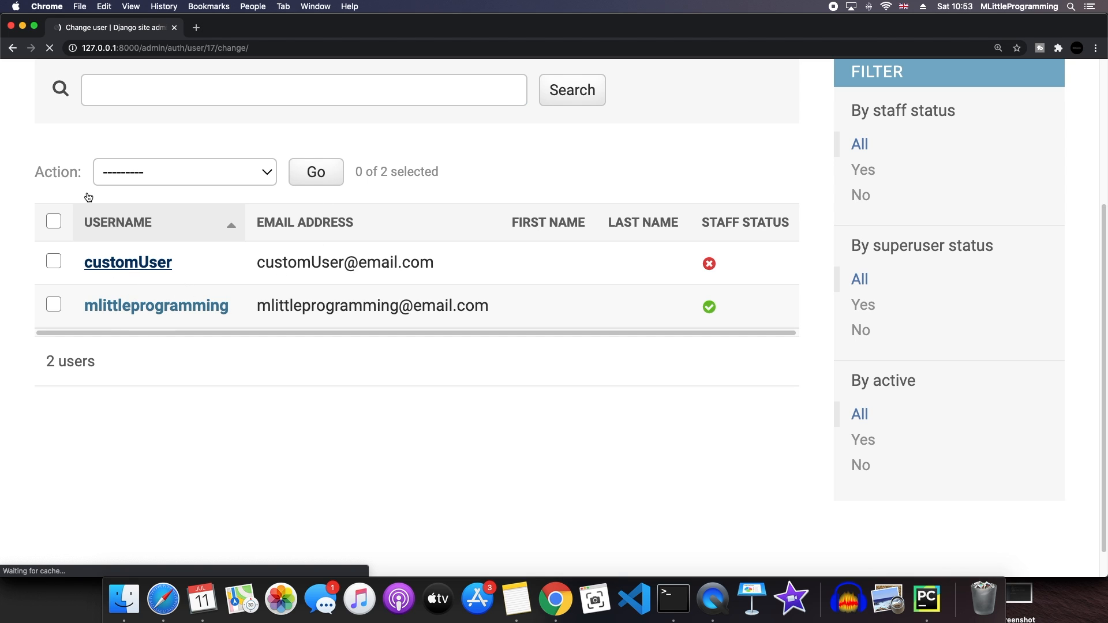
{"action": "left_click", "coordinate": [128, 262]}
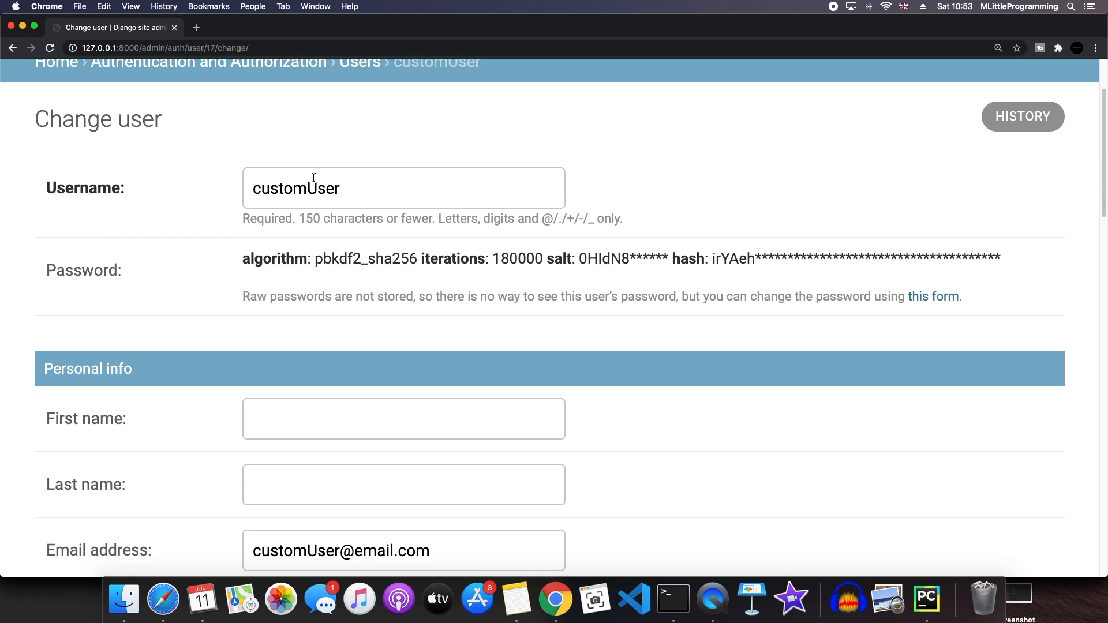
{"action": "scroll", "scroll_direction": "down", "scroll_amount": 3}
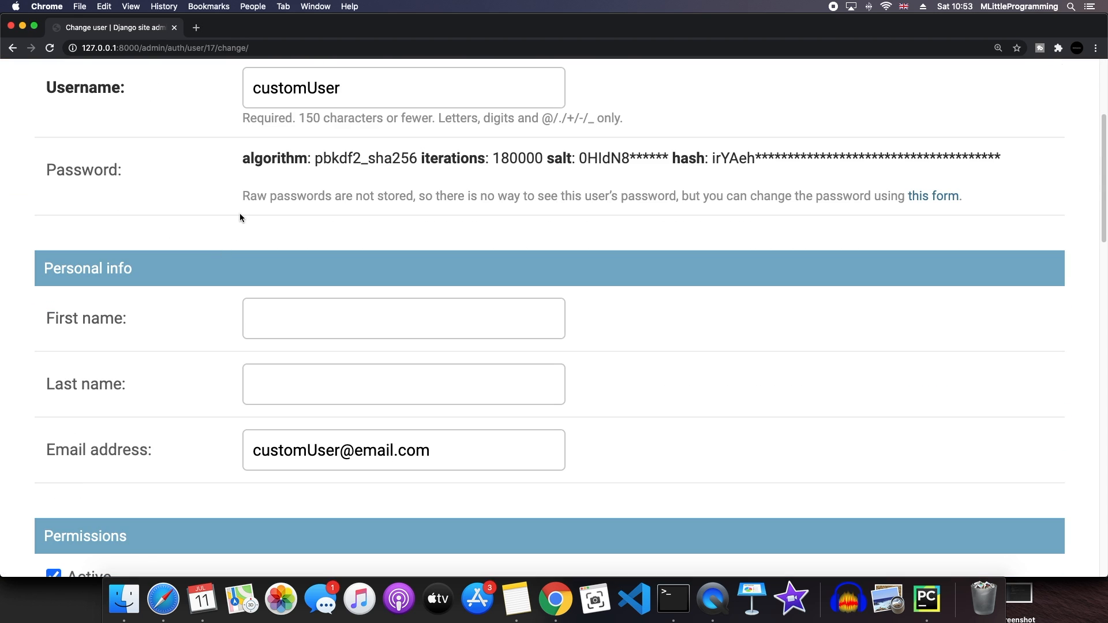
{"action": "scroll", "scroll_direction": "down", "scroll_amount": 3}
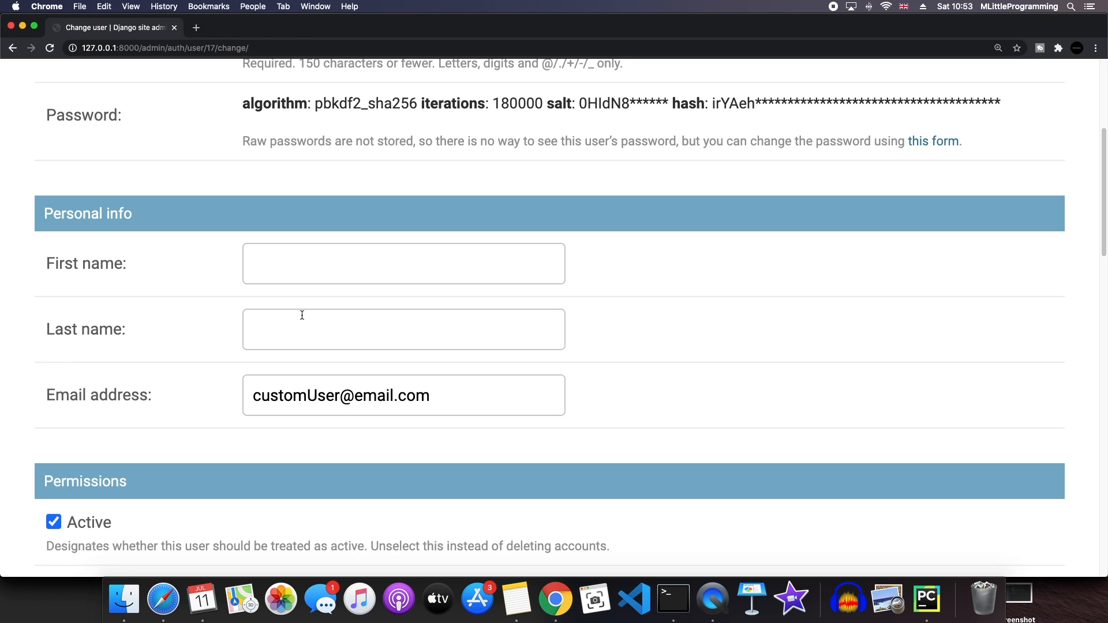
{"action": "scroll", "scroll_direction": "up", "scroll_amount": 3}
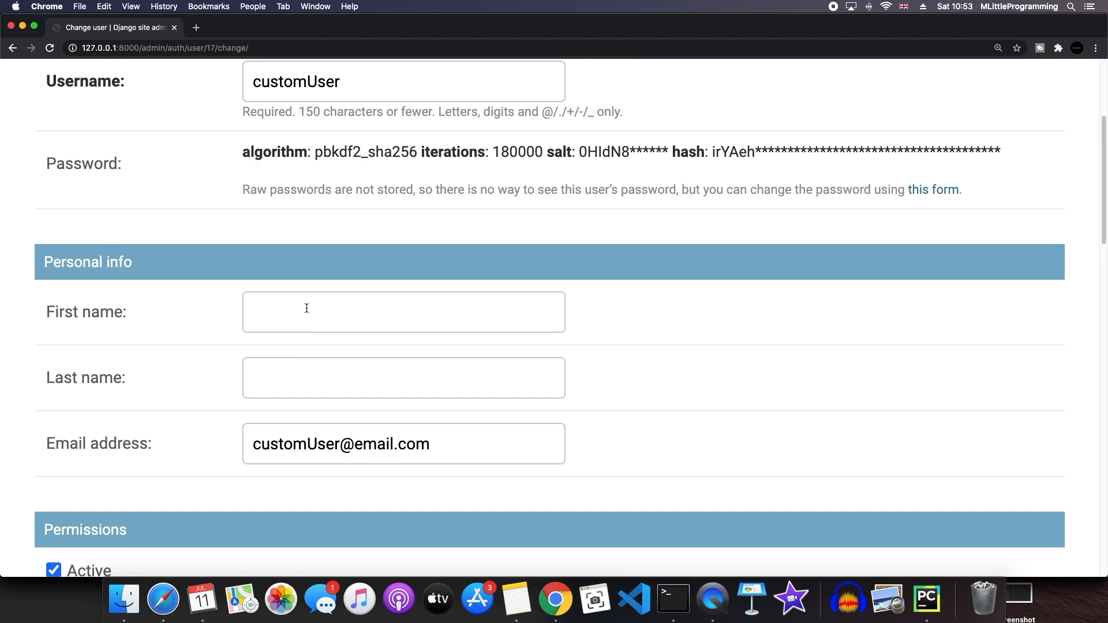
{"action": "left_click", "coordinate": [13, 47]}
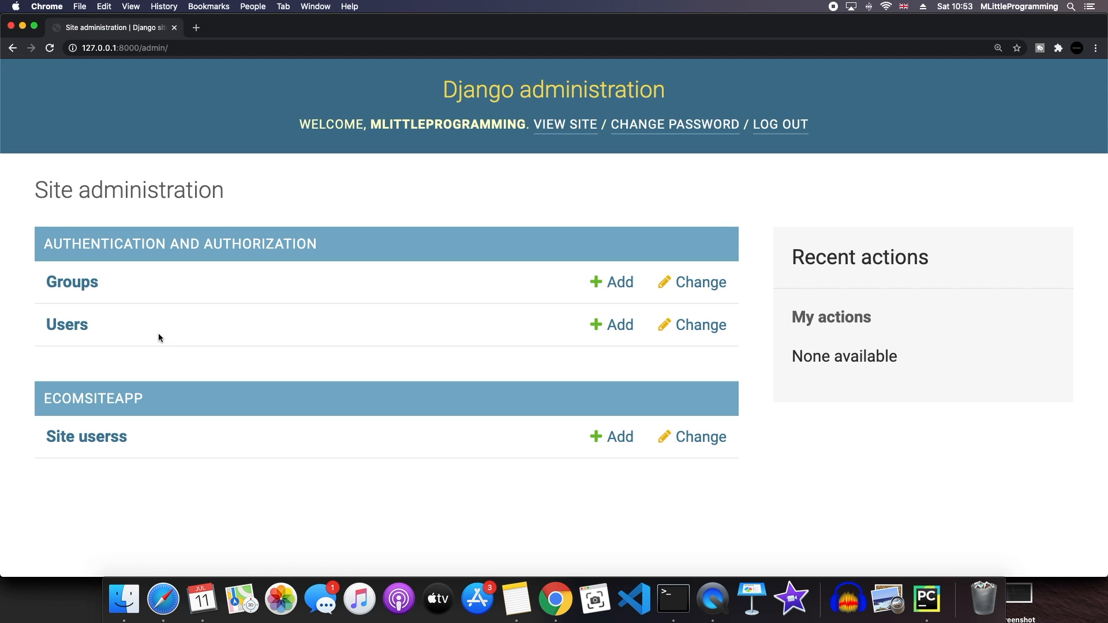
{"action": "mouse_move", "coordinate": [99, 382]}
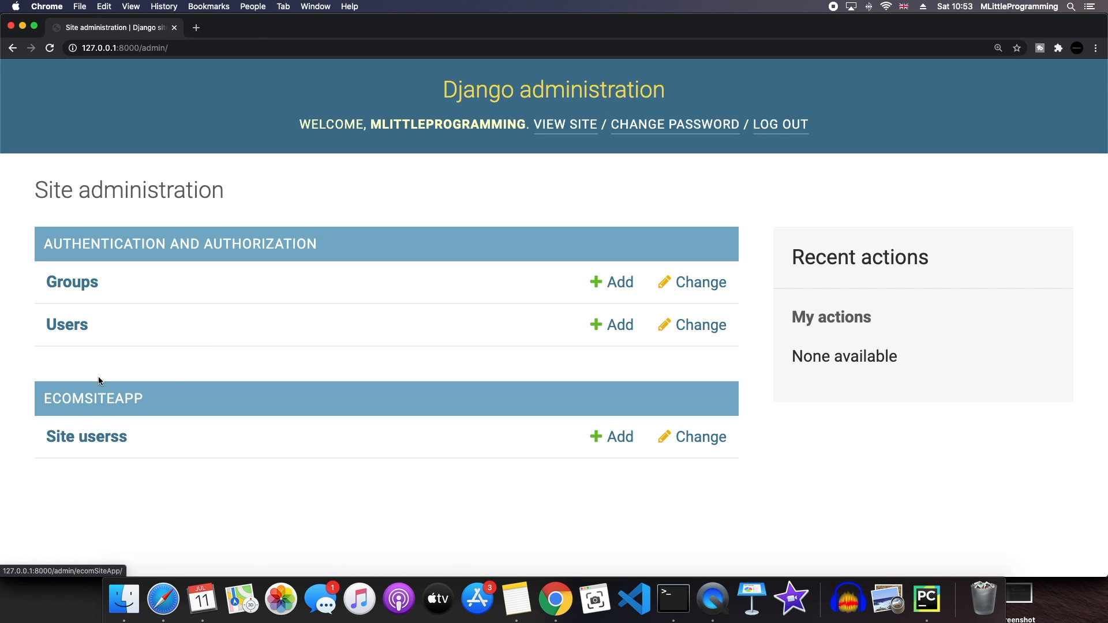
Open the Site userss records under ECOMSITEAPP in Django admin
{"action": "left_click", "coordinate": [86, 437]}
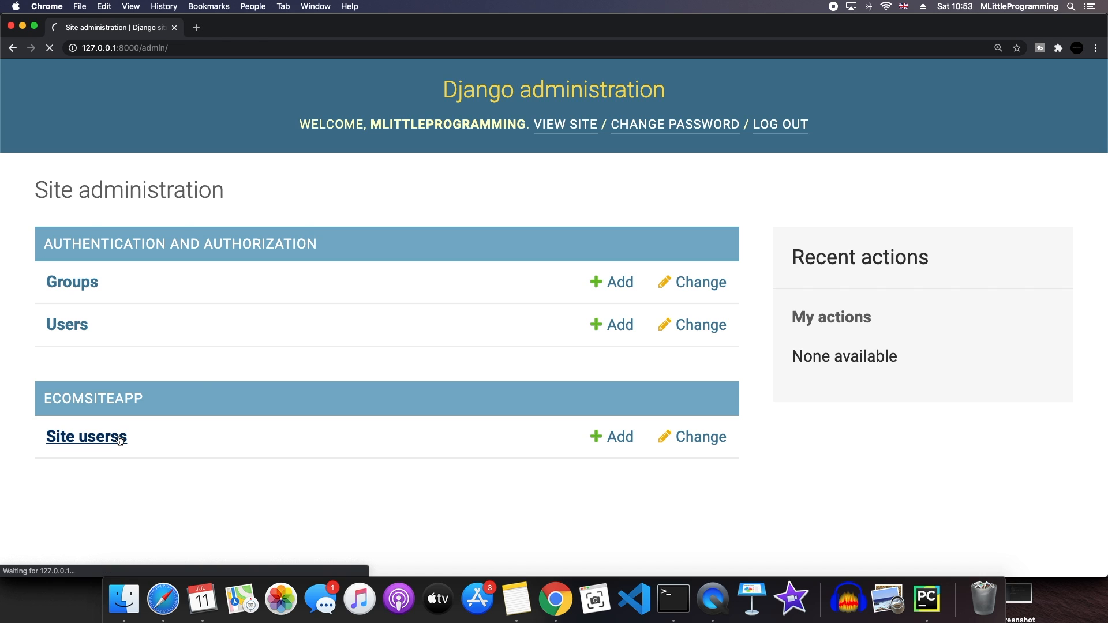
{"action": "left_click", "coordinate": [85, 437]}
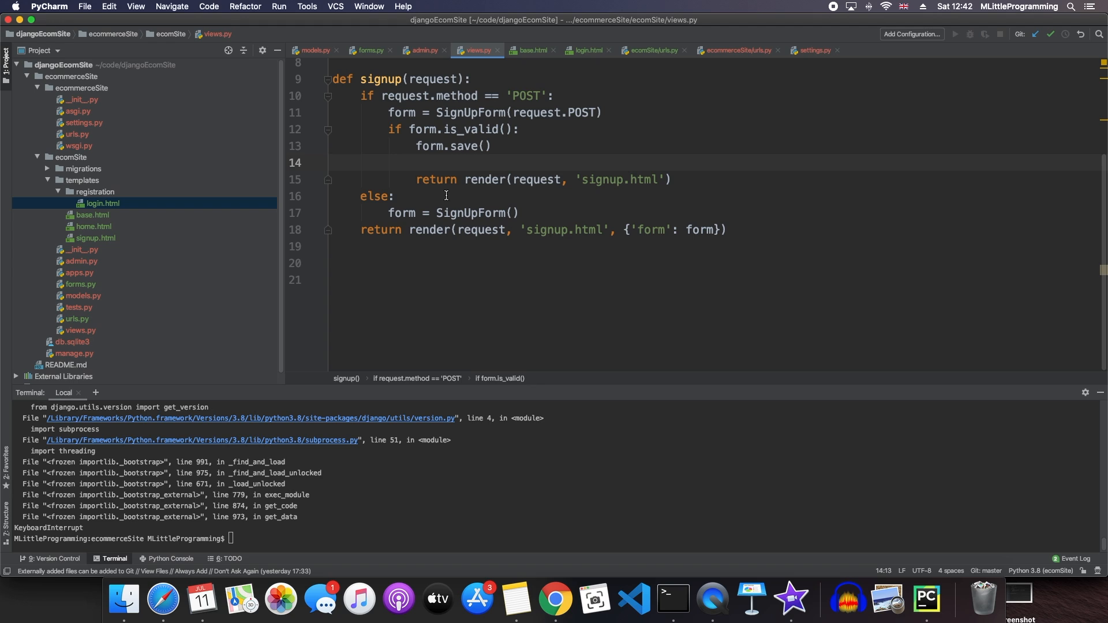
Import SiteUsers from .models at the top of views.py
{"action": "type", "text": "SignUpForm"}
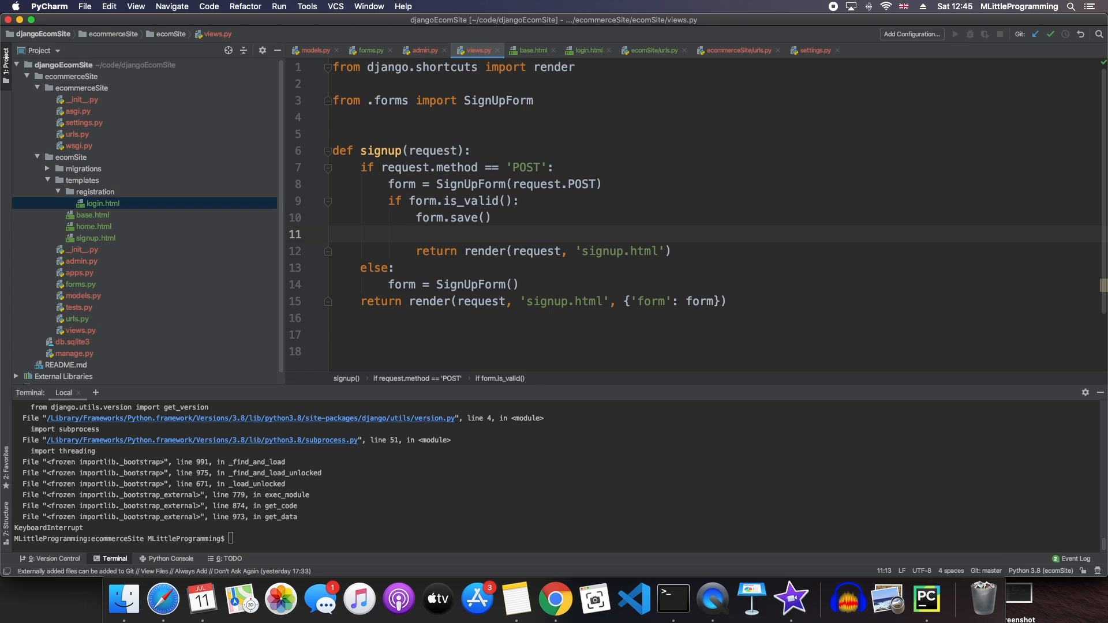
{"action": "mouse_move", "coordinate": [548, 107]}
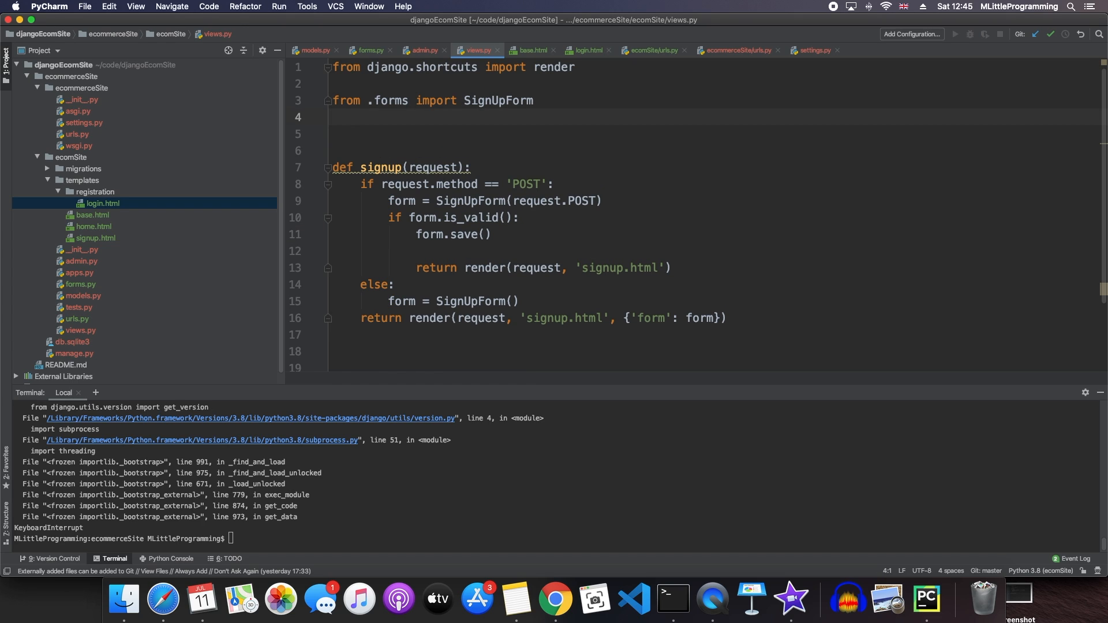
{"action": "left_click", "coordinate": [332, 116]}
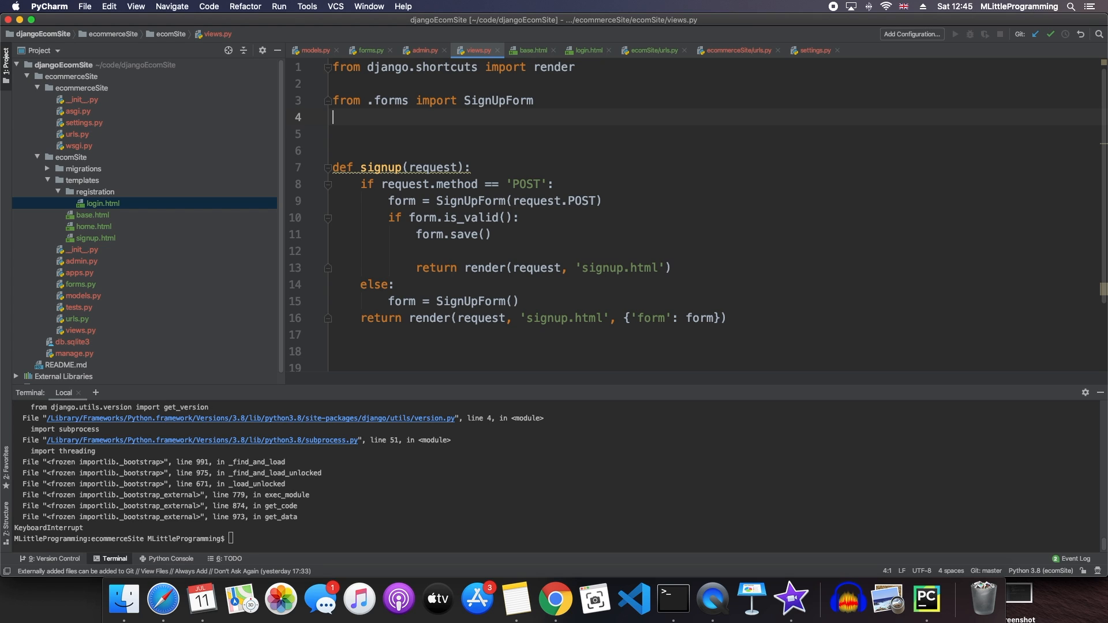
{"action": "type", "text": "from .models import"}
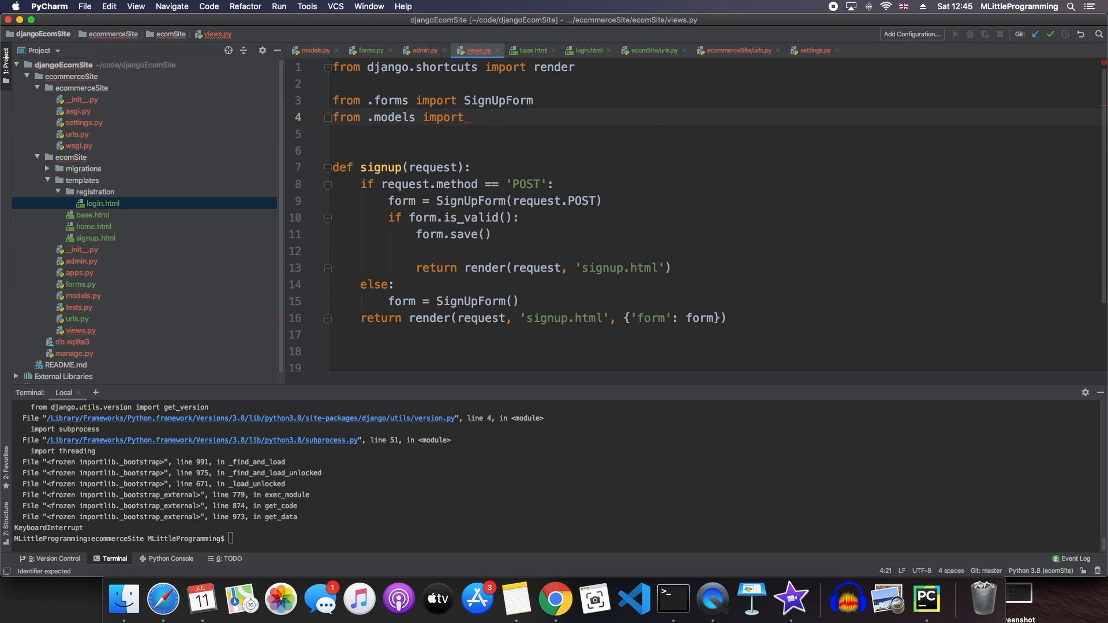
{"action": "type", "text": "SiteUsers"}
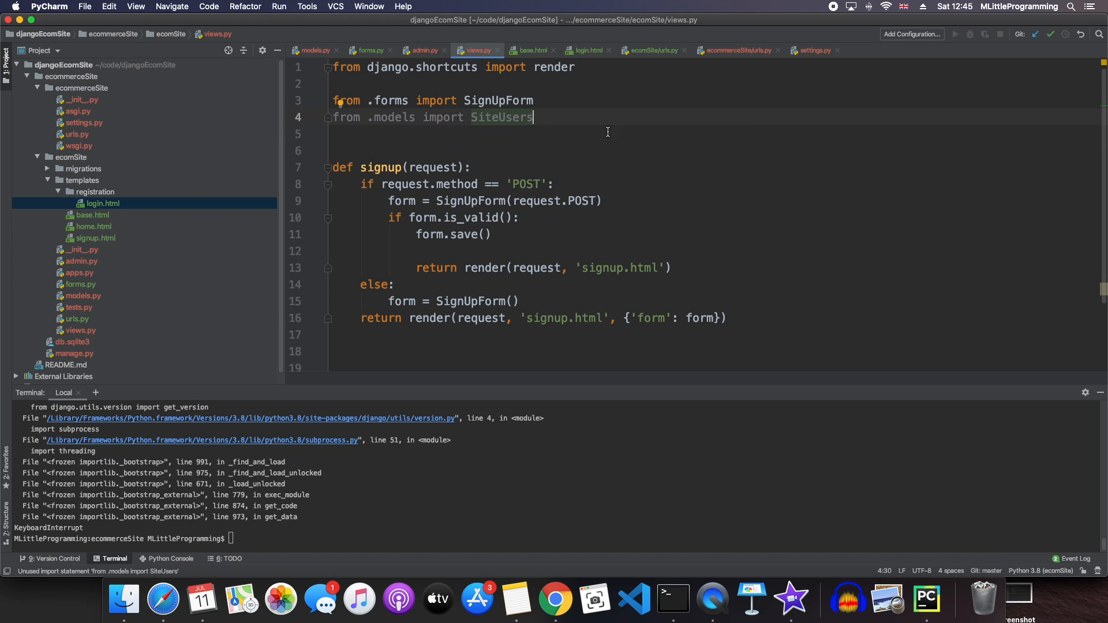
Call SiteUsers.objects.create() after form.save(), then check the SiteUsers model fields
{"action": "left_click", "coordinate": [486, 252]}
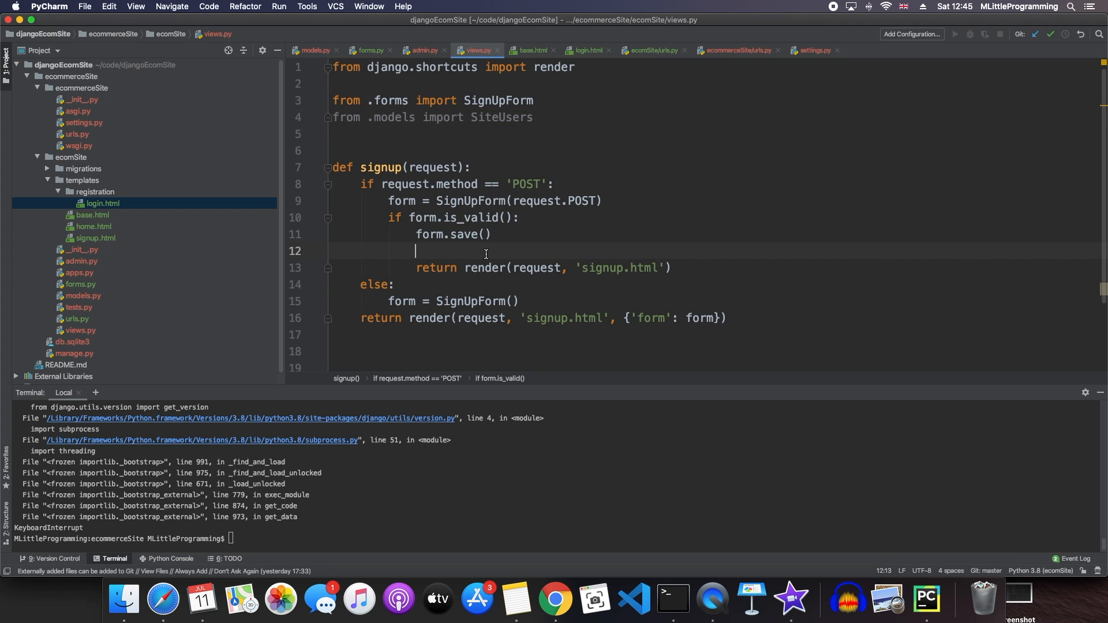
{"action": "type", "text": "SiteUsers"}
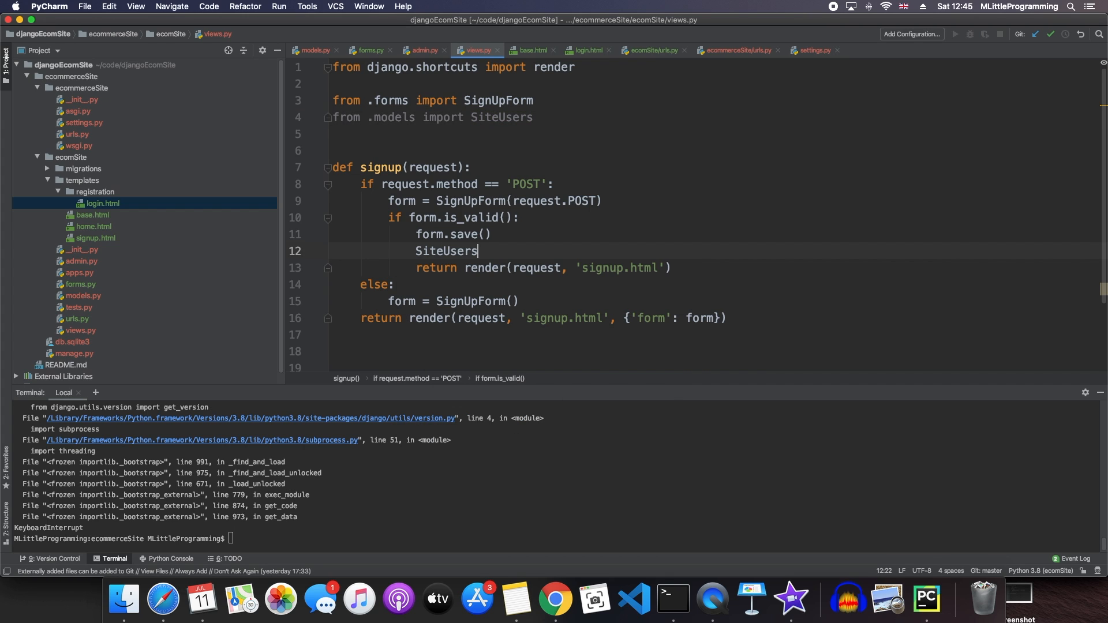
{"action": "type", "text": ".objects.create("}
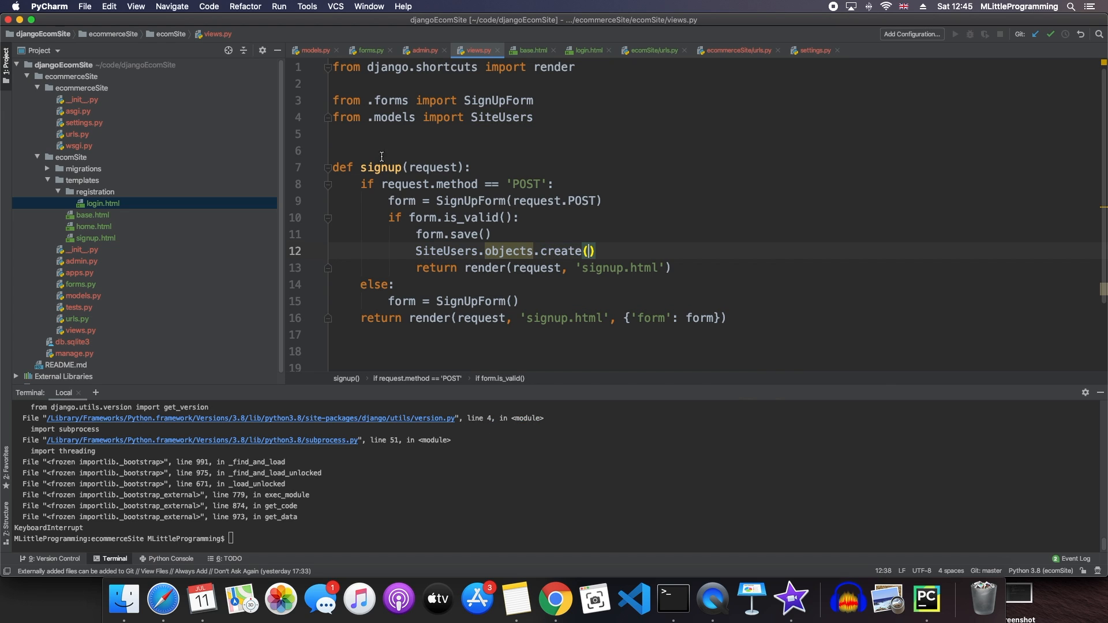
{"action": "left_click", "coordinate": [314, 50]}
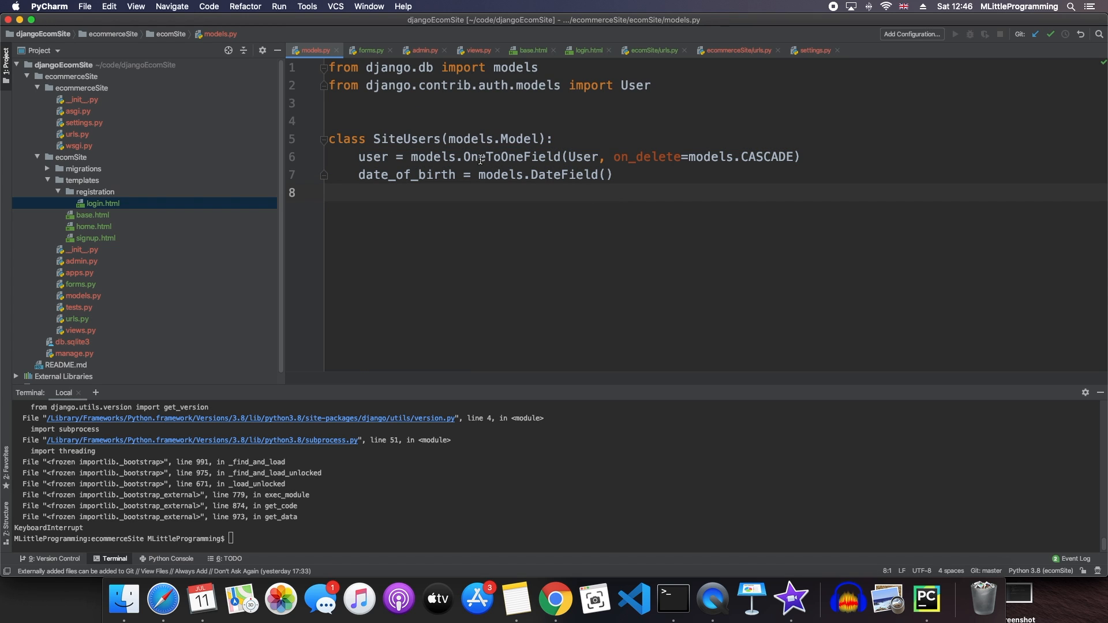
Start user= and date_of_birth arguments in the SiteUsers create() call
{"action": "left_click", "coordinate": [477, 49]}
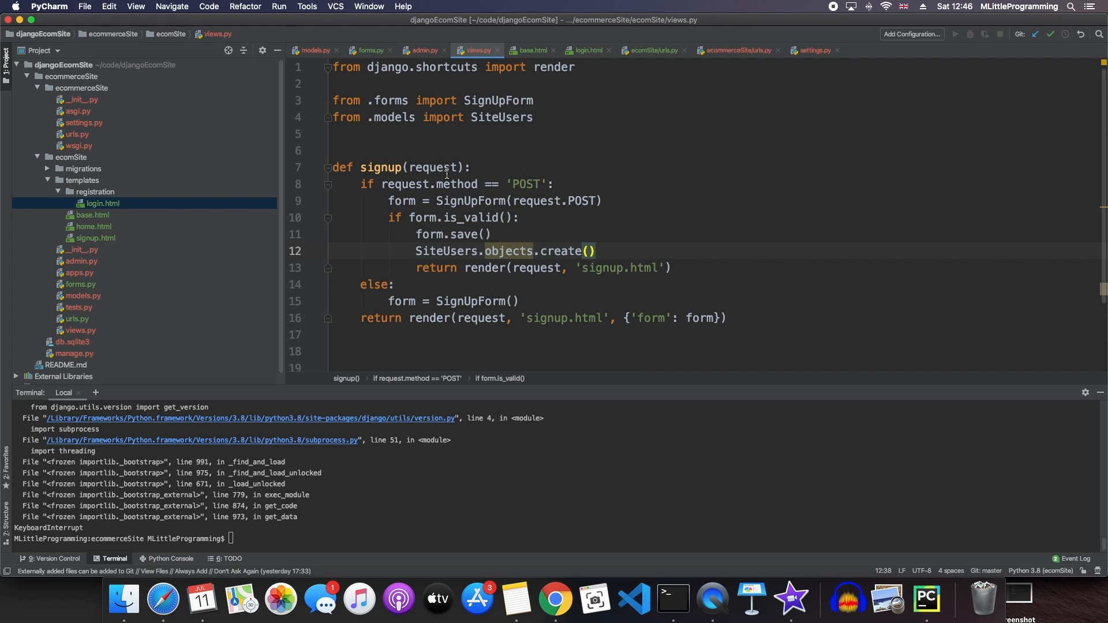
{"action": "type", "text": "user="}
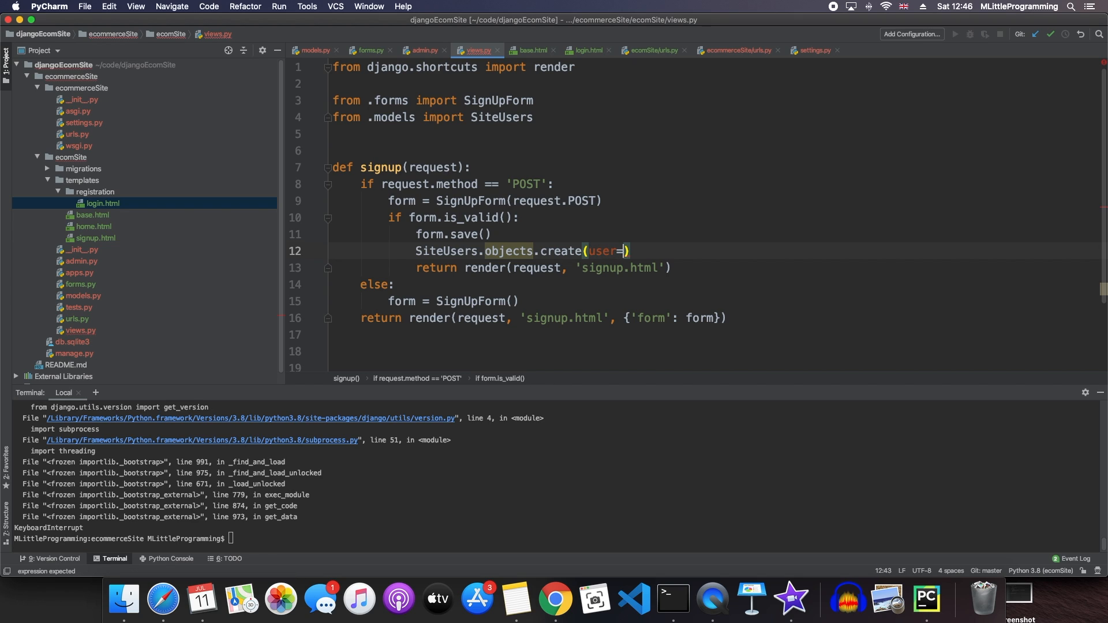
{"action": "type", "text": ","}
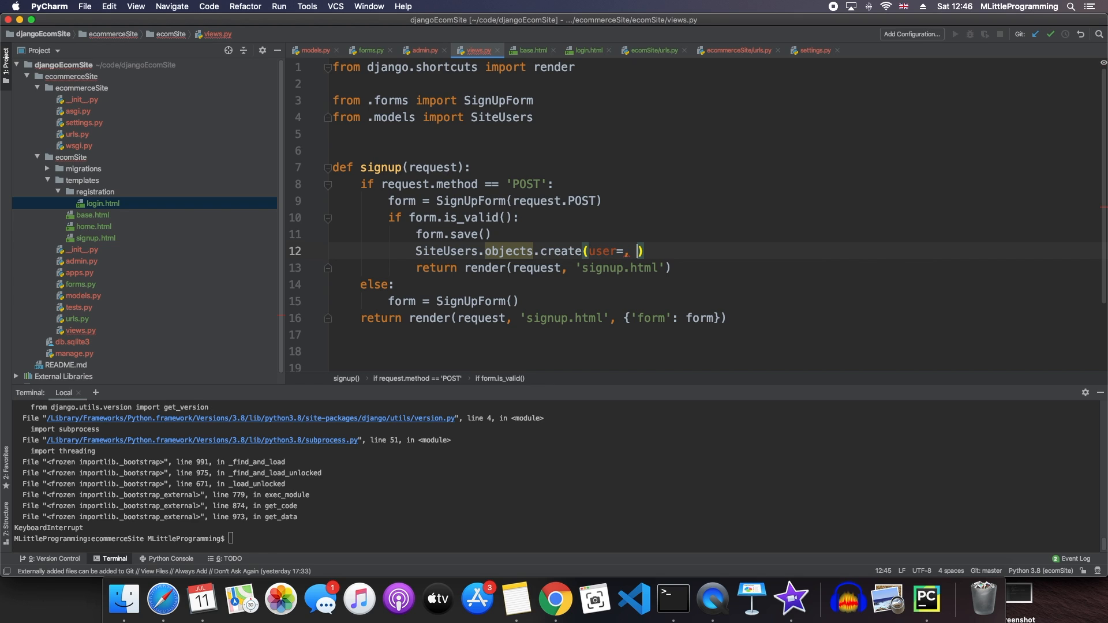
{"action": "type", "text": "date_of_birth"}
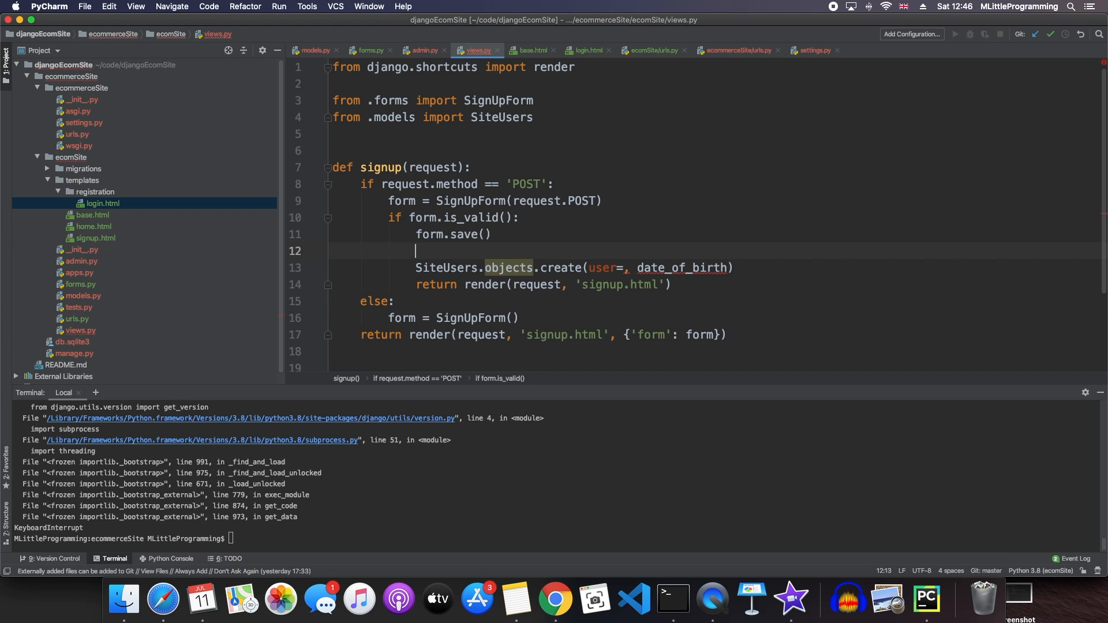
Add username = form.cleaned_data.get('username') in the signup view
{"action": "type", "text": "username"}
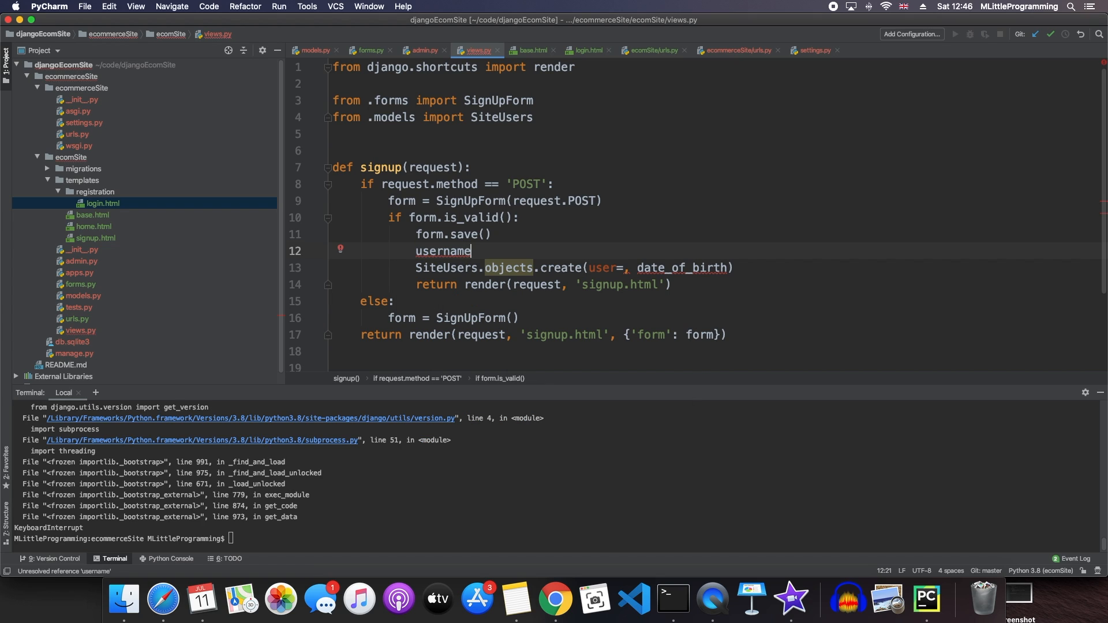
{"action": "type", "text": "="}
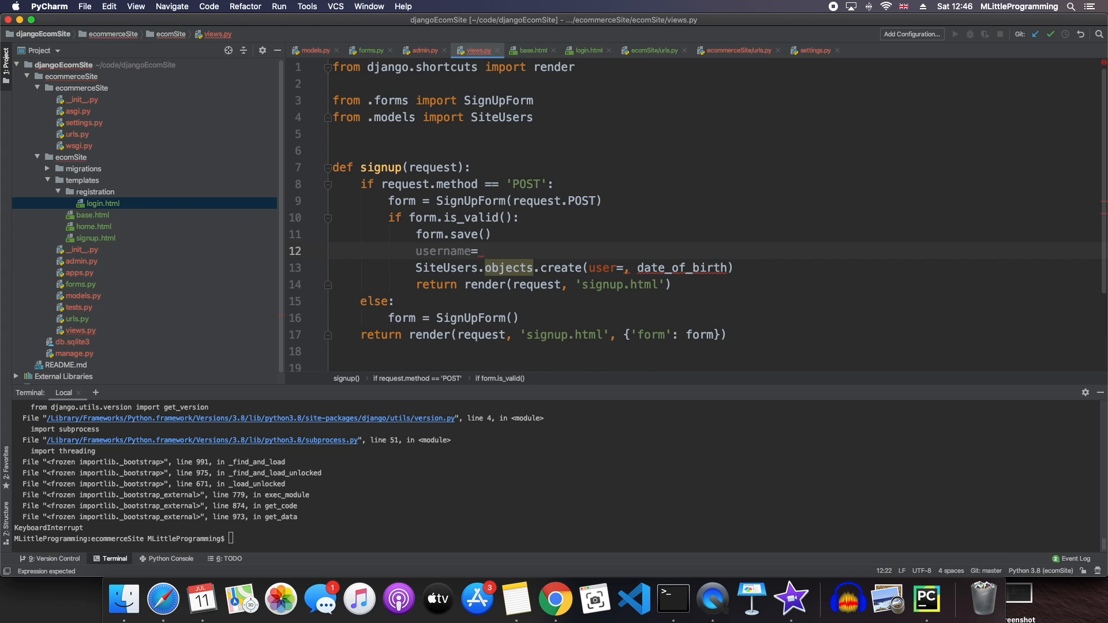
{"action": "type", "text": "form"}
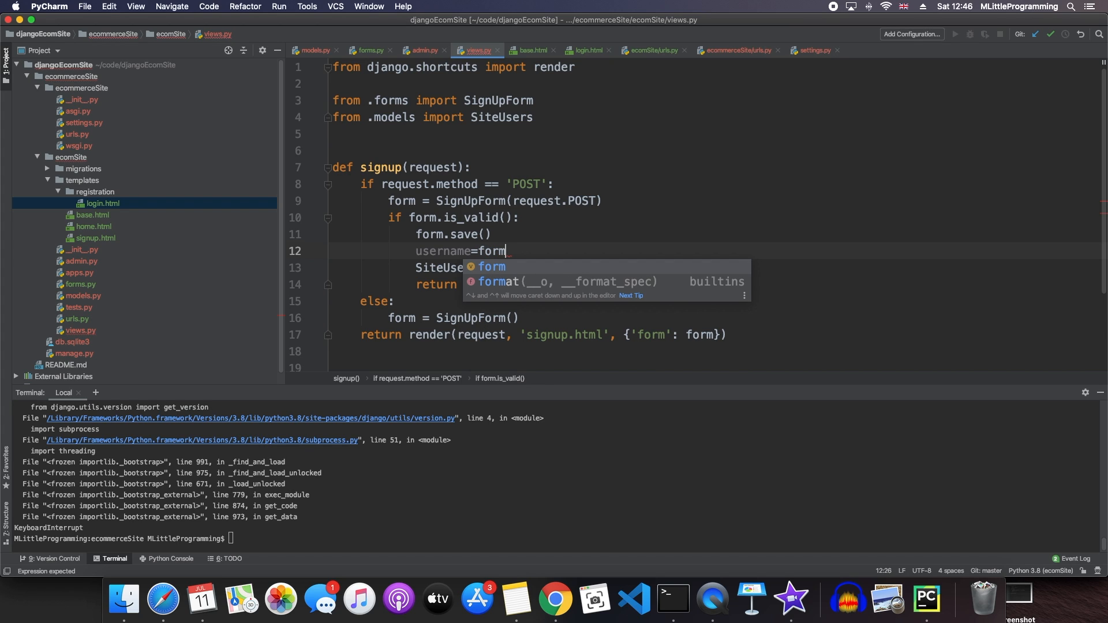
{"action": "type", "text": ".cleaned_data"}
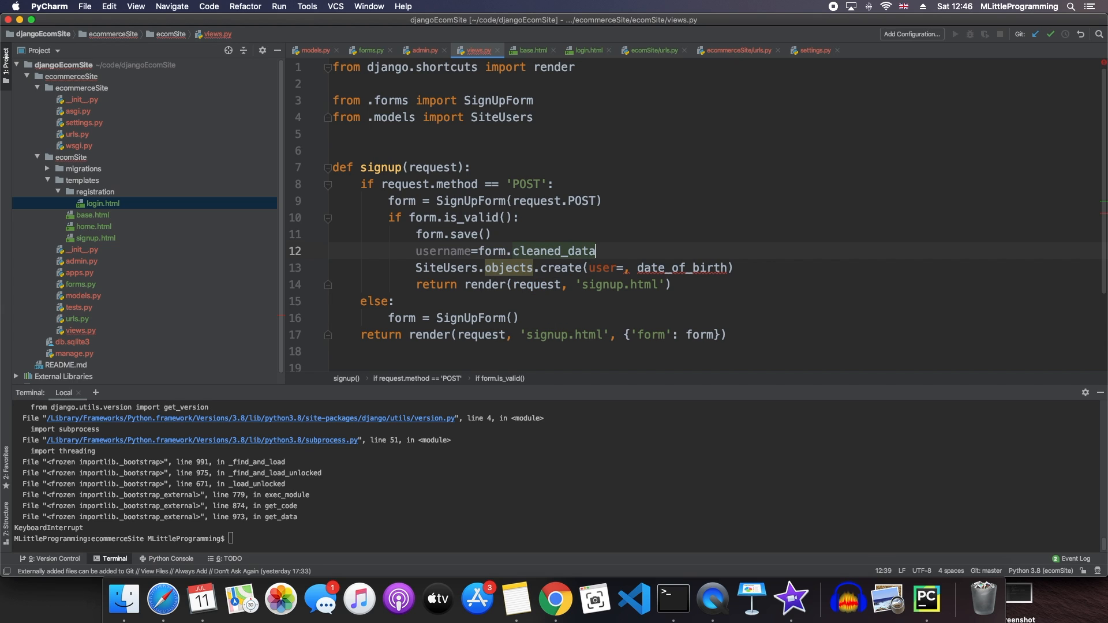
{"action": "type", "text": ".get('')"}
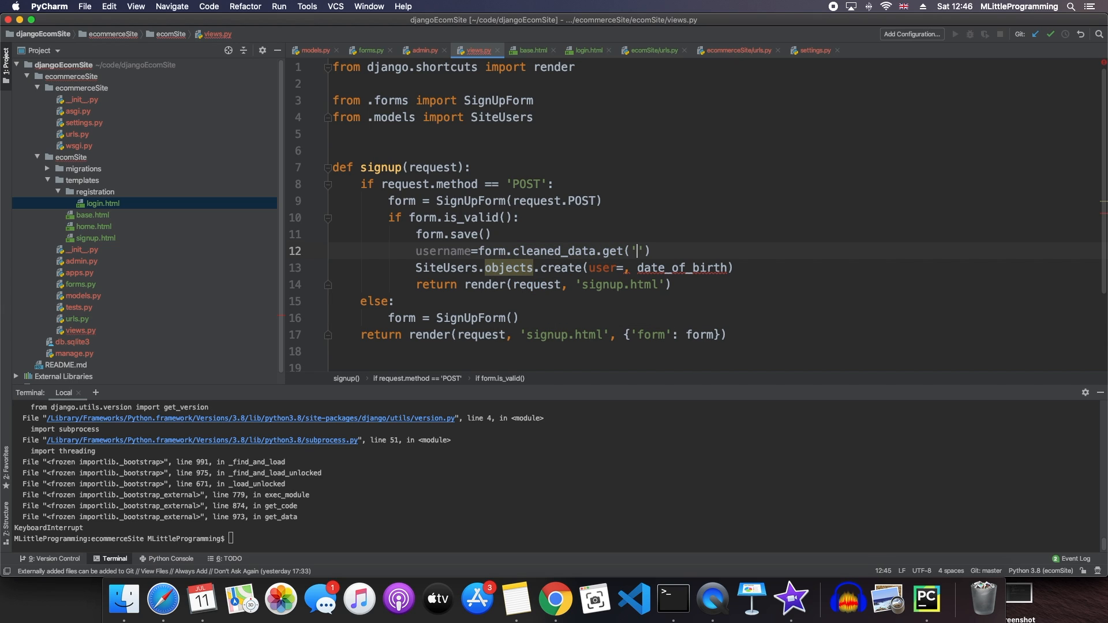
{"action": "type", "text": "username"}
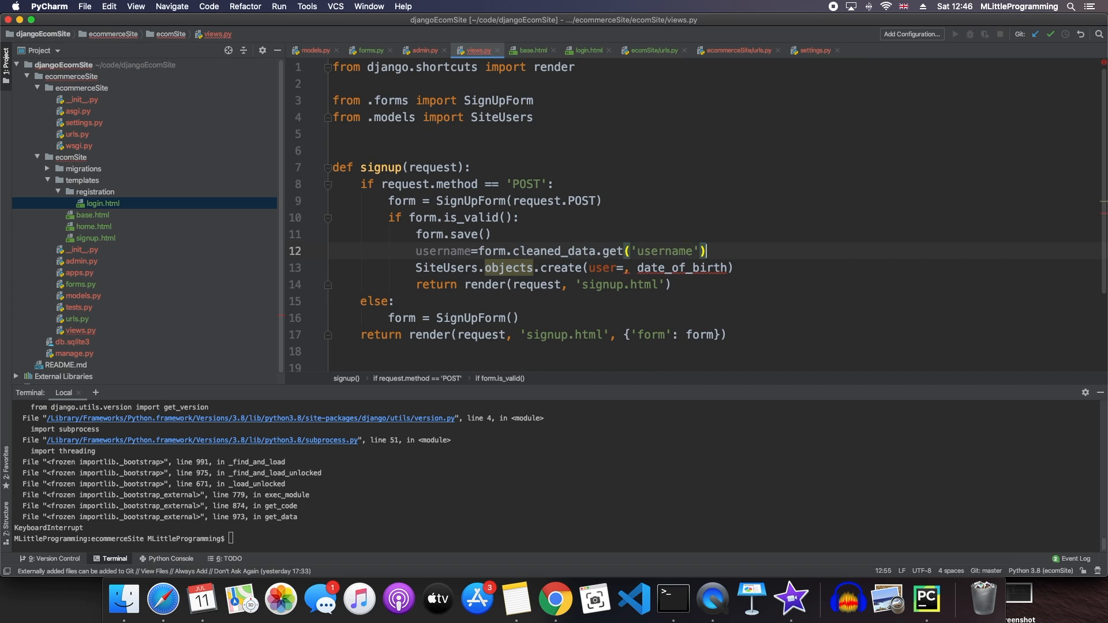
Add password = form.cleaned_data.get('password1'), confirming the field name in SignUpForm
{"action": "type", "text": "password"}
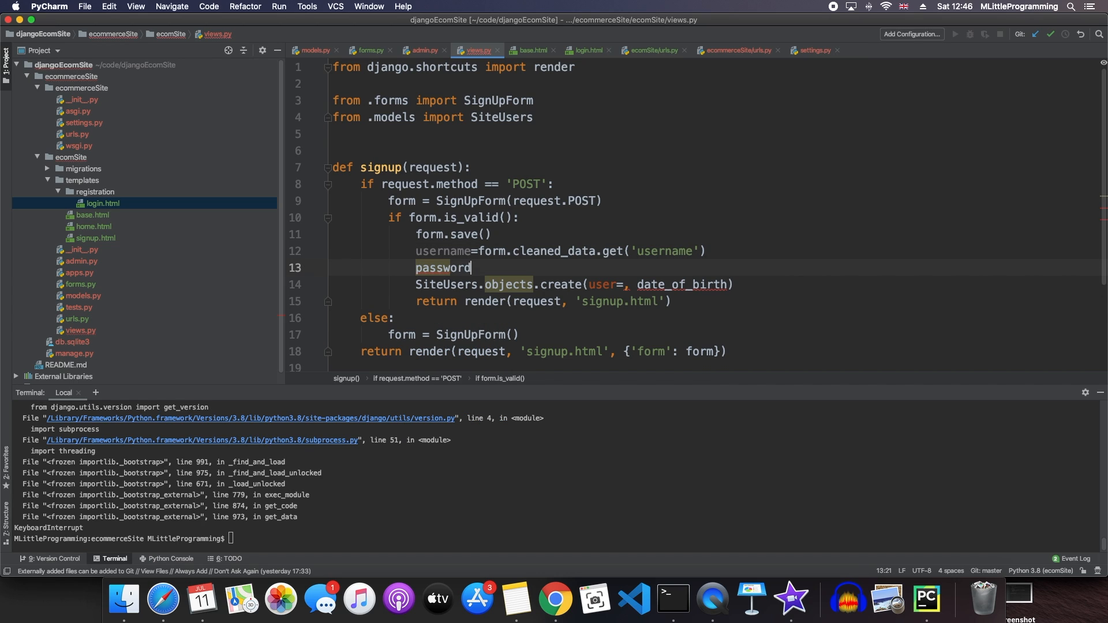
{"action": "type", "text": "=form"}
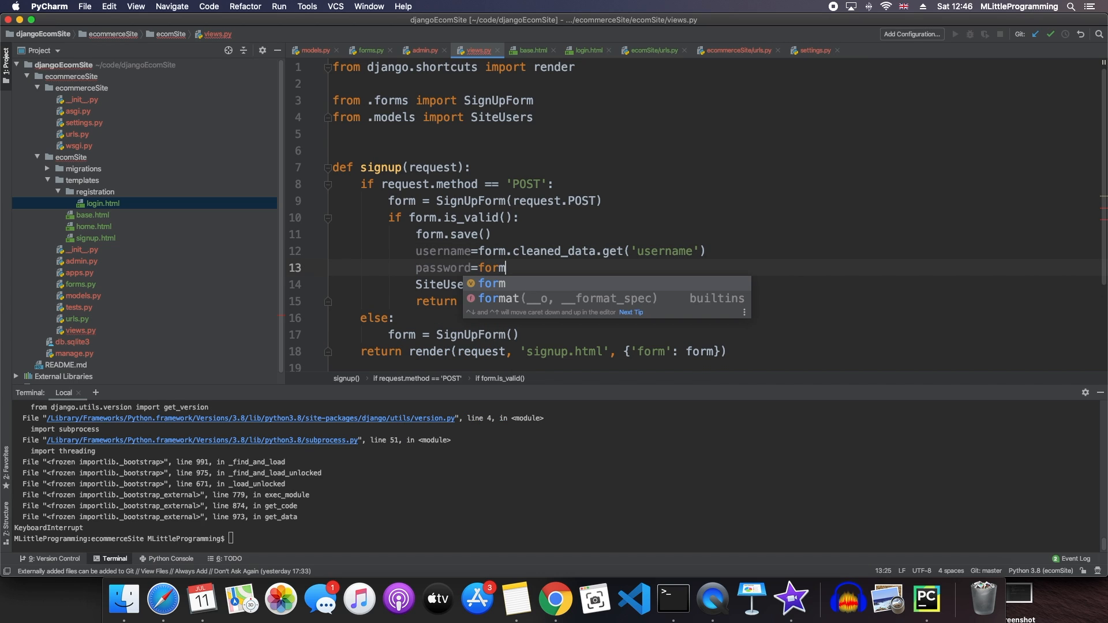
{"action": "type", "text": ".cleaned_data.get('"}
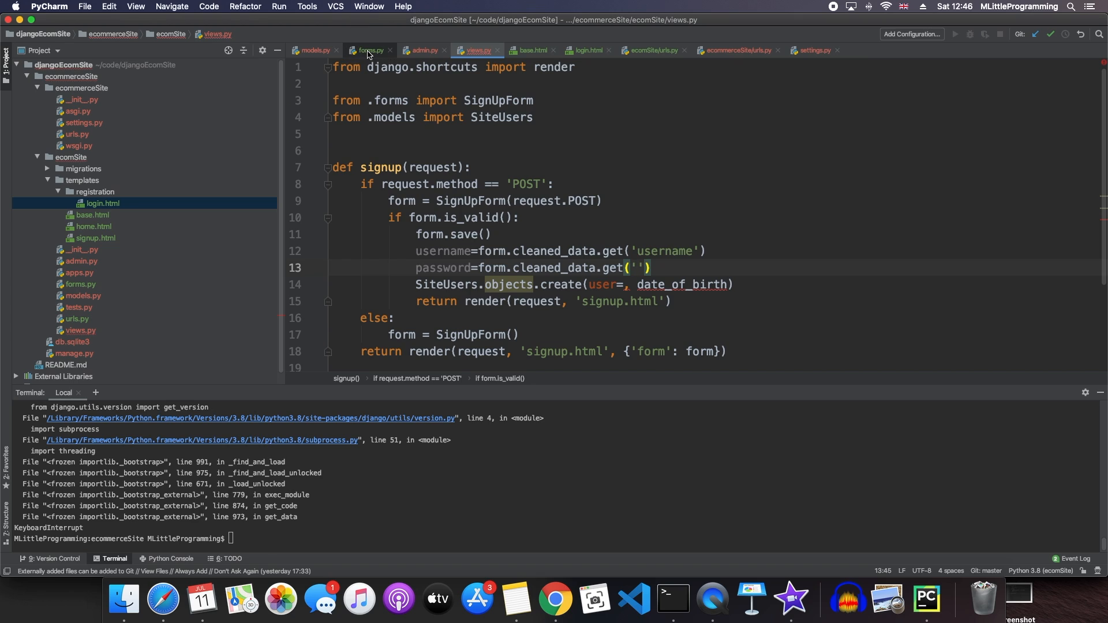
{"action": "left_click", "coordinate": [367, 49]}
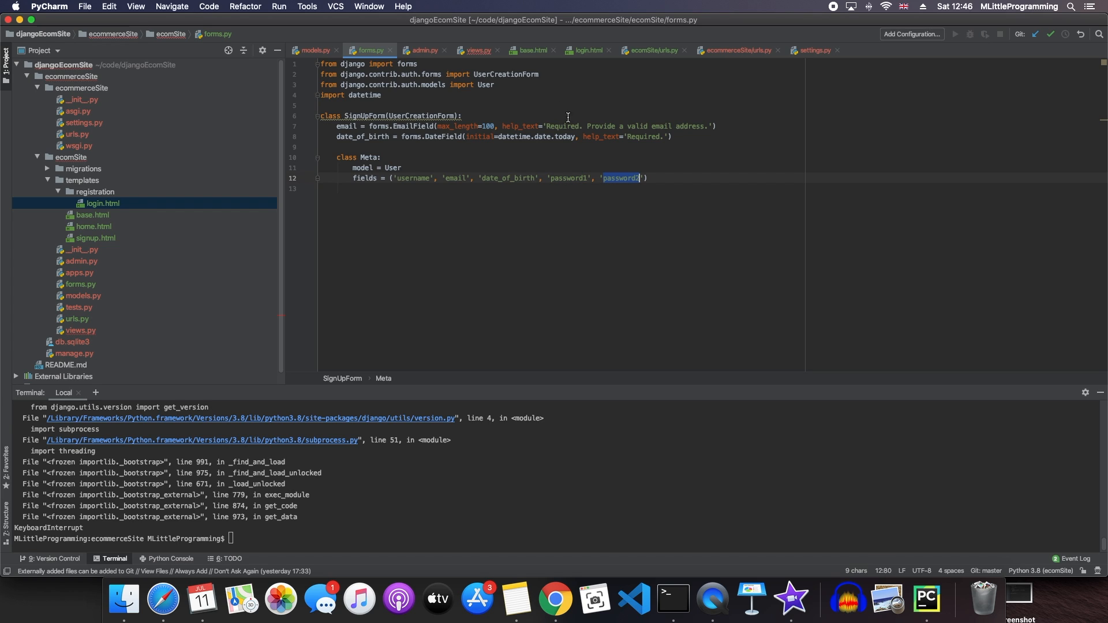
{"action": "left_click", "coordinate": [477, 50]}
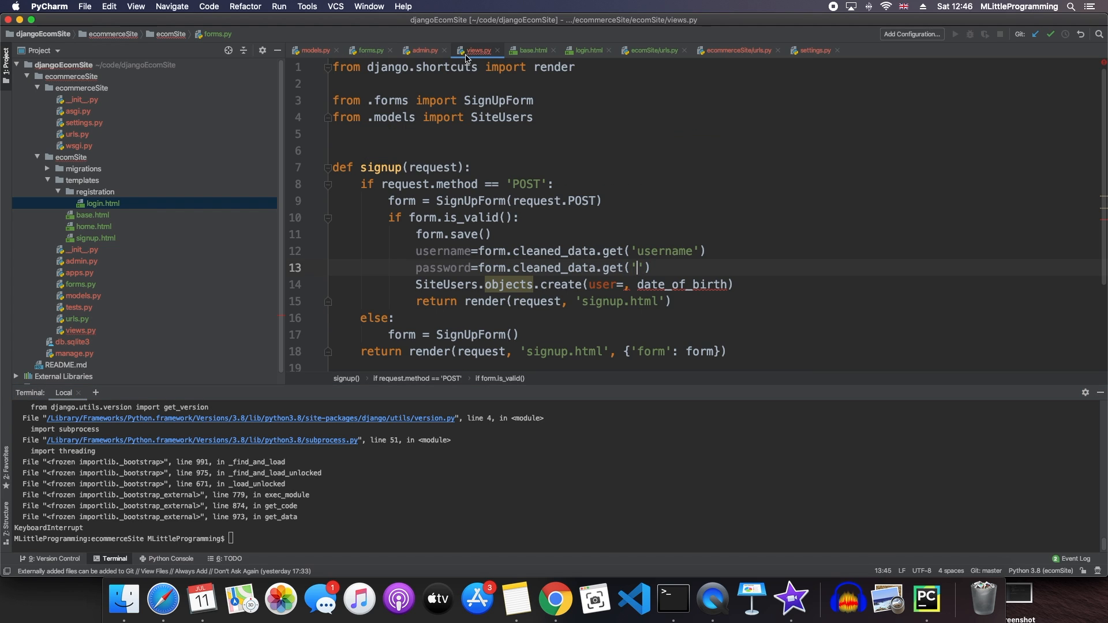
{"action": "type", "text": "password1"}
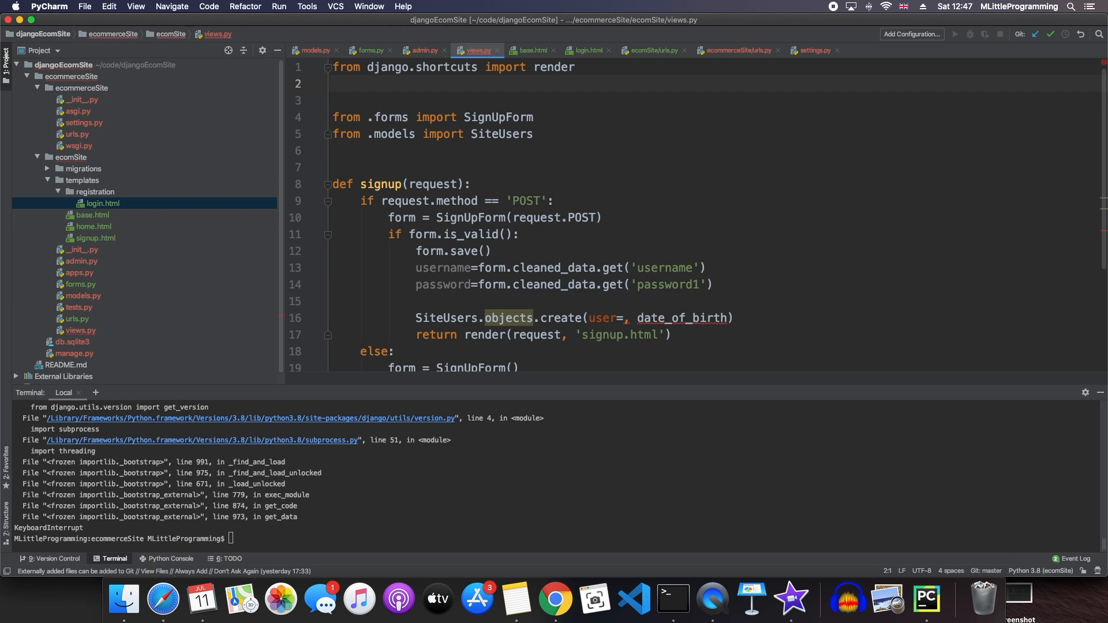
Import authenticate from django.contrib.auth at the top of views.py
{"action": "type", "text": "from django.a"}
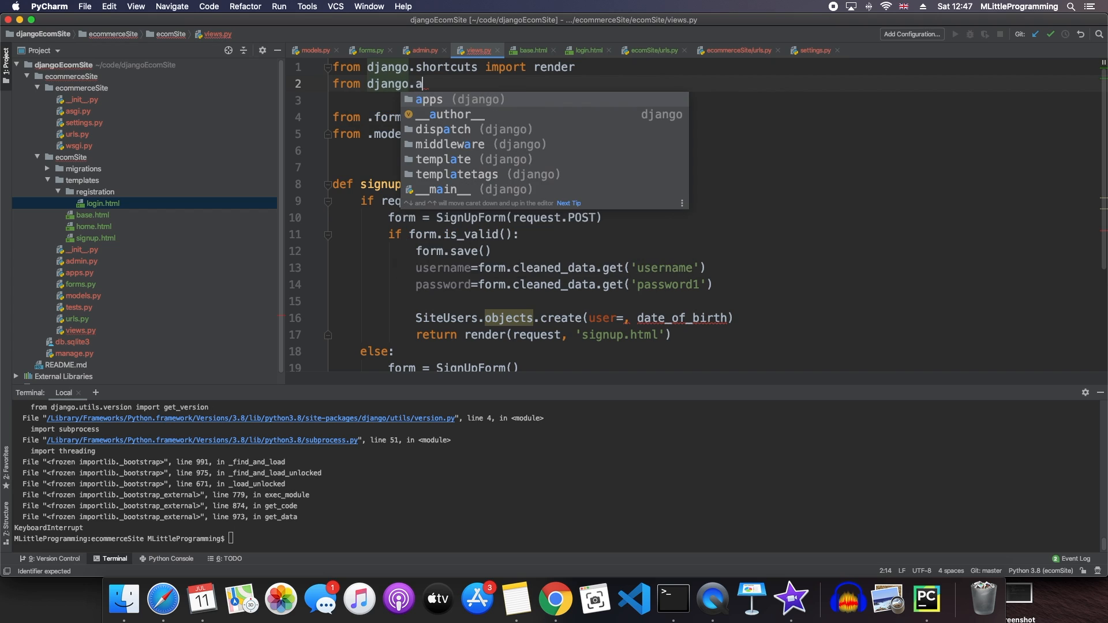
{"action": "type", "text": "contrib.atuh"}
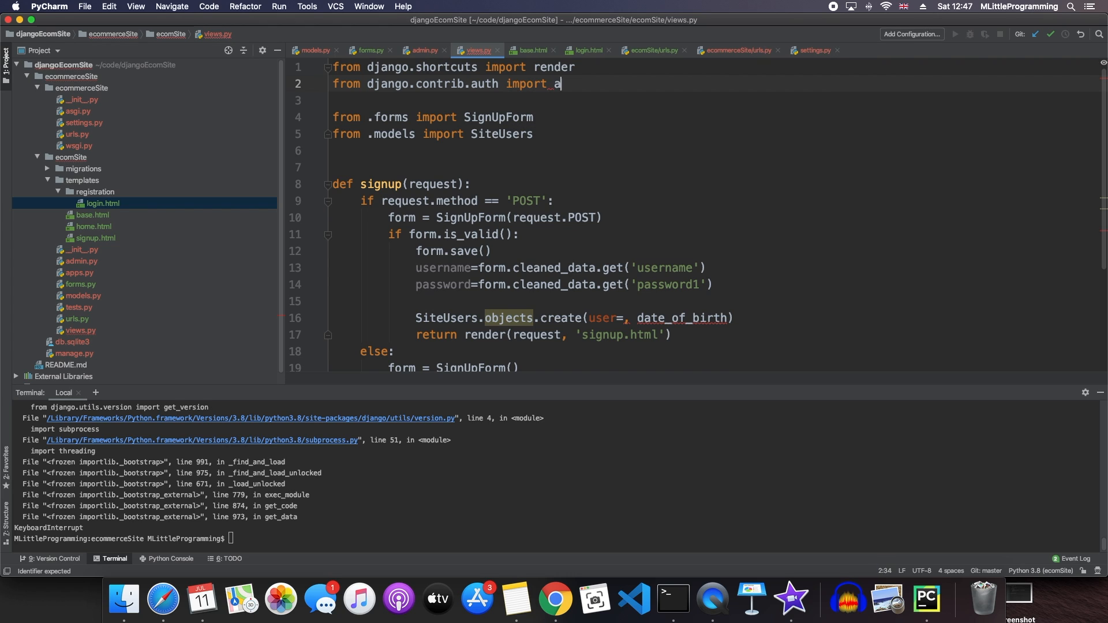
{"action": "type", "text": "uthenticate"}
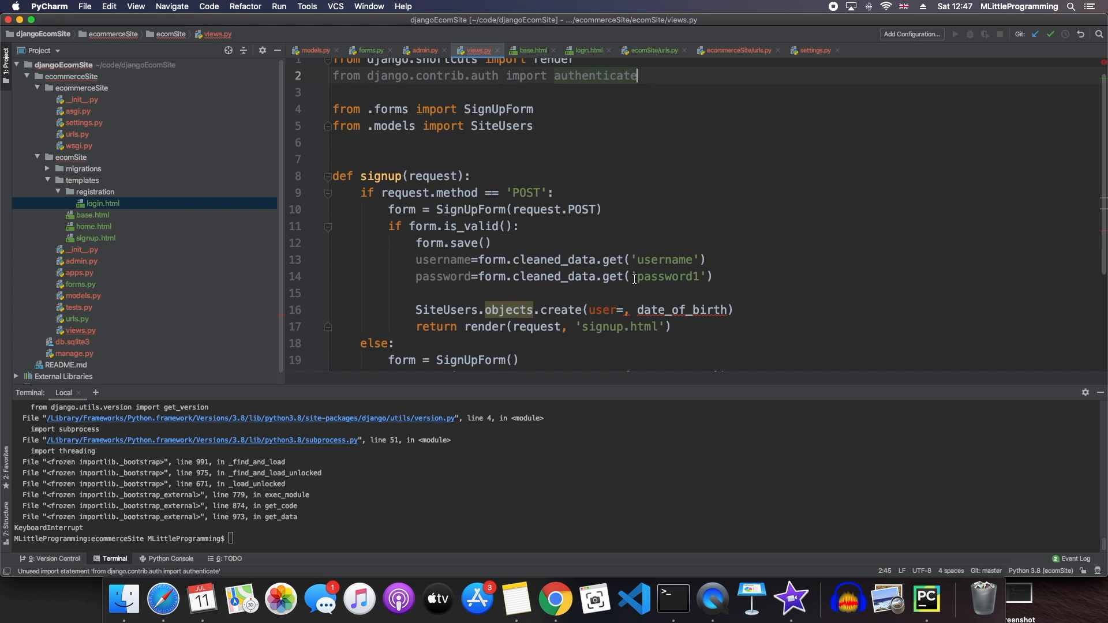
Add user = authenticate(username=username, password=raw_password) after the password line
{"action": "left_click", "coordinate": [607, 294]}
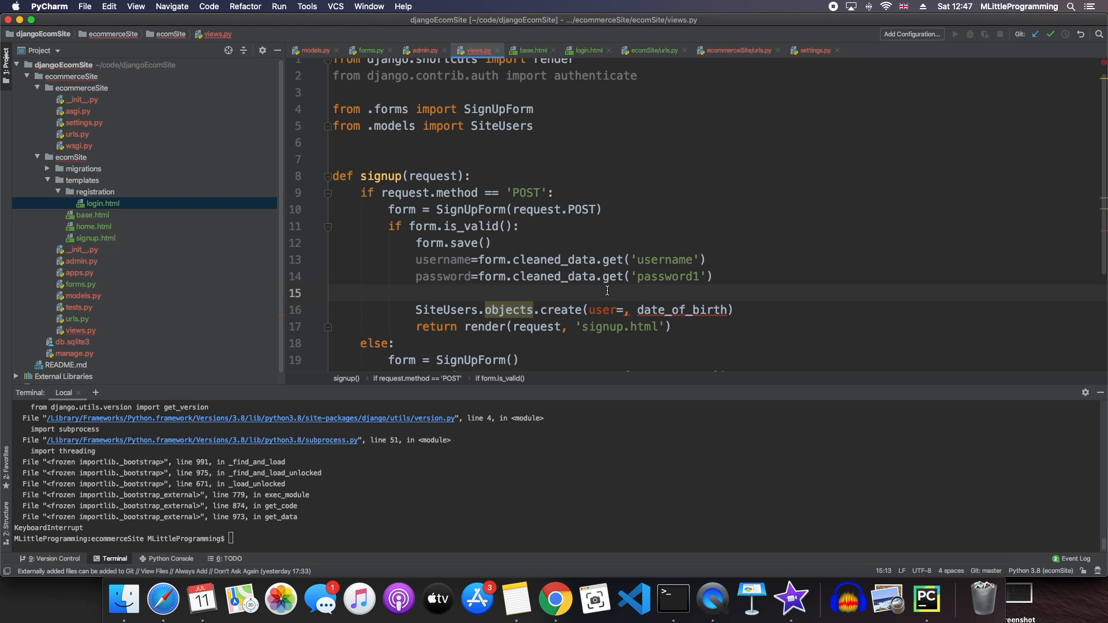
{"action": "type", "text": "user"}
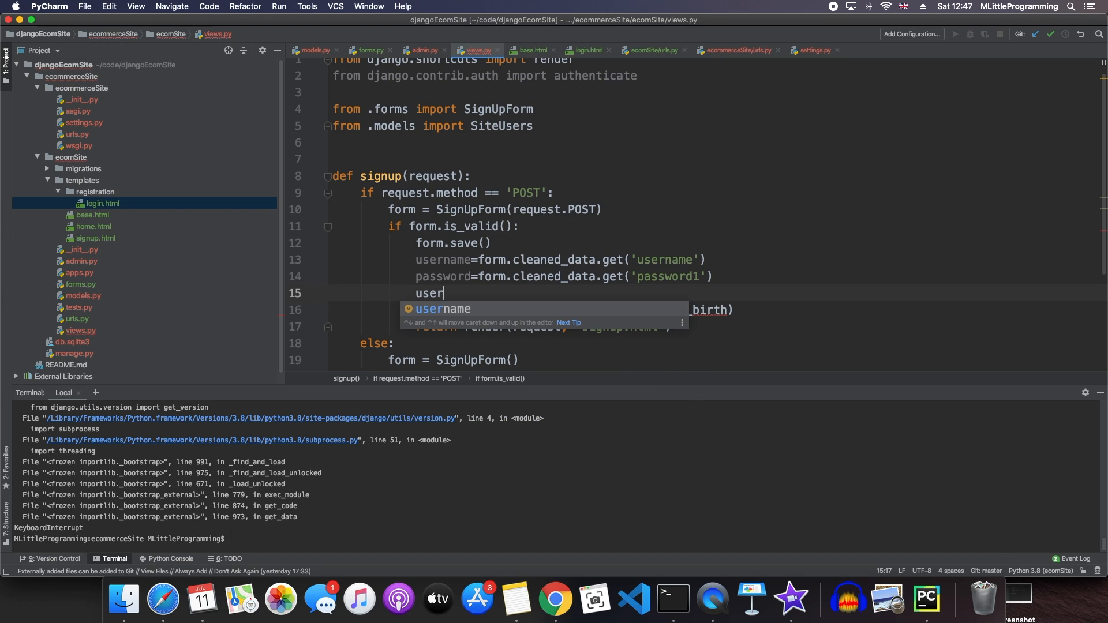
{"action": "type", "text": "= authenticate("}
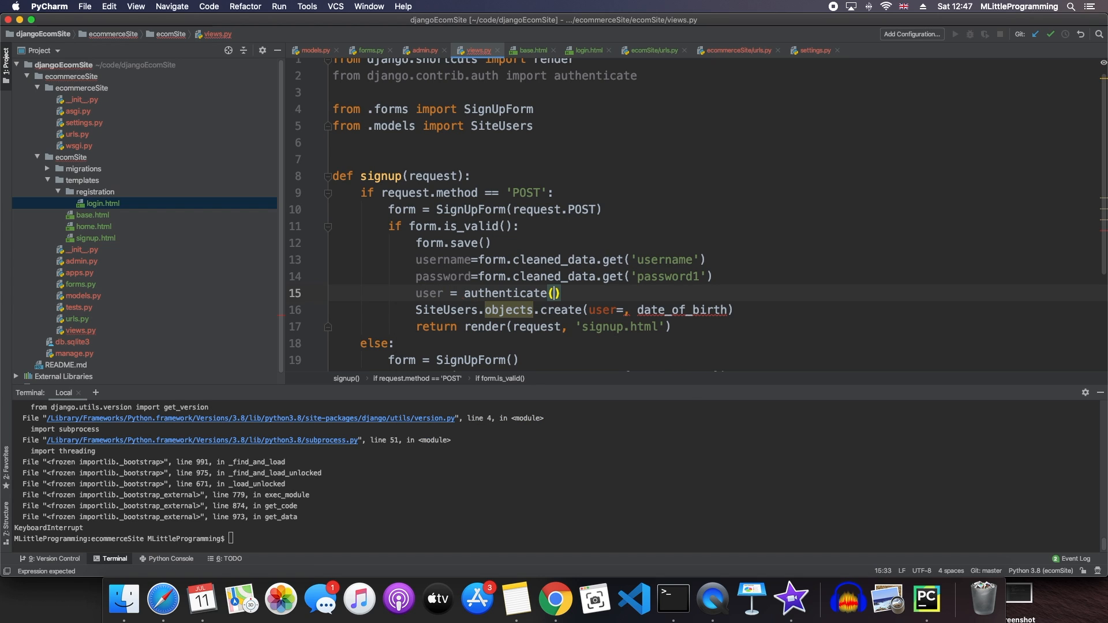
{"action": "type", "text": "username=username,"}
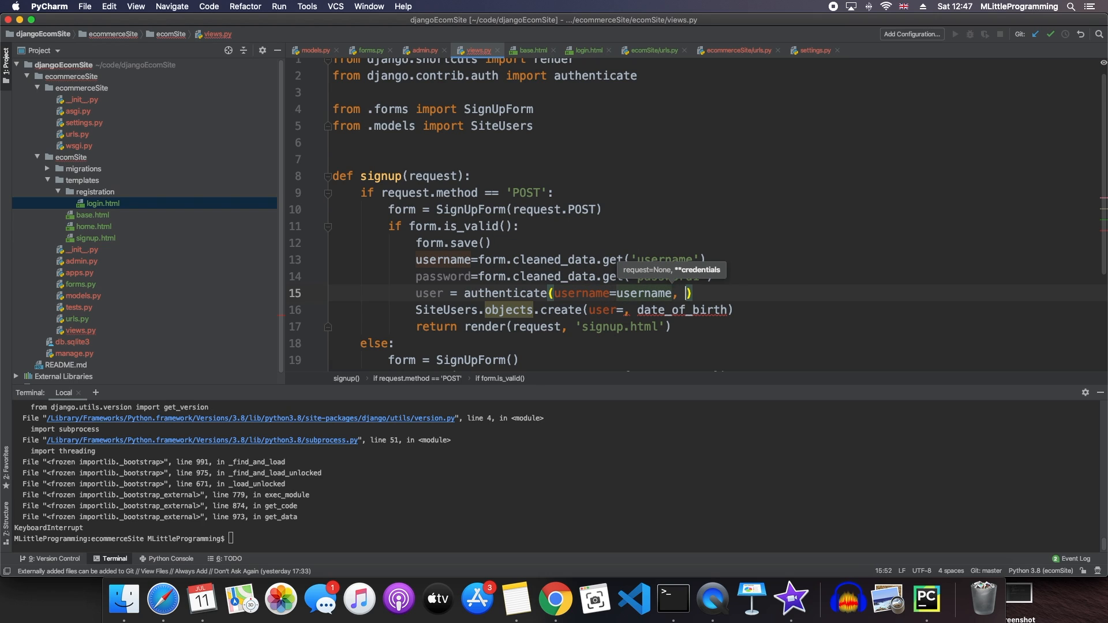
{"action": "type", "text": "password= raw_passwor"}
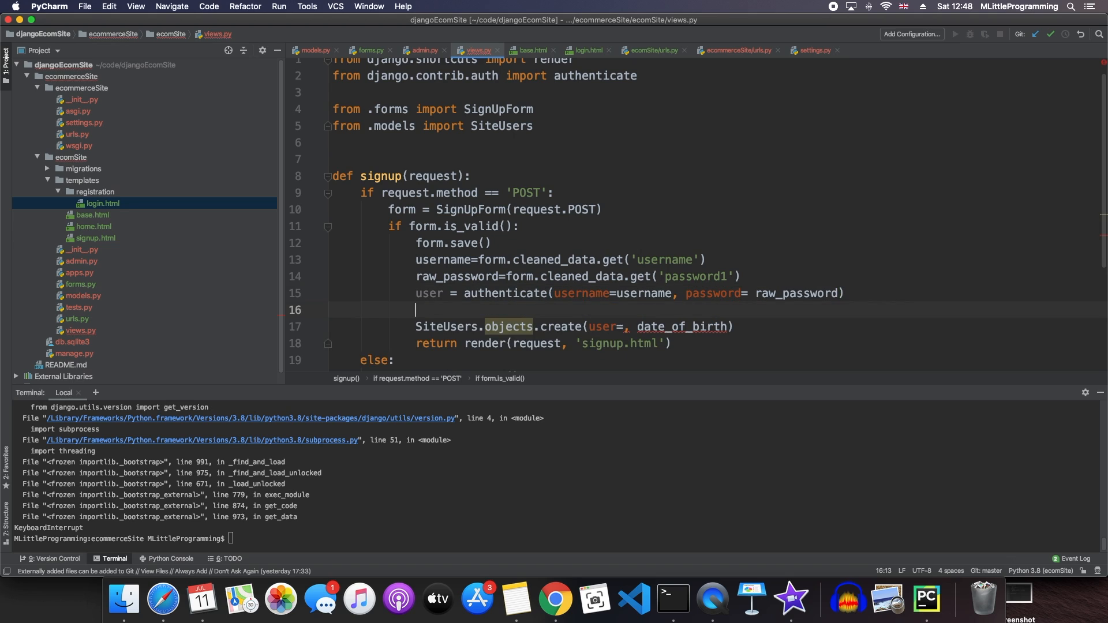
Add date_of_birth = form.cleaned_data.get('date_of_birth') and create SiteUsers with user=user, date_of_birth=date_of_birth
{"action": "type", "text": "date"}
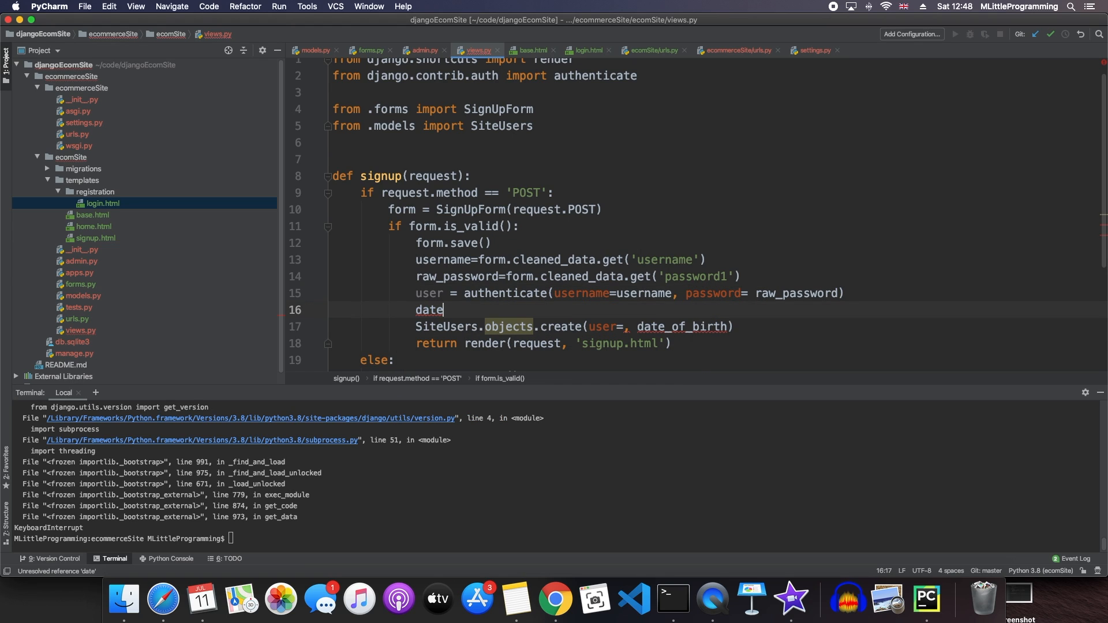
{"action": "type", "text": "_of_birth"}
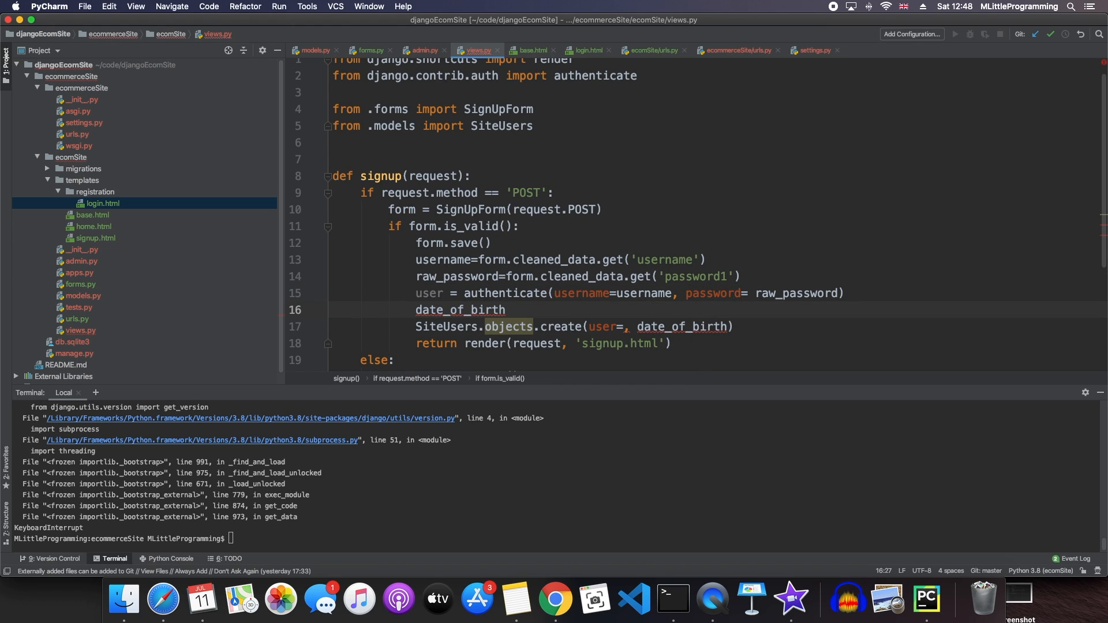
{"action": "type", "text": "="}
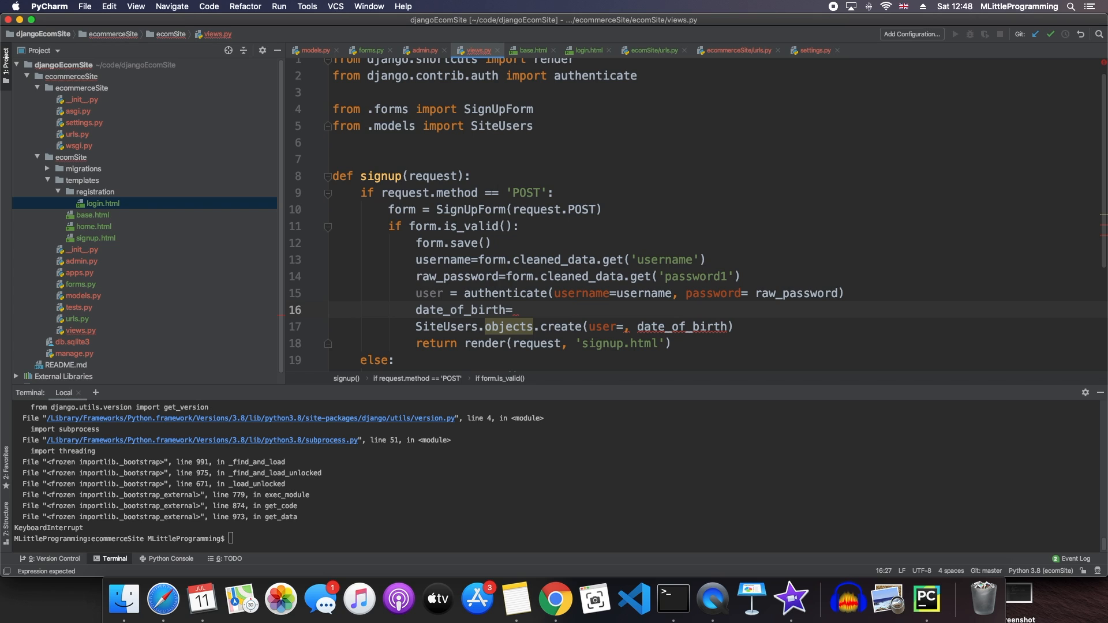
{"action": "type", "text": "form.cleaned_data.get("}
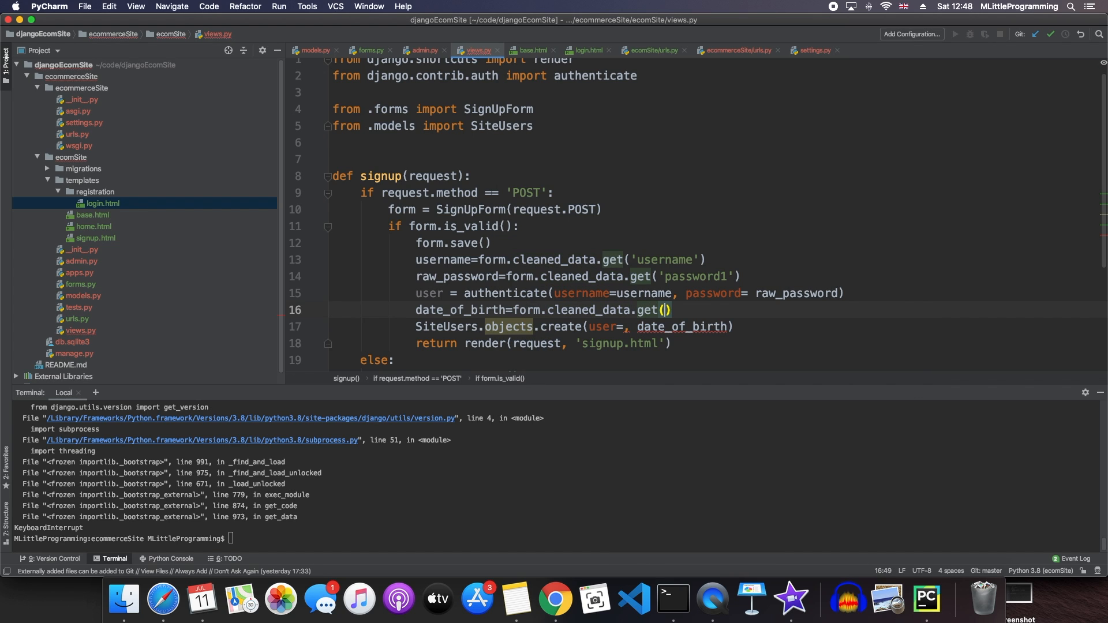
{"action": "type", "text": "'date_of_birth"}
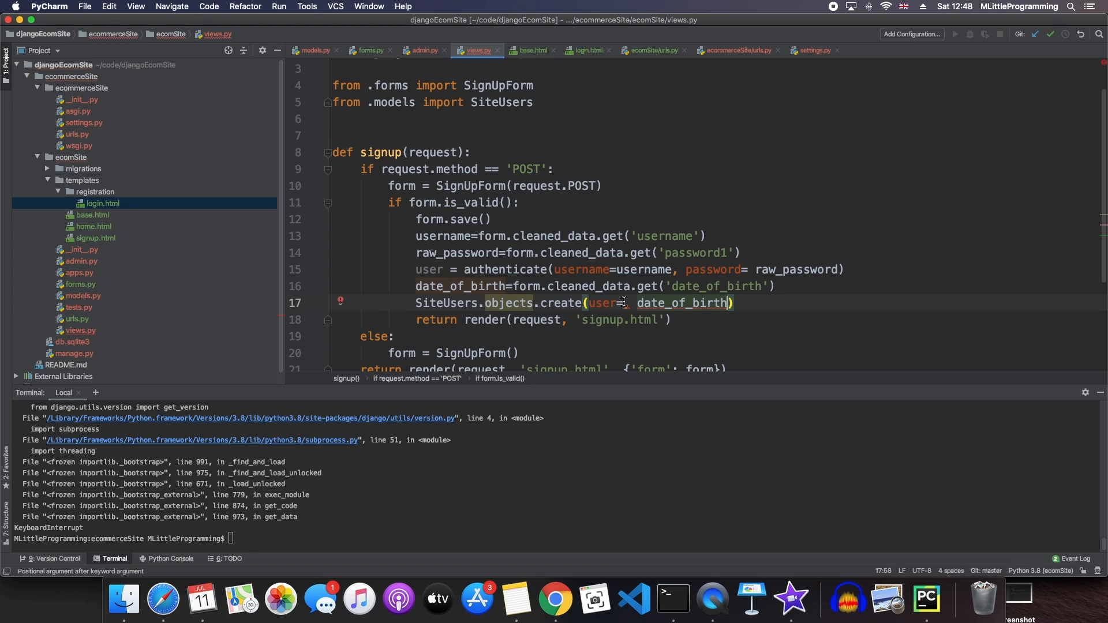
{"action": "type", "text": "user"}
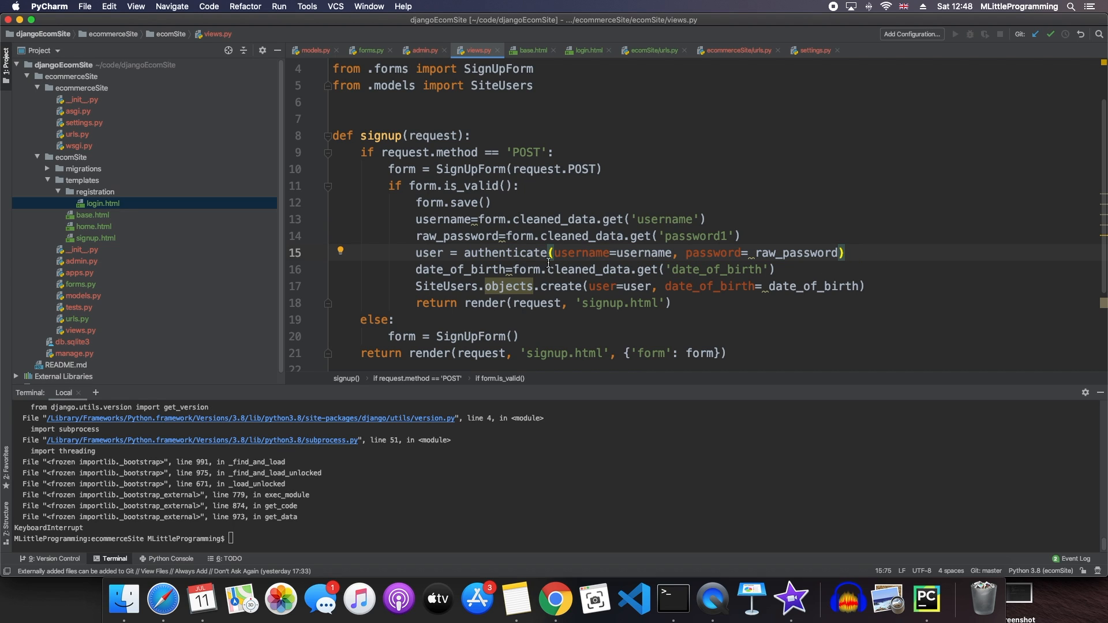
{"action": "mouse_move", "coordinate": [753, 252]}
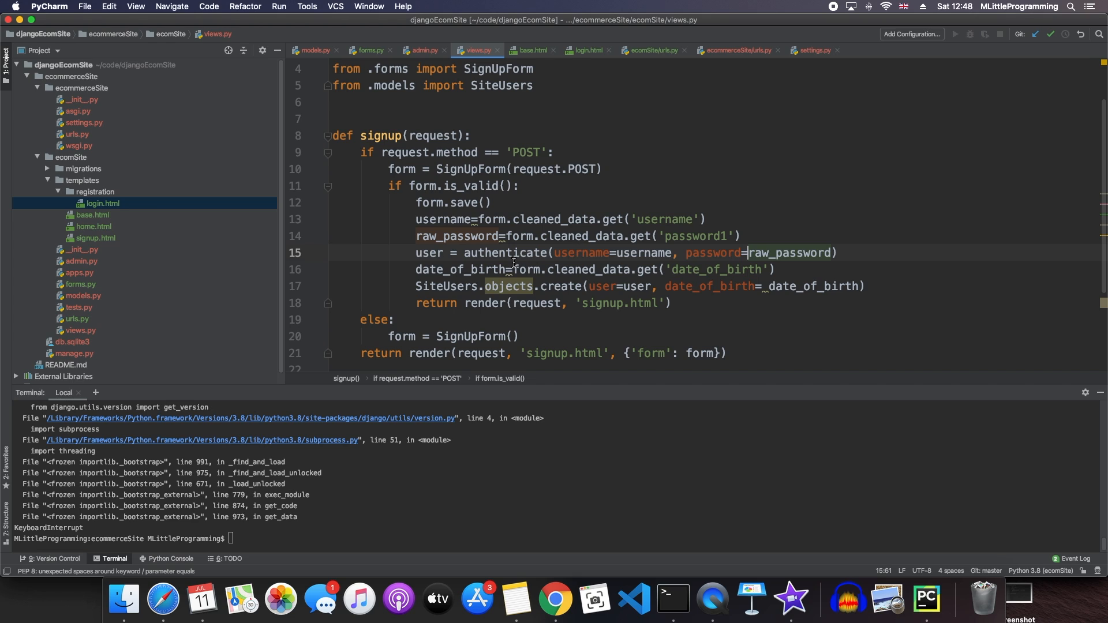
{"action": "mouse_move", "coordinate": [600, 291]}
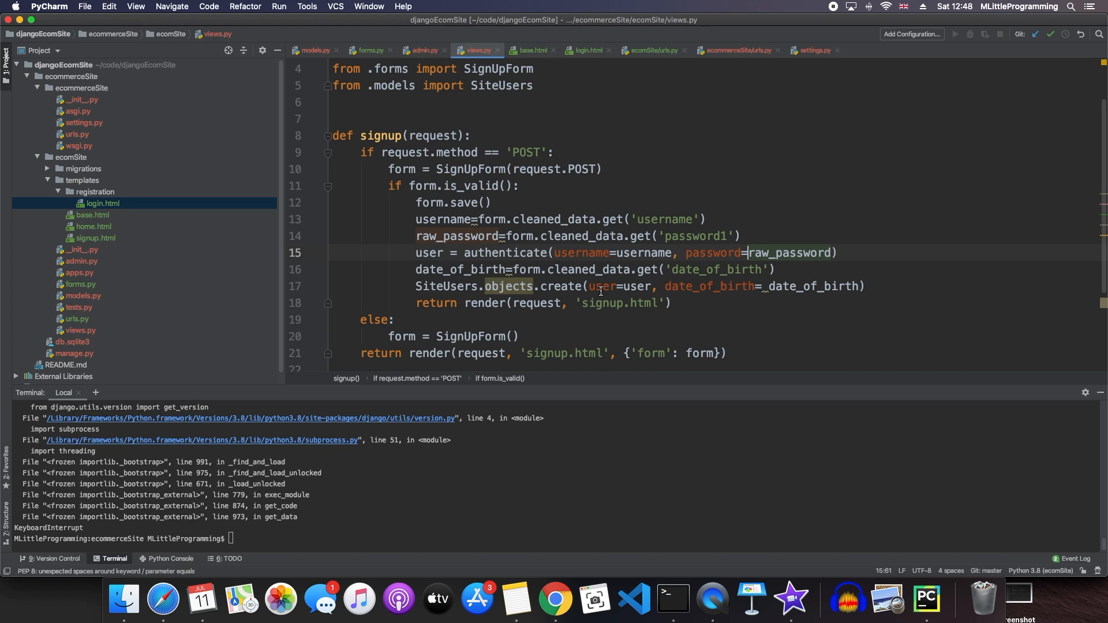
{"action": "scroll", "scroll_direction": "down", "scroll_amount": 3}
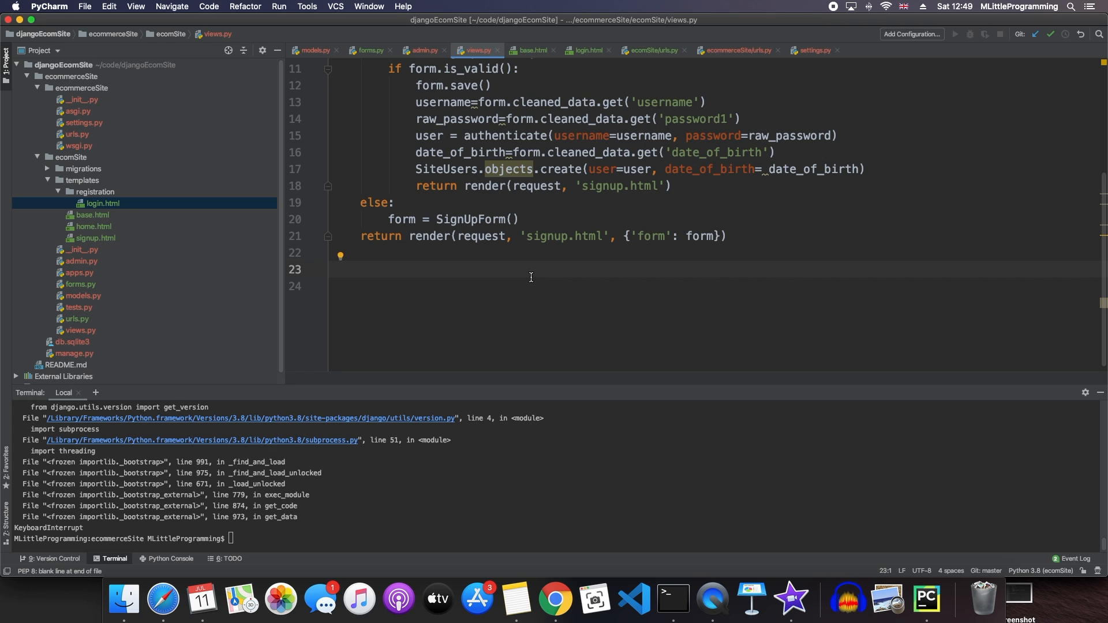
Define a new createUser(request) function below the signup view
{"action": "scroll", "scroll_direction": "up", "scroll_amount": 3}
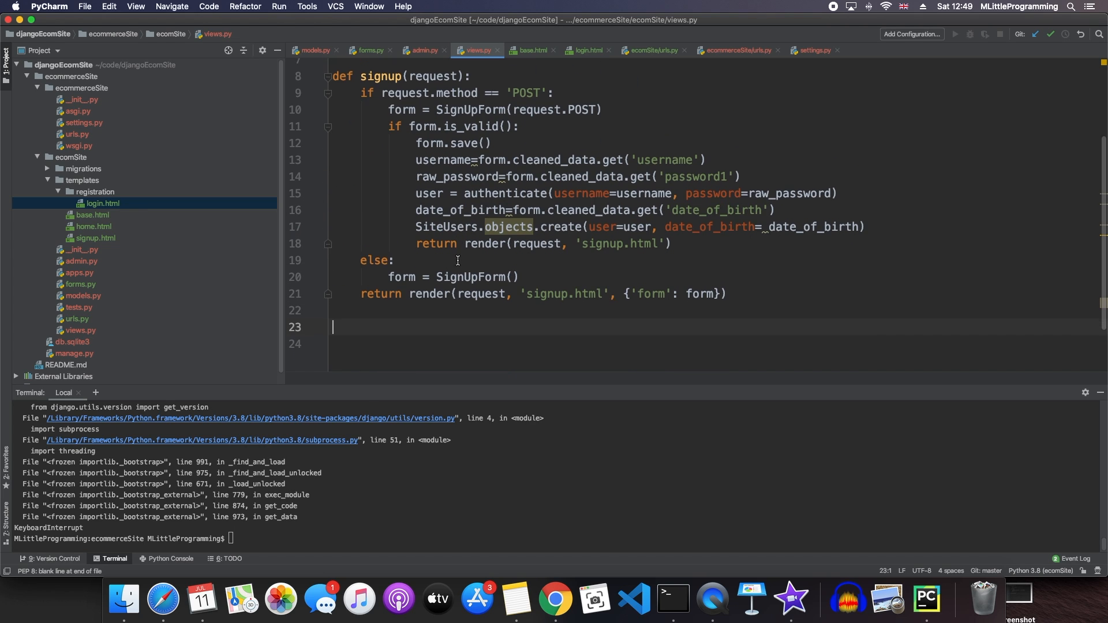
{"action": "type", "text": "def"}
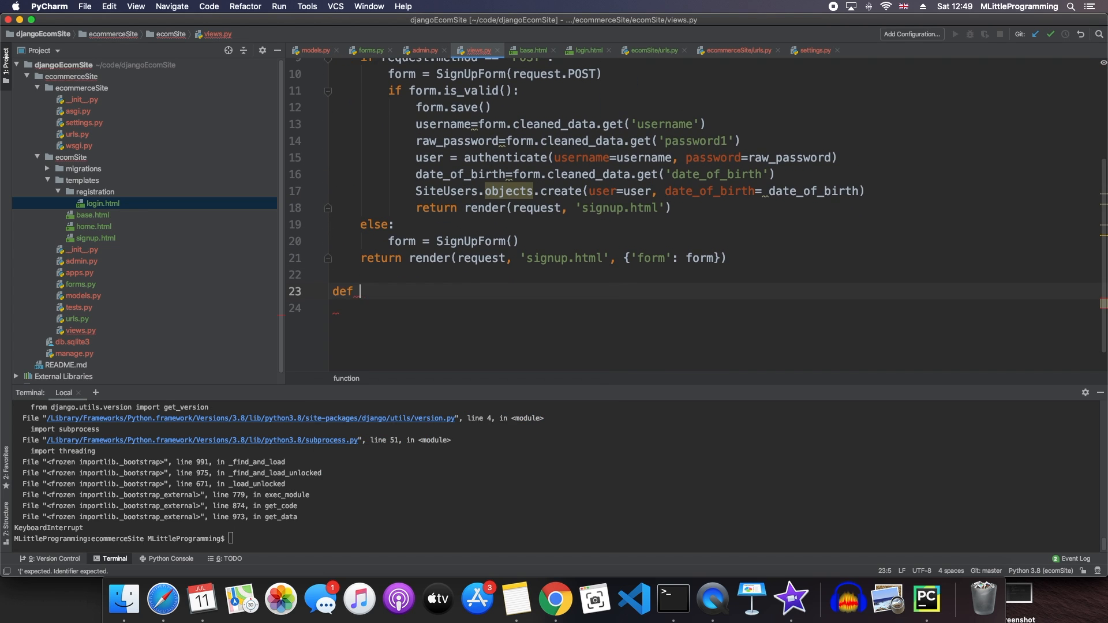
{"action": "type", "text": "createUser"}
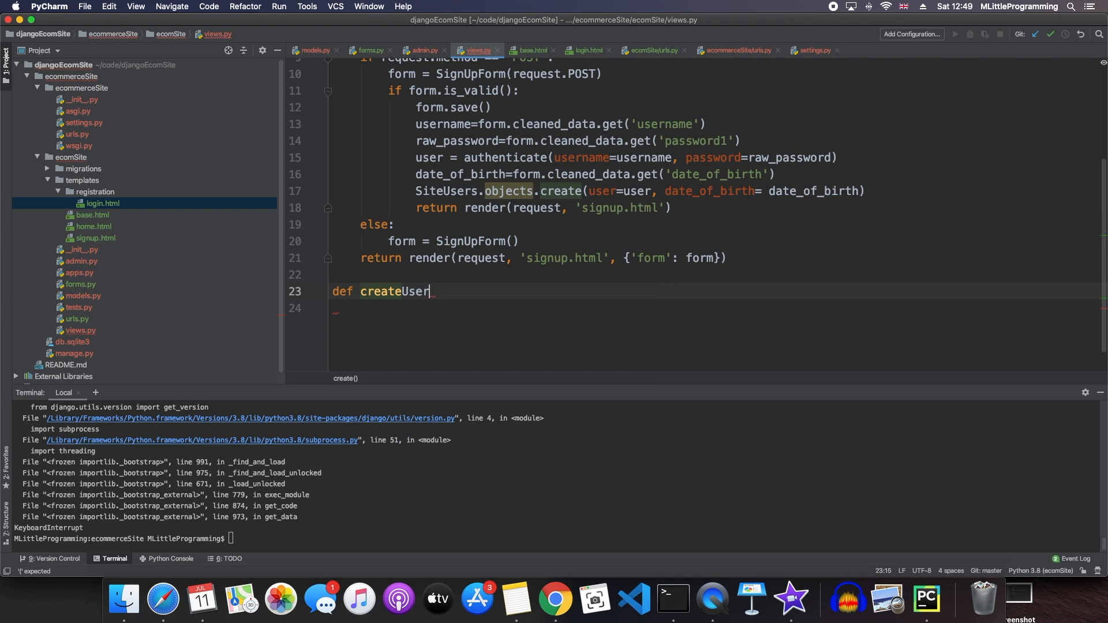
{"action": "type", "text": "()"}
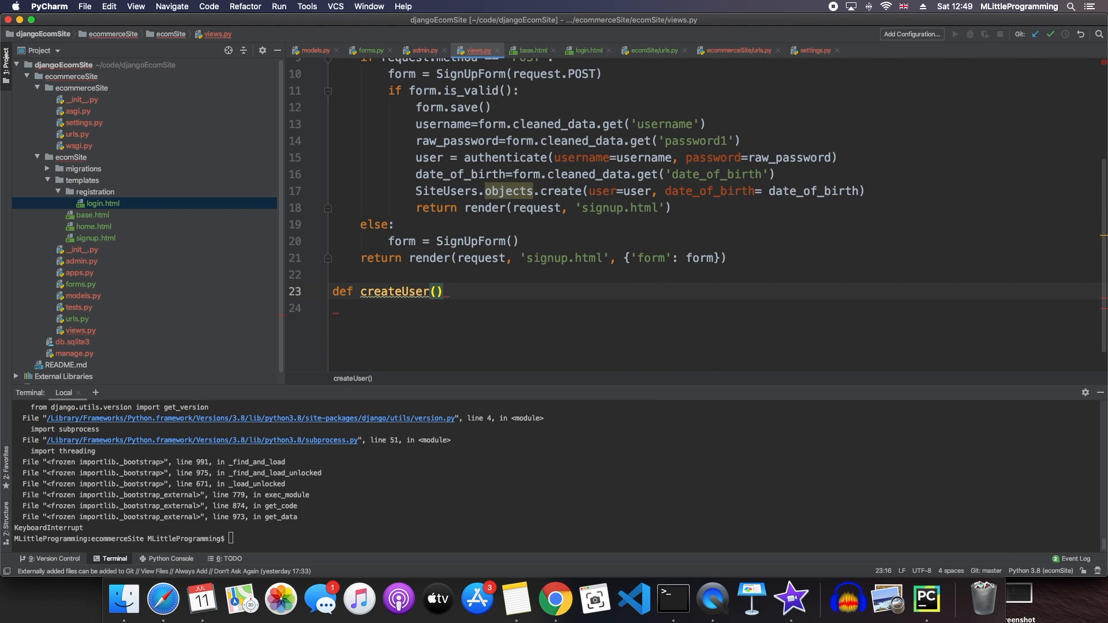
{"action": "type", "text": "request"}
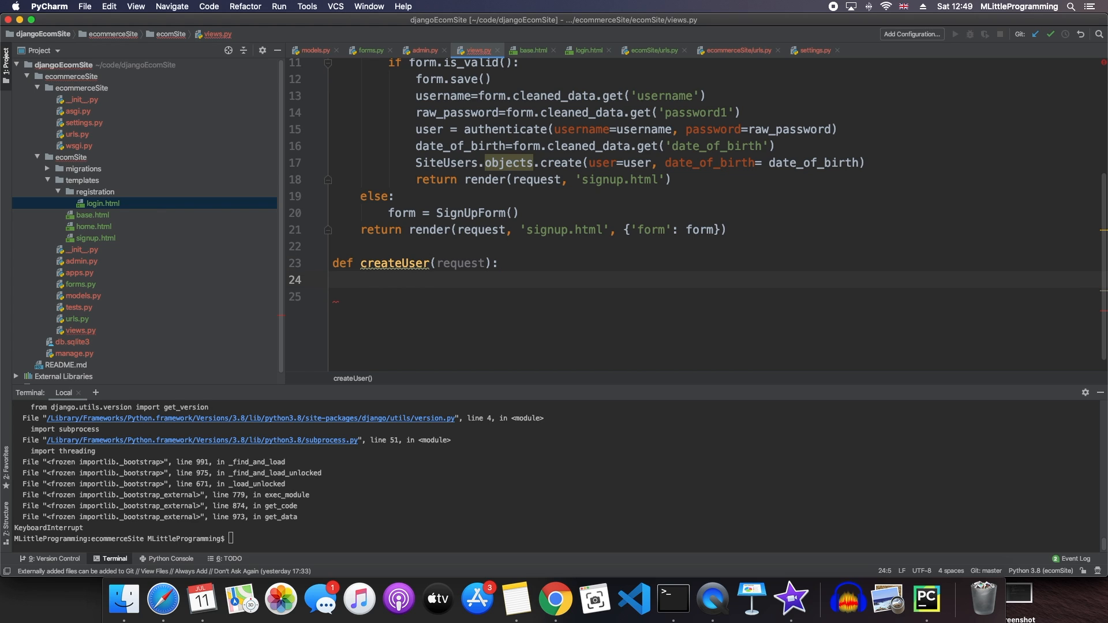
Add the if request.method == 'POST': check and begin the form = assignment
{"action": "type", "text": "if request."}
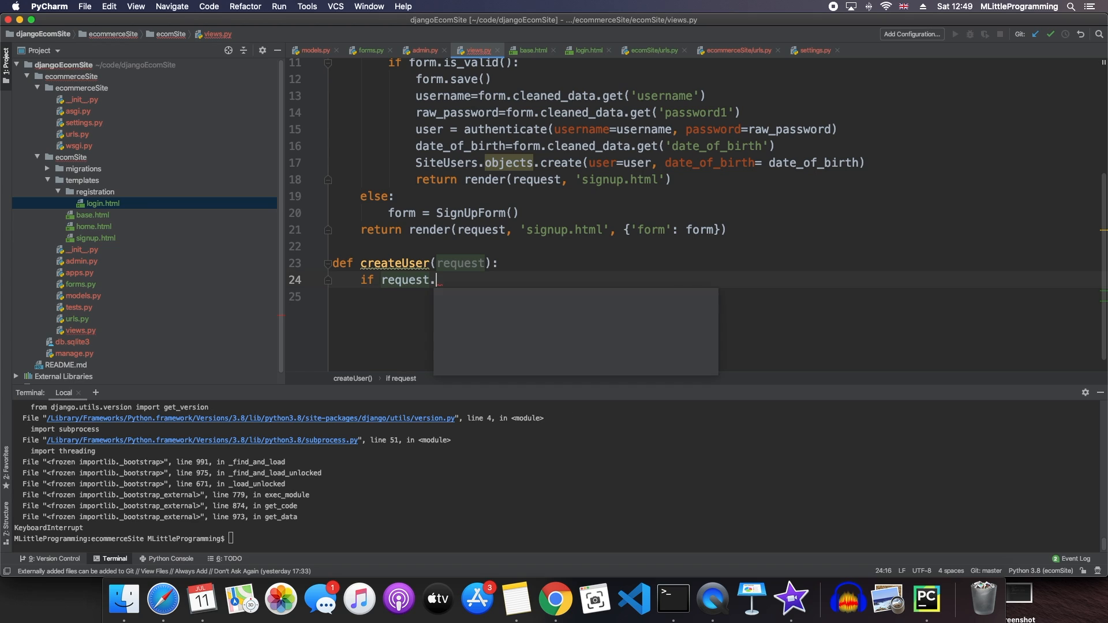
{"action": "type", "text": "method ==''"}
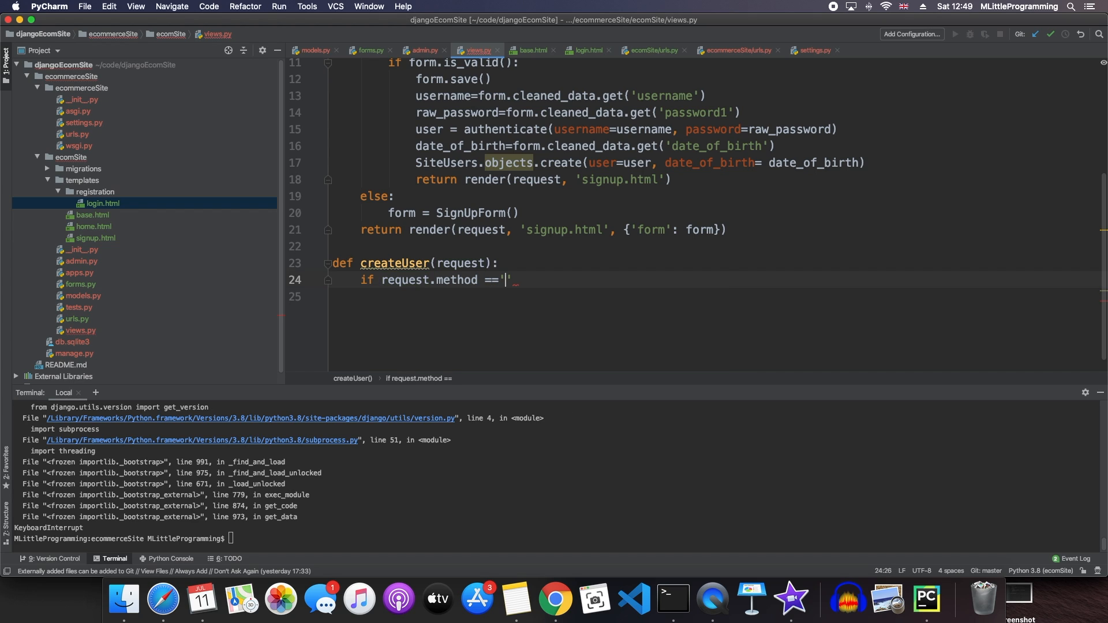
{"action": "type", "text": "POST"}
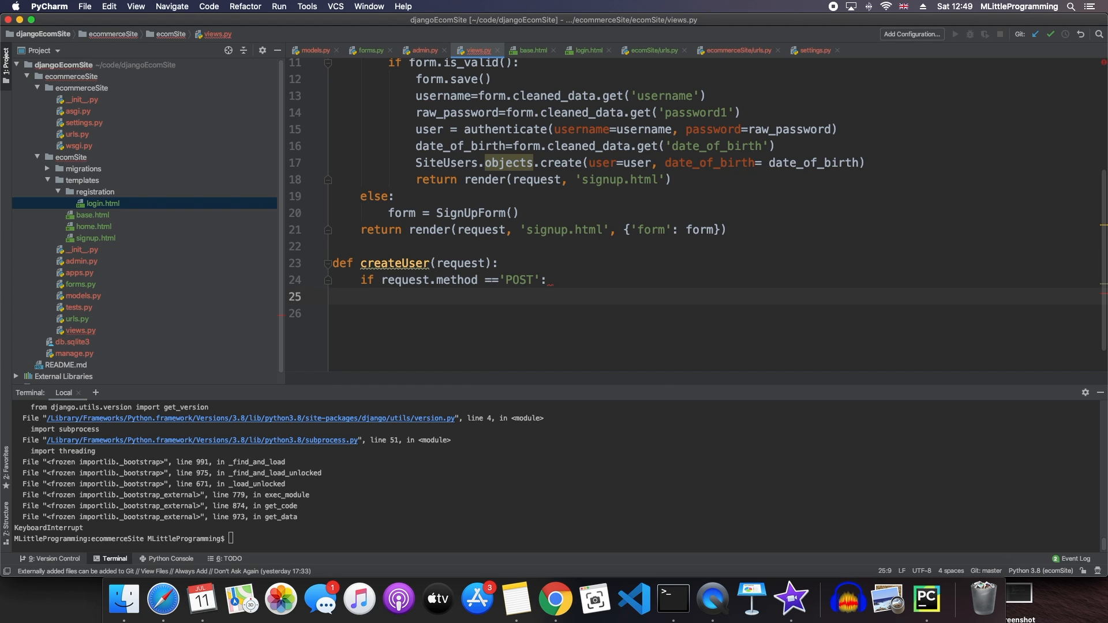
{"action": "type", "text": "form ="}
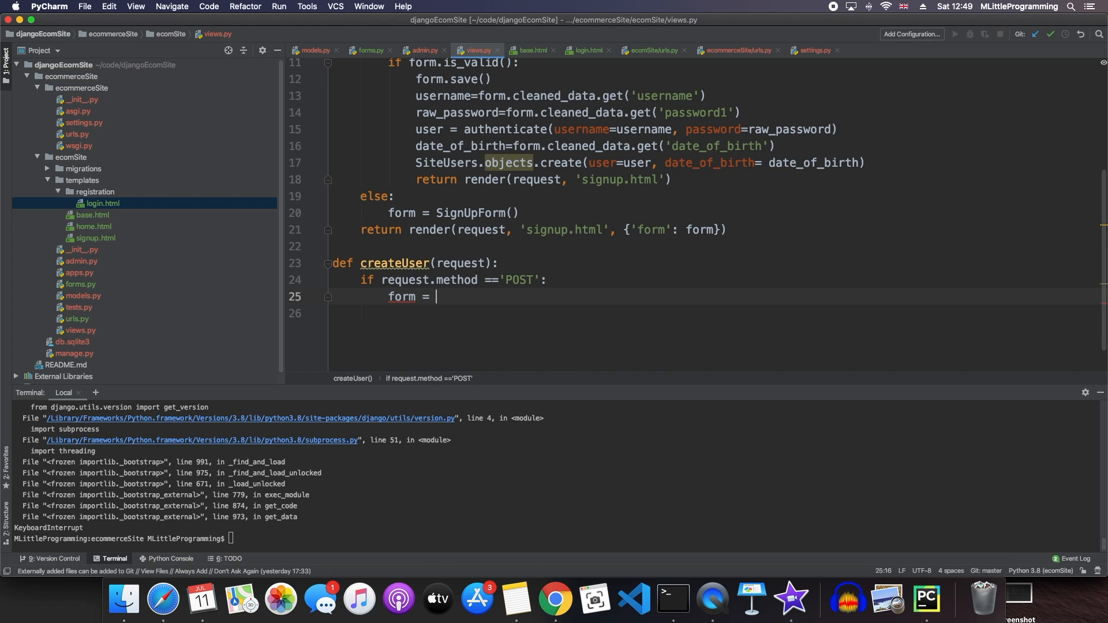
{"action": "scroll", "scroll_direction": "up", "scroll_amount": 3}
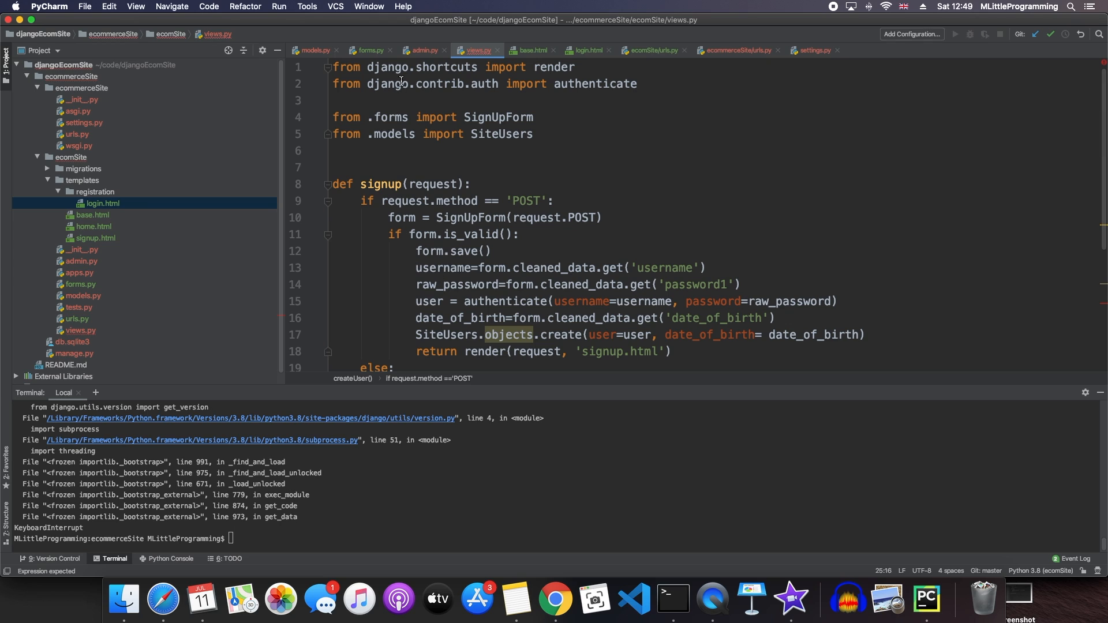
Copy forms.py's import: from django.contrib.auth.forms import UserCreationForm into views.py
{"action": "left_click", "coordinate": [369, 50]}
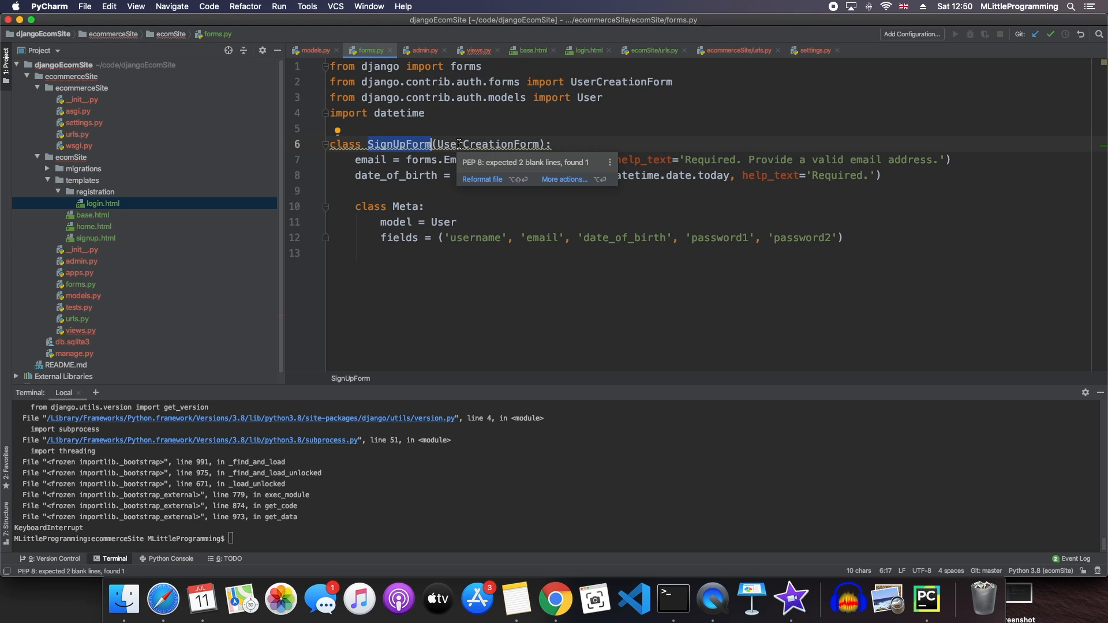
{"action": "left_click", "coordinate": [432, 253]}
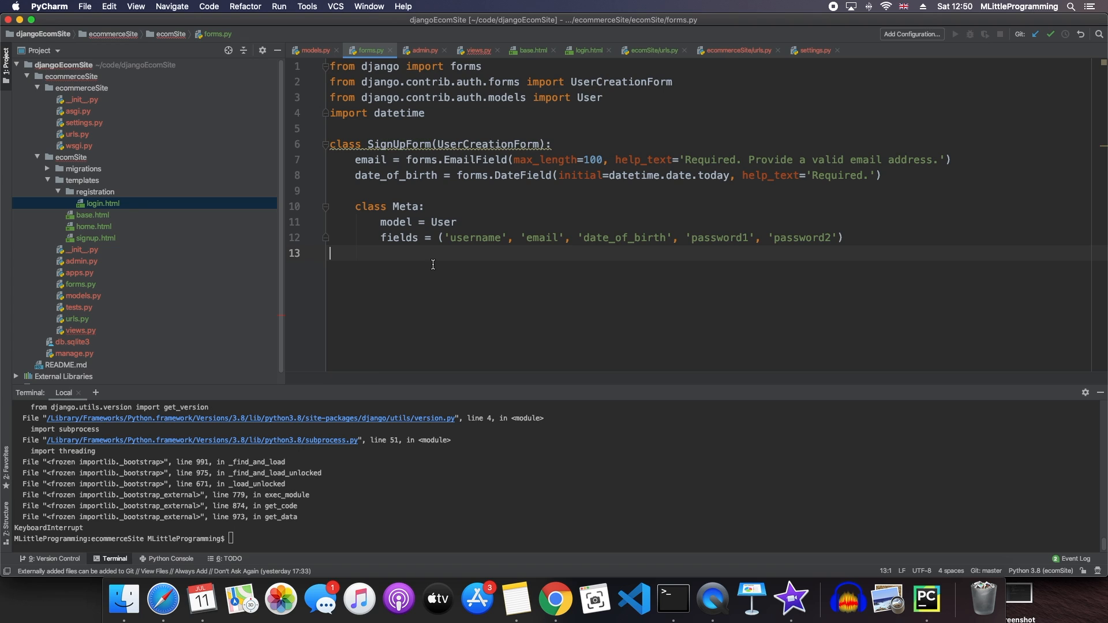
{"action": "left_click", "coordinate": [475, 49]}
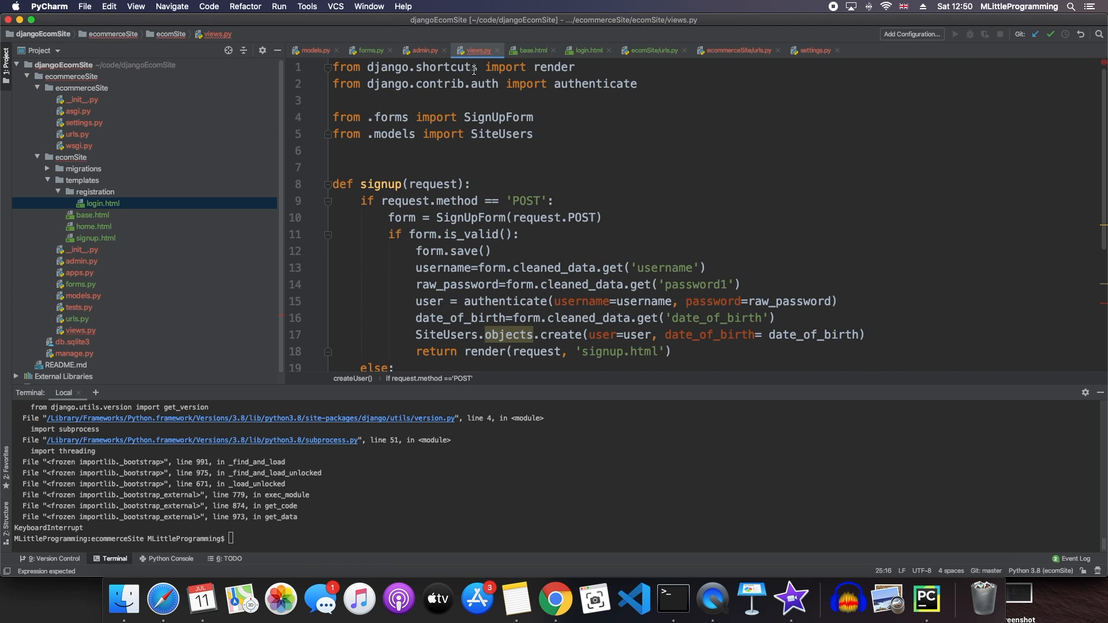
{"action": "left_click", "coordinate": [367, 50]}
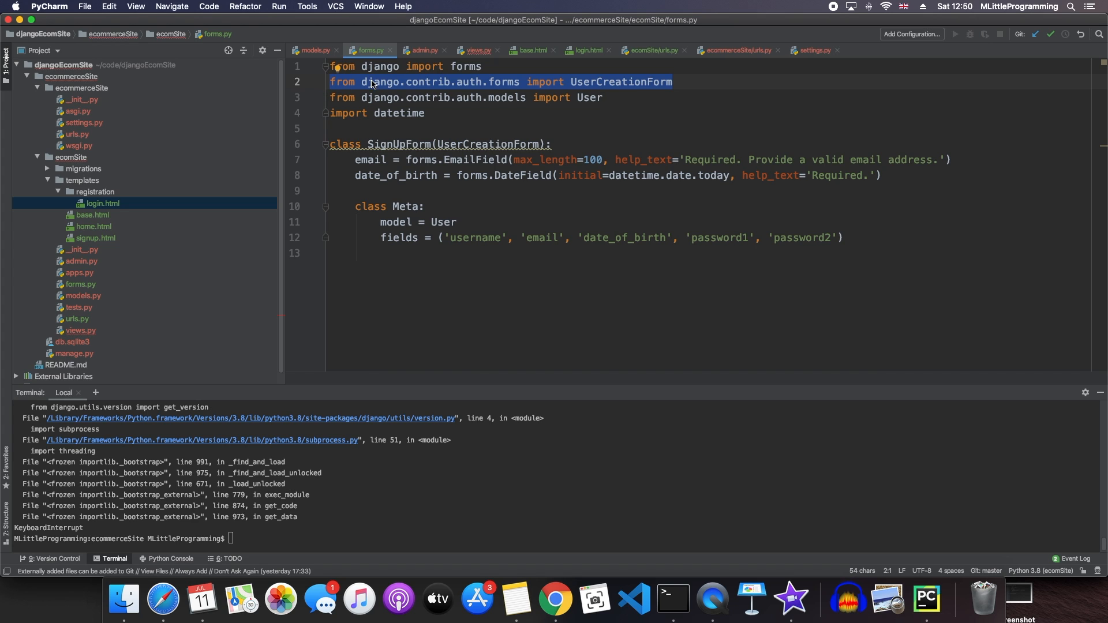
{"action": "left_click", "coordinate": [474, 50]}
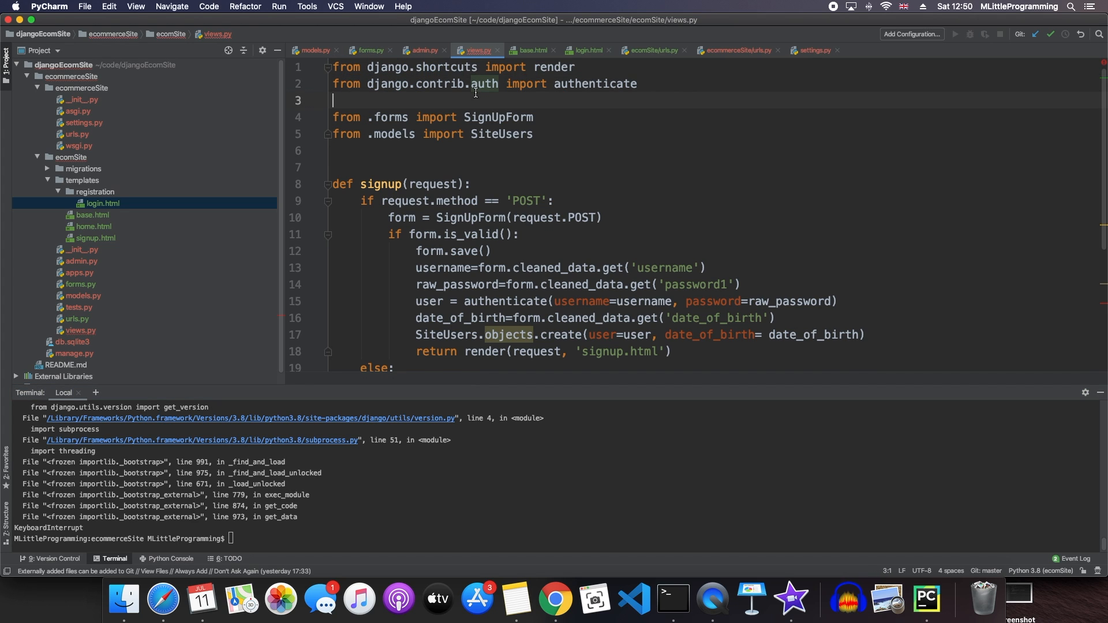
{"action": "type", "text": "from django.contrib.auth.forms import UserCreationForm"}
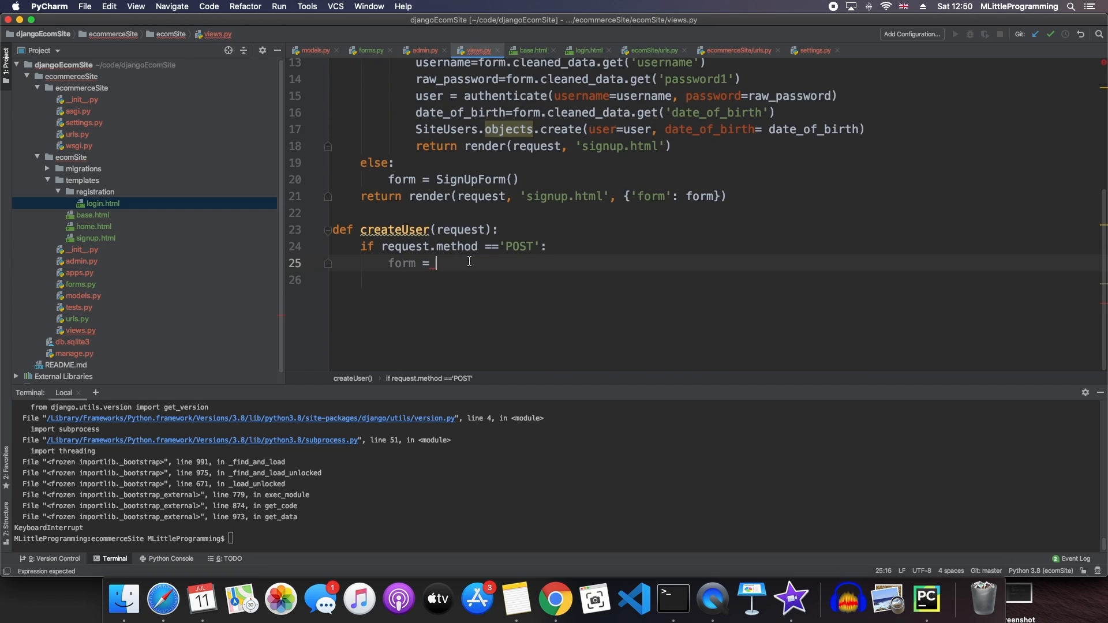
Assign form = UserCreationForm(request.POST) and add the if form.is_valid(): check with save
{"action": "type", "text": "UserCreationForm()"}
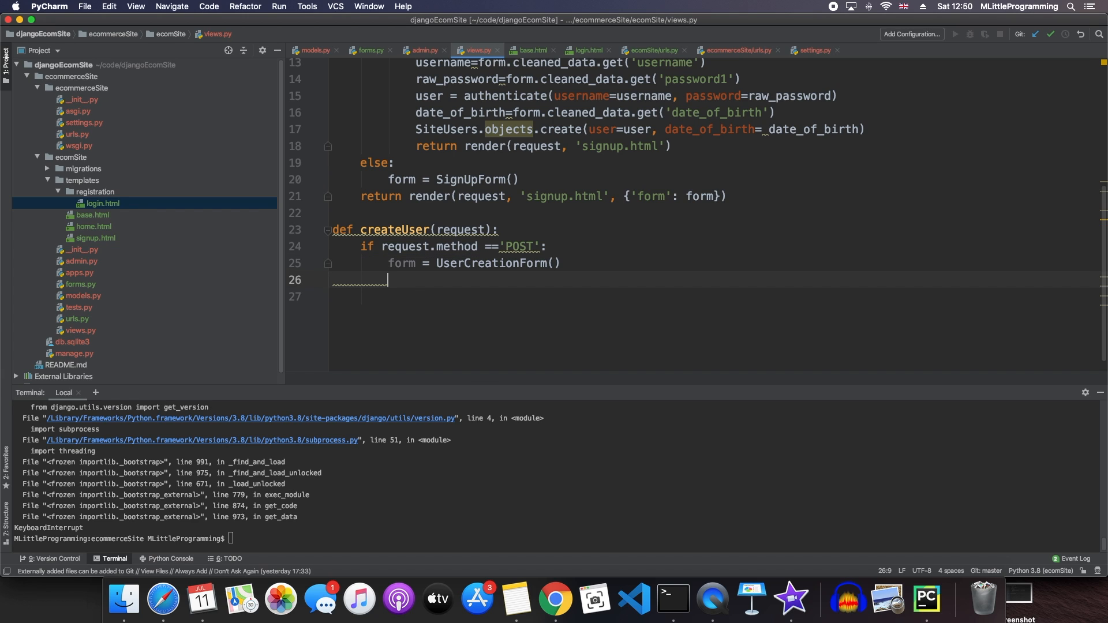
{"action": "type", "text": "if"}
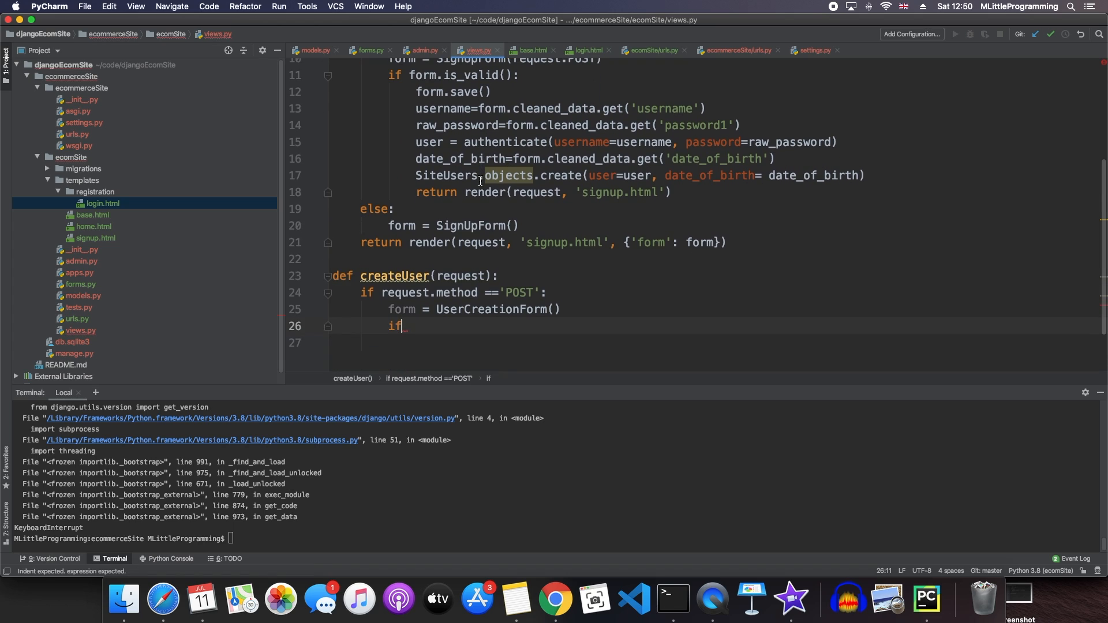
{"action": "type", "text": "form.is_valid()"}
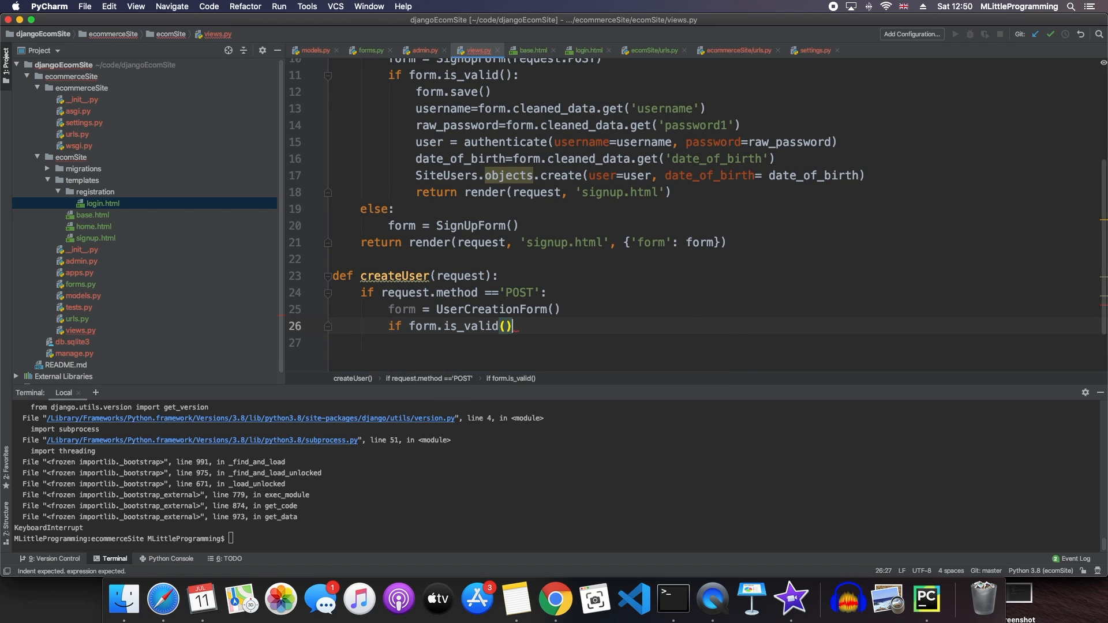
{"action": "type", "text": "\""}
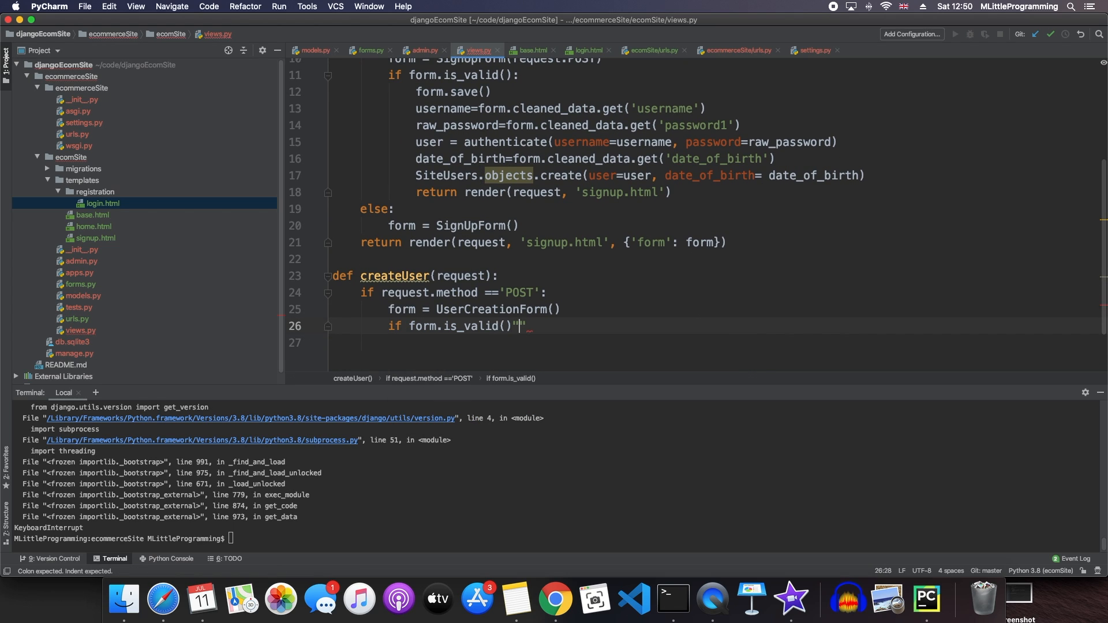
{"action": "type", "text": ":"}
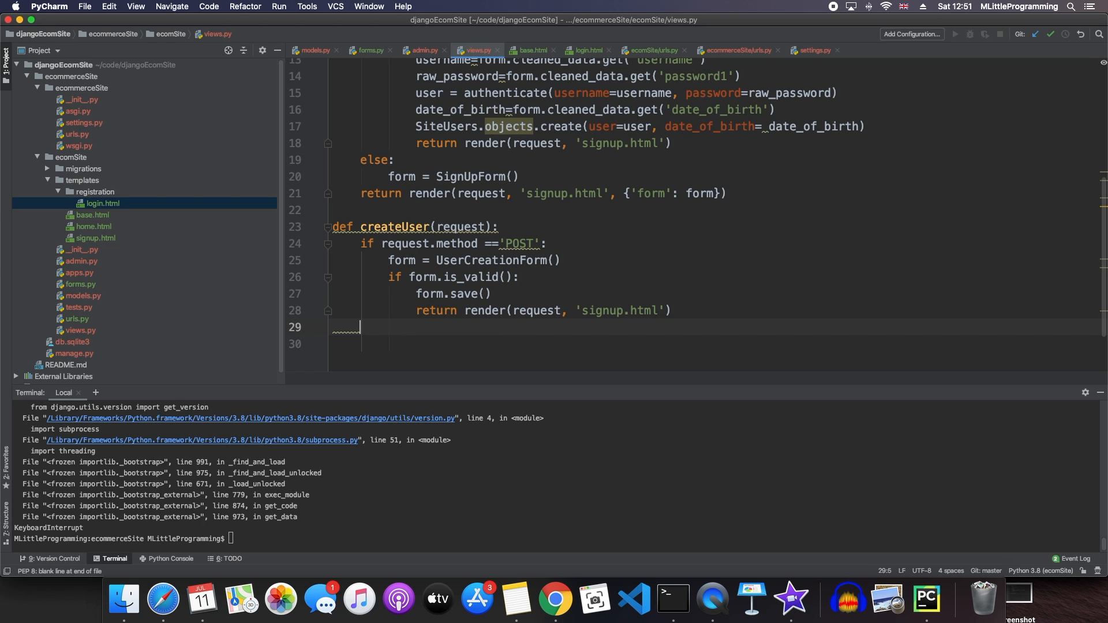
Add an else branch creating a blank form = UserCreationForm()
{"action": "type", "text": "else:"}
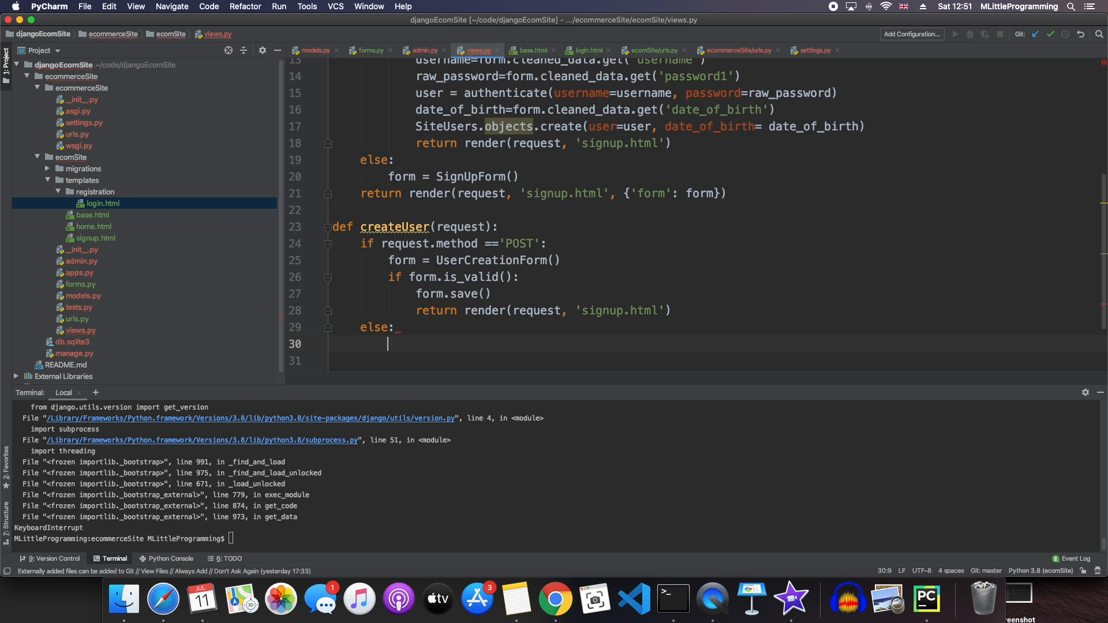
{"action": "type", "text": "form ="}
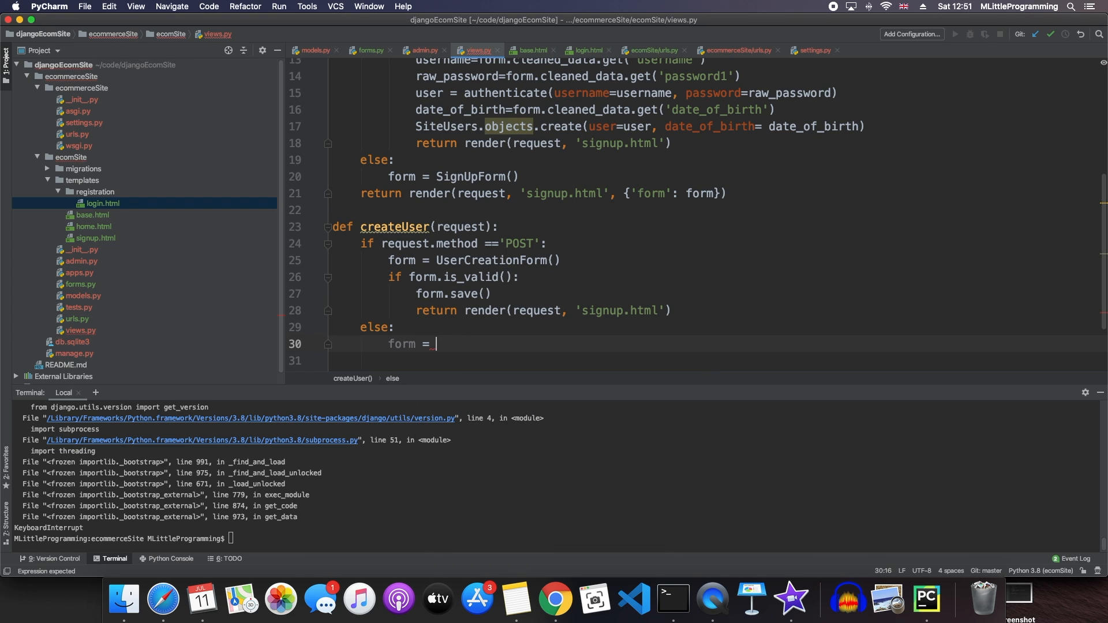
{"action": "type", "text": "UserCreationForm()"}
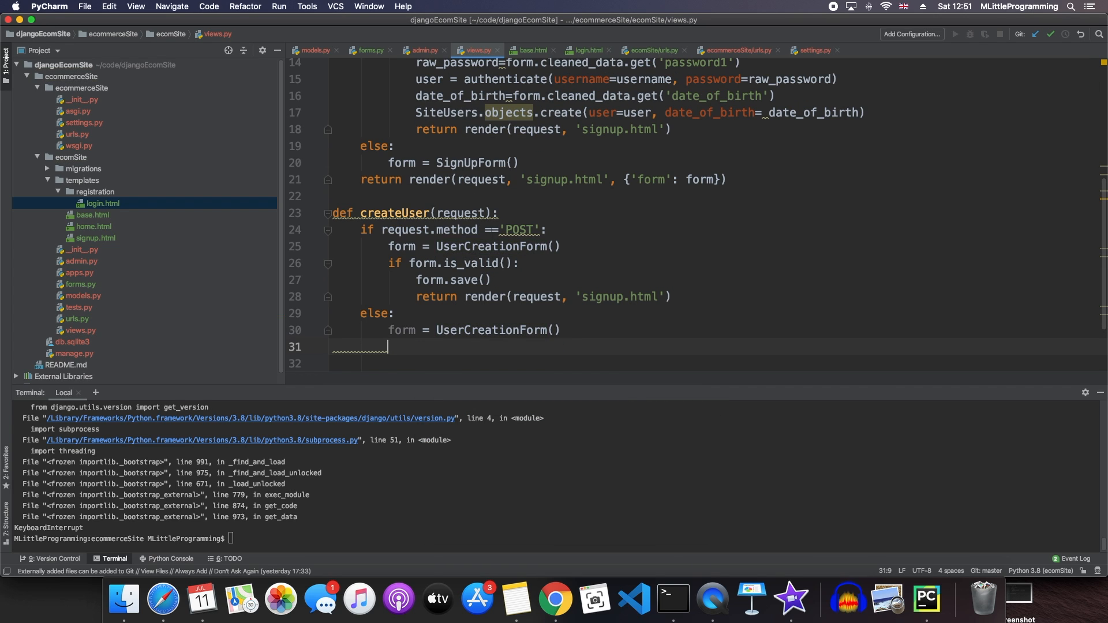
Return render(request, 'signup.html', {'form': form}) from createUser
{"action": "type", "text": "return"}
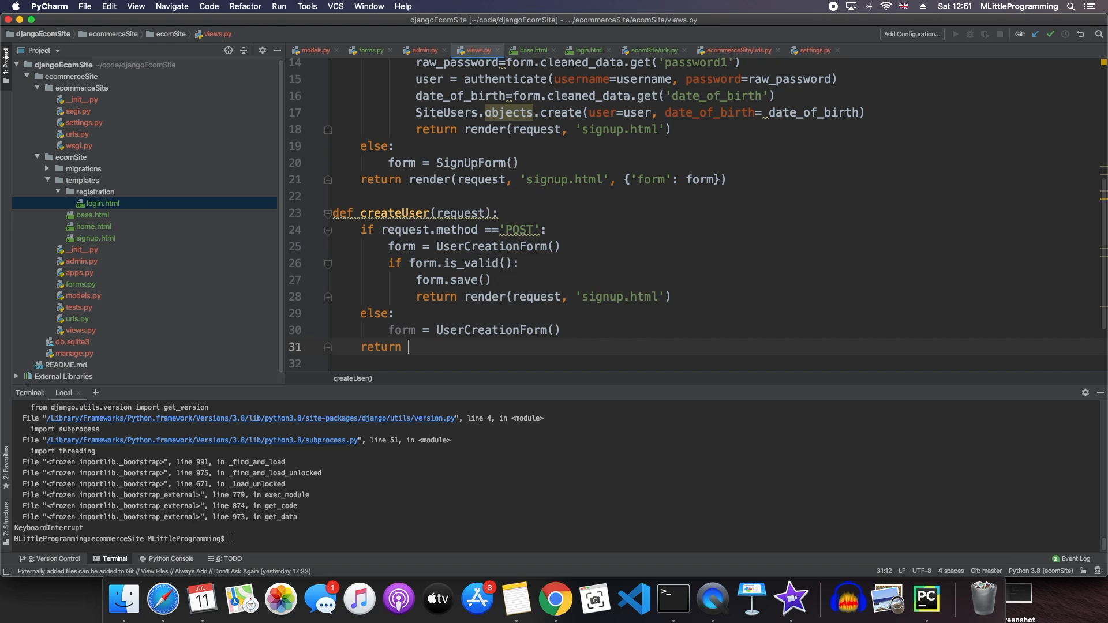
{"action": "type", "text": "render("}
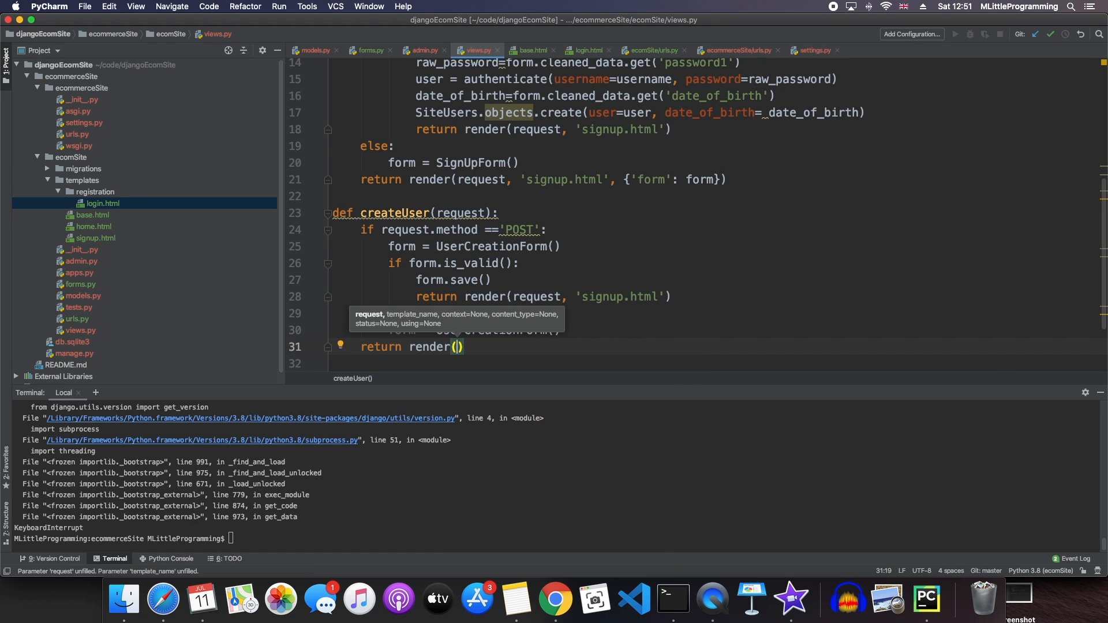
{"action": "type", "text": "request, 'signup.html',"}
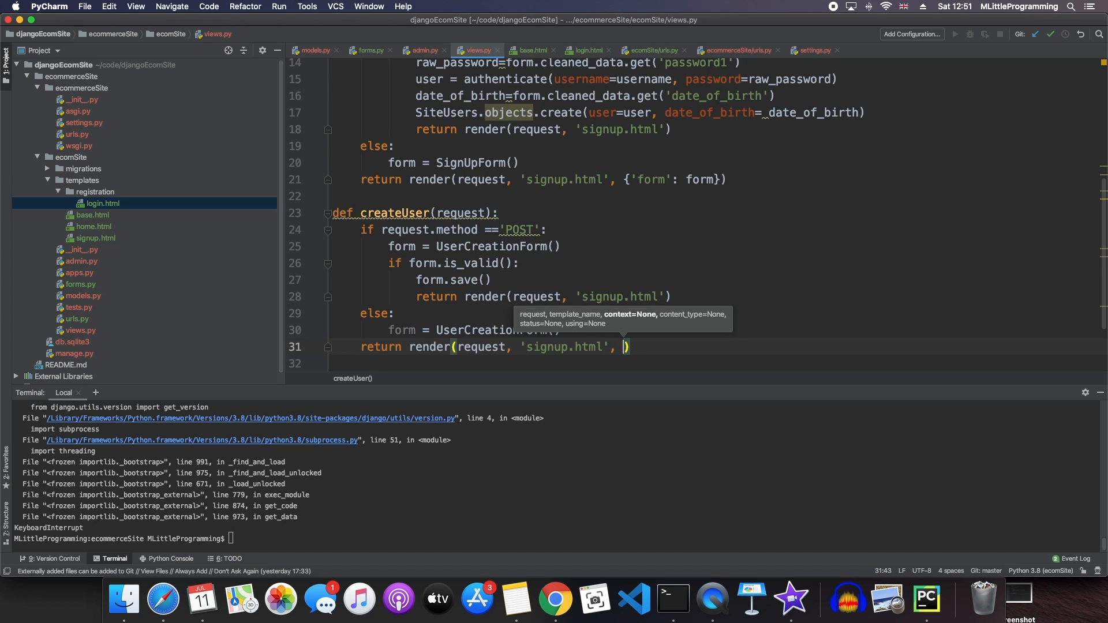
{"action": "type", "text": "{'form'"}
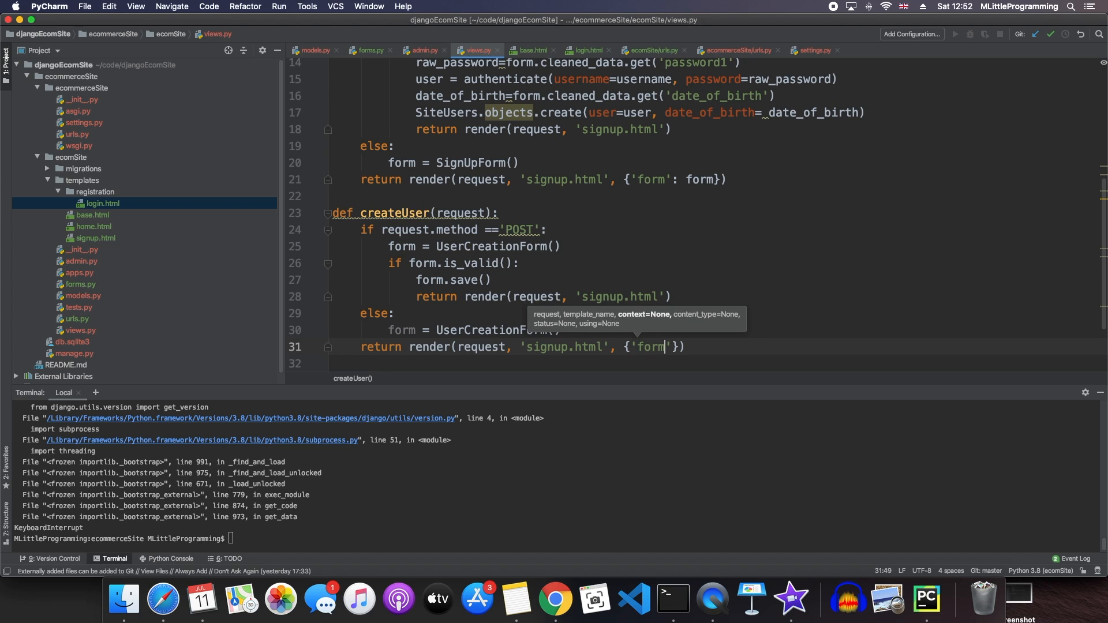
{"action": "left_click", "coordinate": [650, 49]}
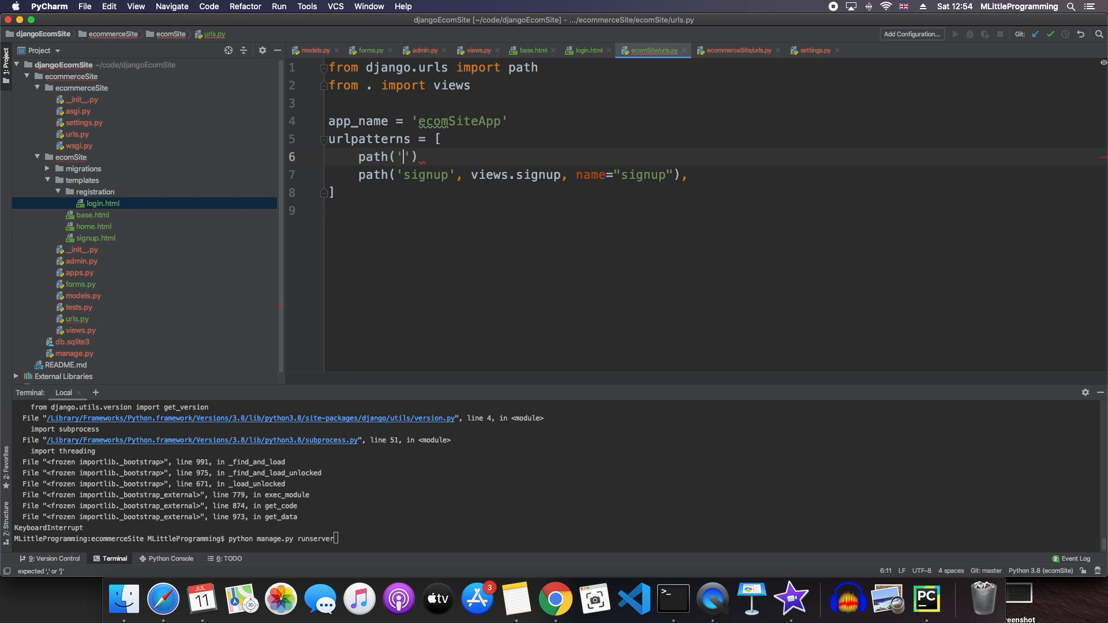
Add path('createuser', views.createUser, name="createuser") to urlpatterns in urls.py
{"action": "type", "text": "createuser"}
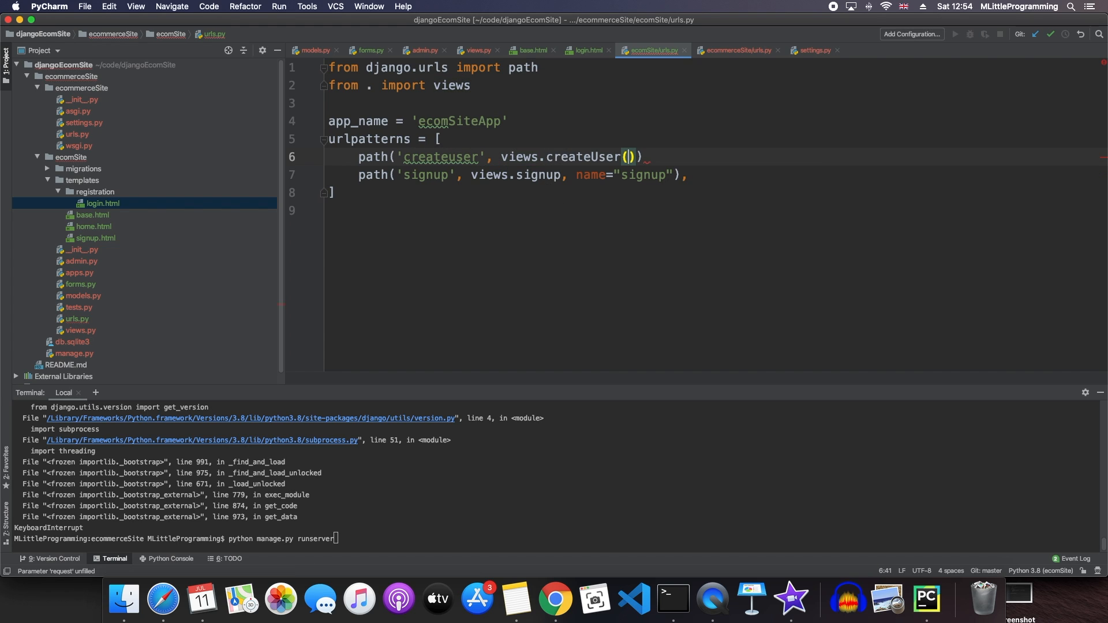
{"action": "type", "text": ","}
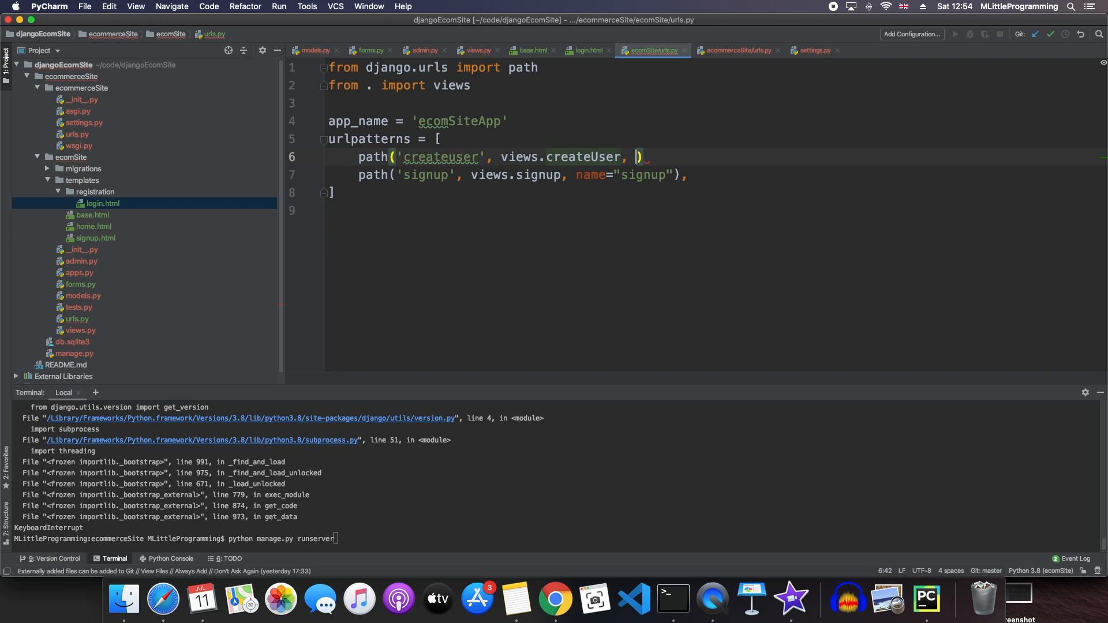
{"action": "type", "text": "name=\"\""}
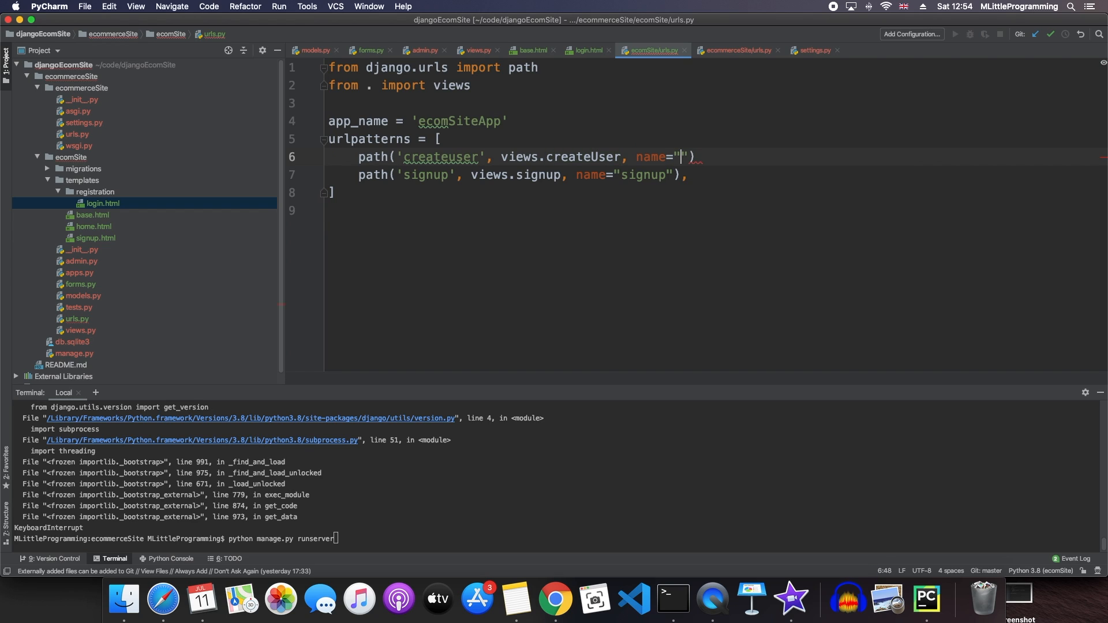
{"action": "type", "text": "createuser"}
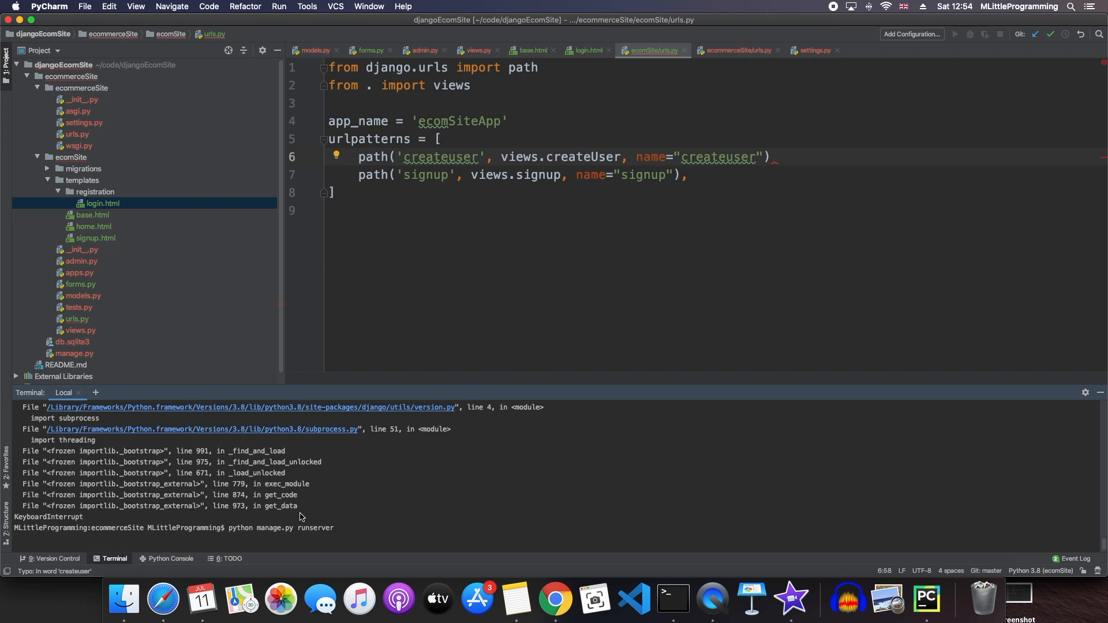
{"action": "left_click", "coordinate": [556, 600]}
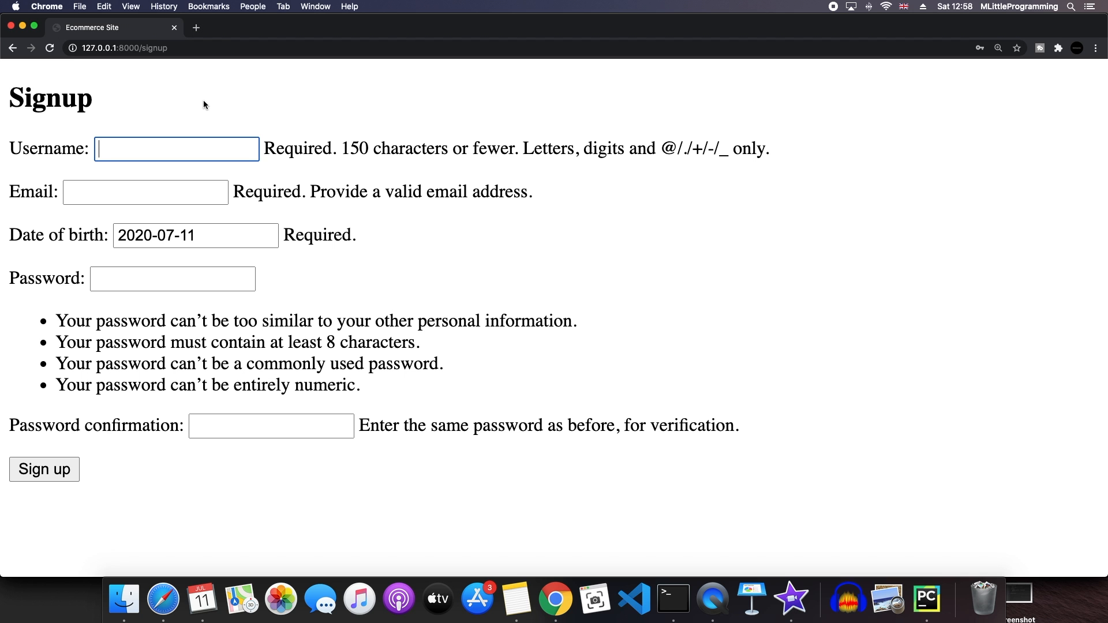
{"action": "type", "text": "cust"}
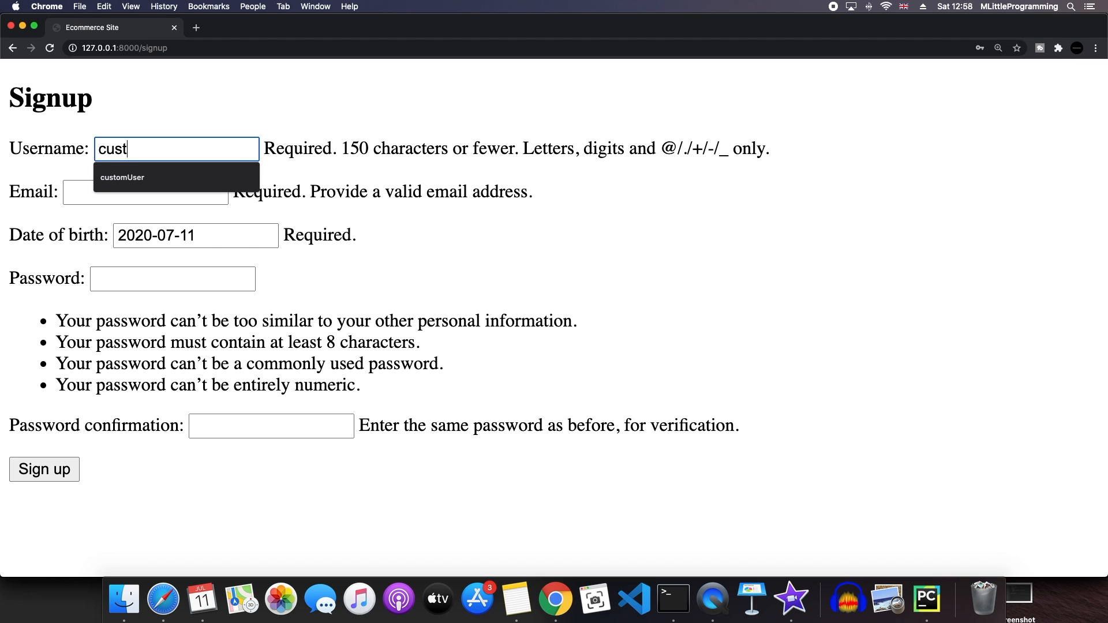
{"action": "mouse_move", "coordinate": [126, 180]}
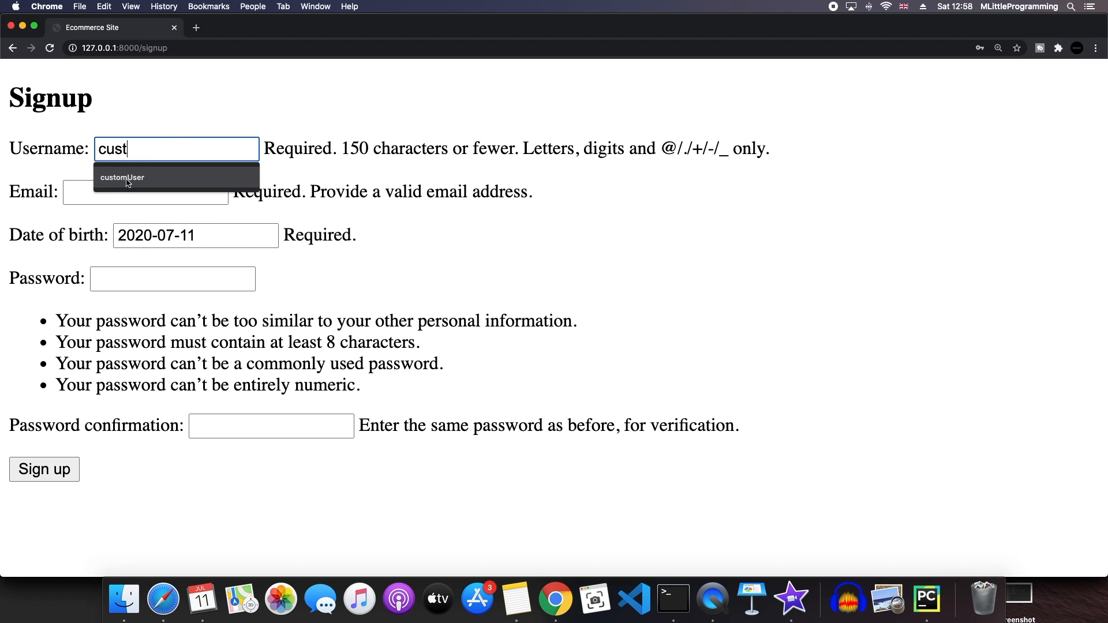
{"action": "left_click", "coordinate": [121, 177]}
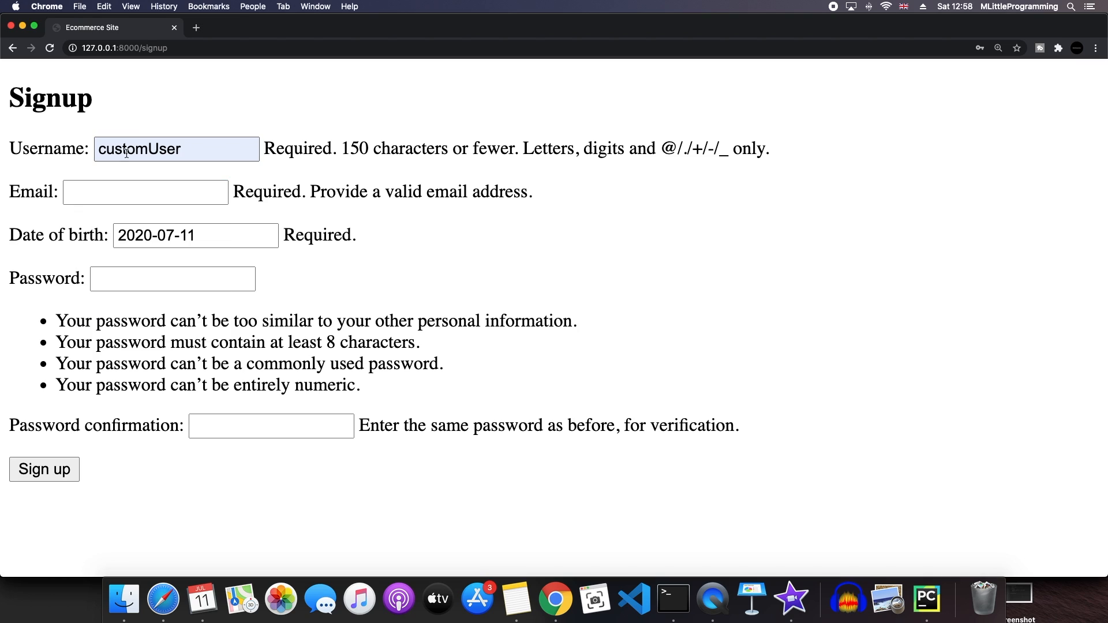
{"action": "left_click", "coordinate": [145, 192]}
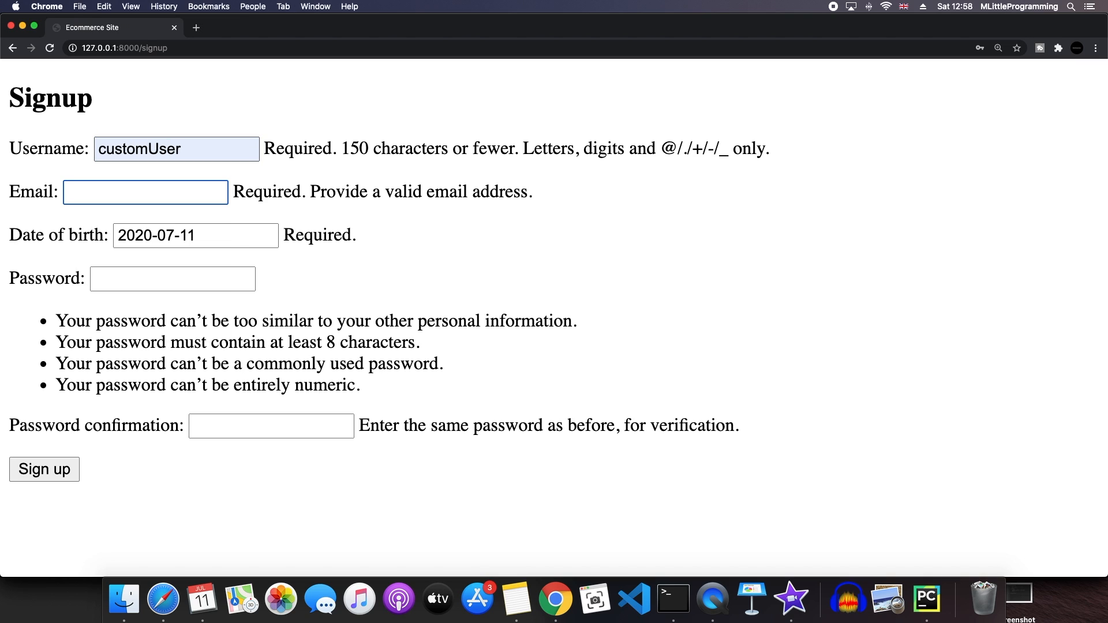
{"action": "type", "text": "customUser@email.com"}
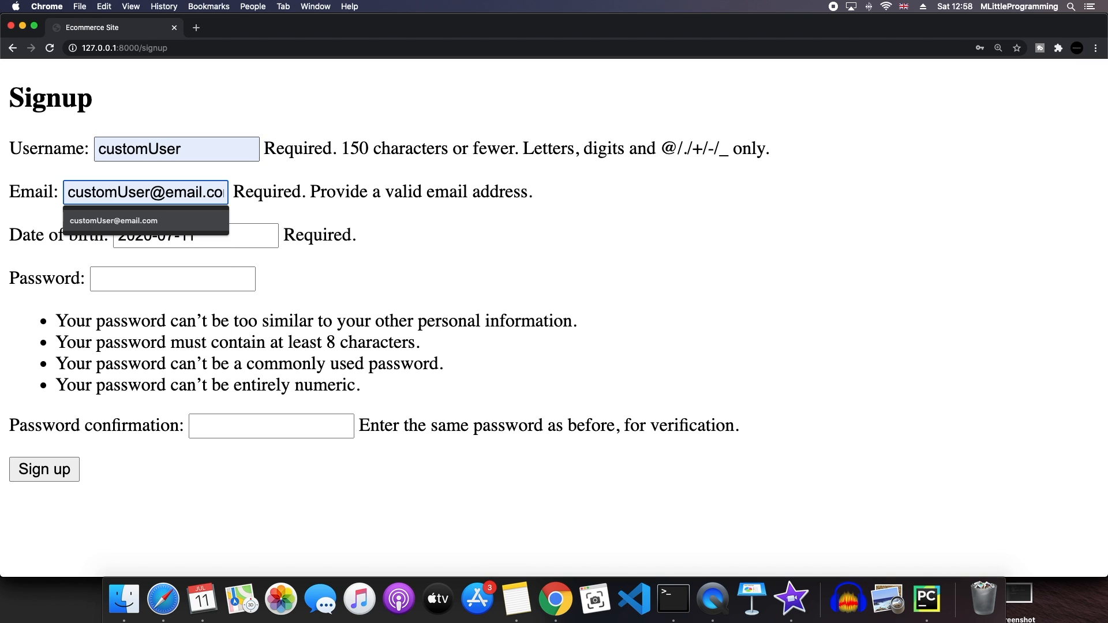
{"action": "left_click", "coordinate": [172, 278]}
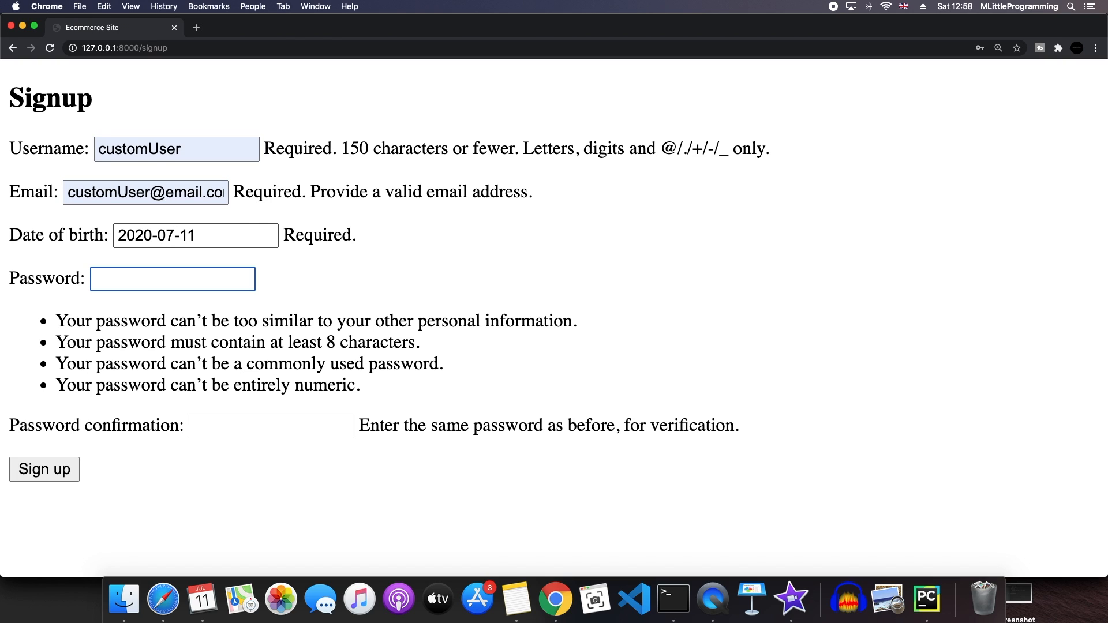
{"action": "left_click", "coordinate": [44, 470]}
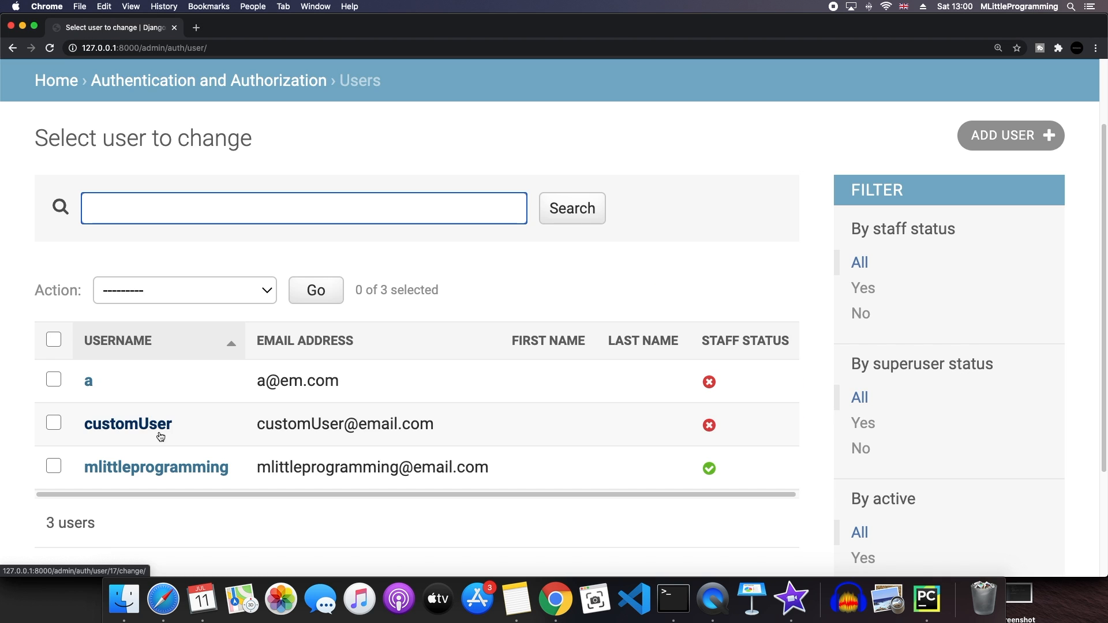
Open SiteUsers object (11) with birth date 2020-07-11 and view its linked customUser account
{"action": "scroll", "scroll_direction": "down", "scroll_amount": 3}
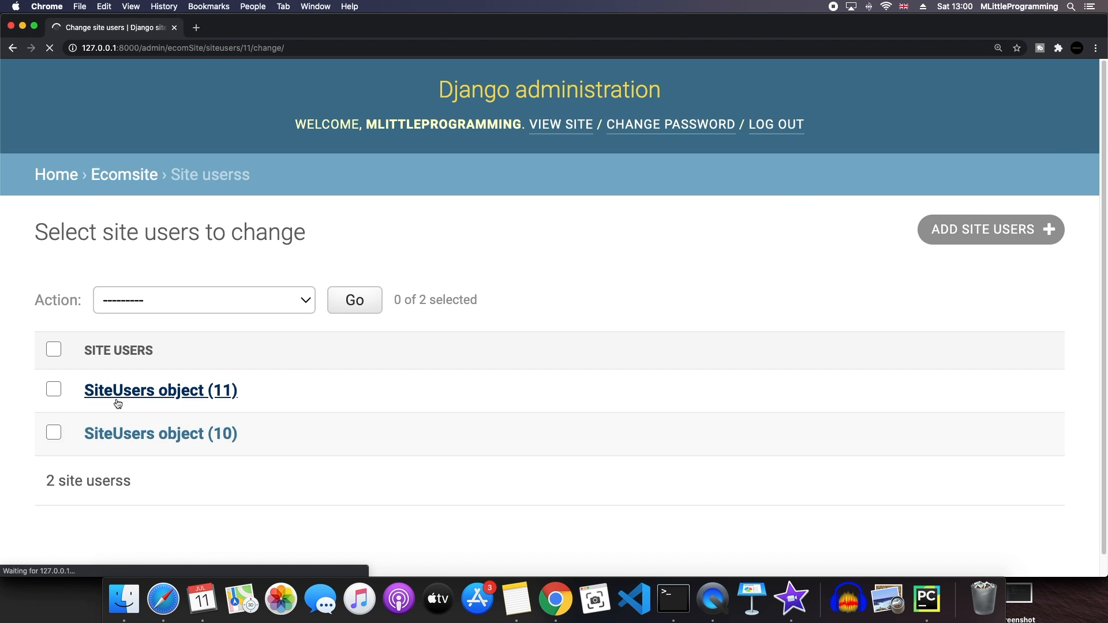
{"action": "left_click", "coordinate": [161, 390]}
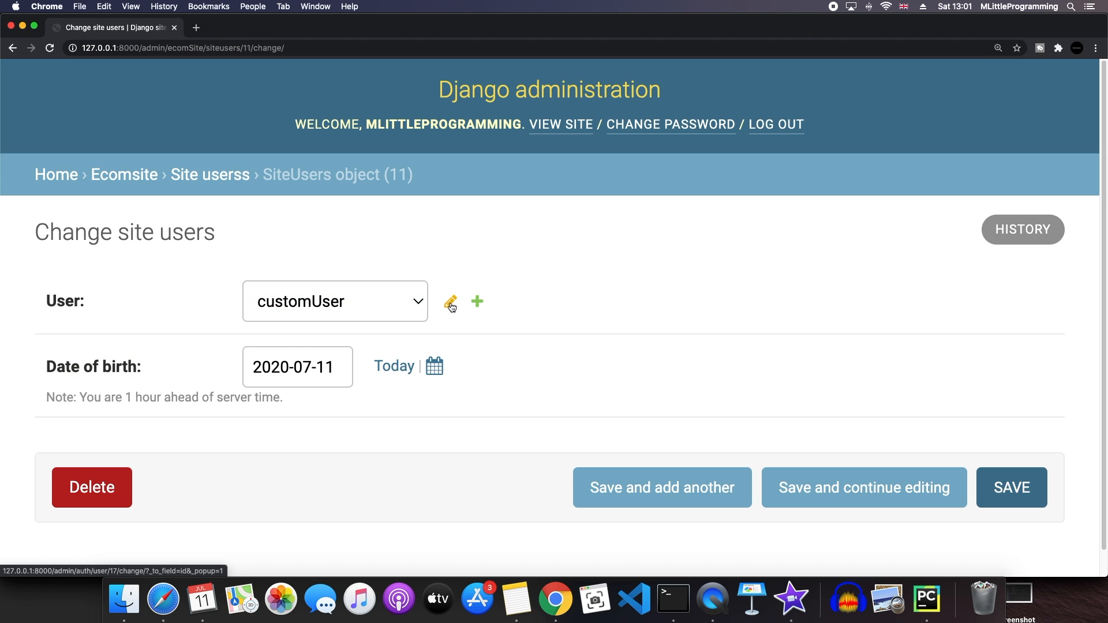
{"action": "left_click", "coordinate": [452, 301]}
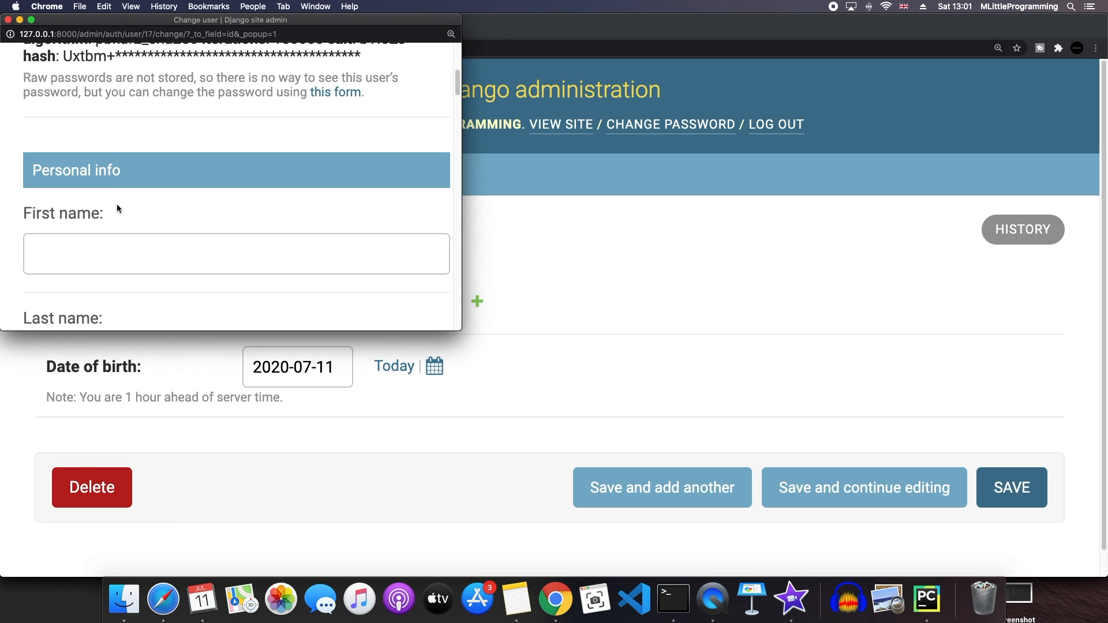
{"action": "scroll", "scroll_direction": "down", "scroll_amount": 3}
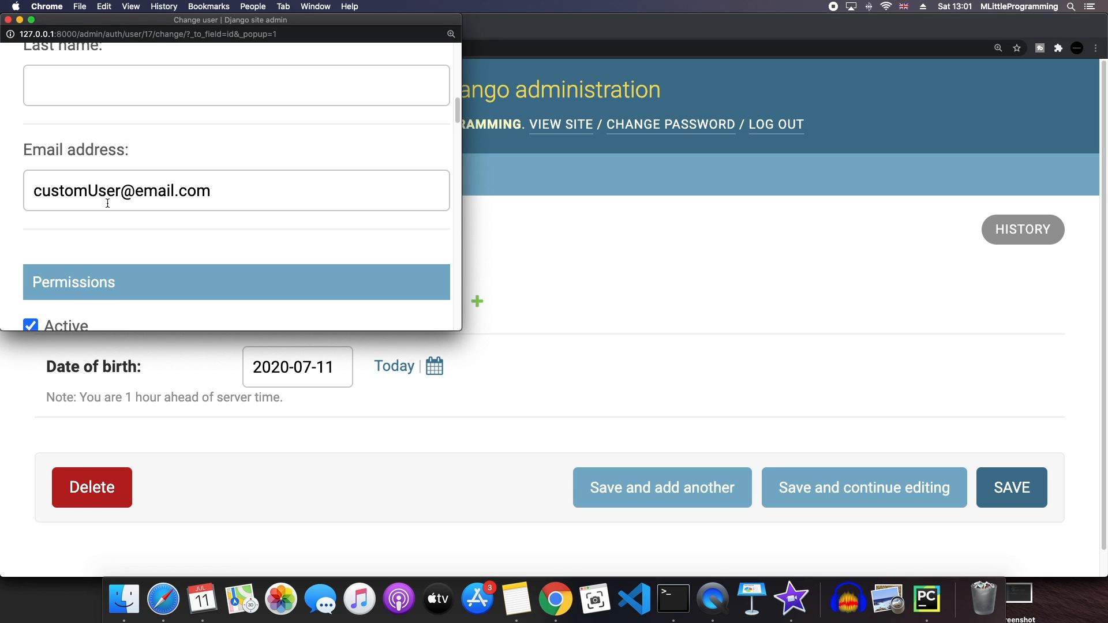